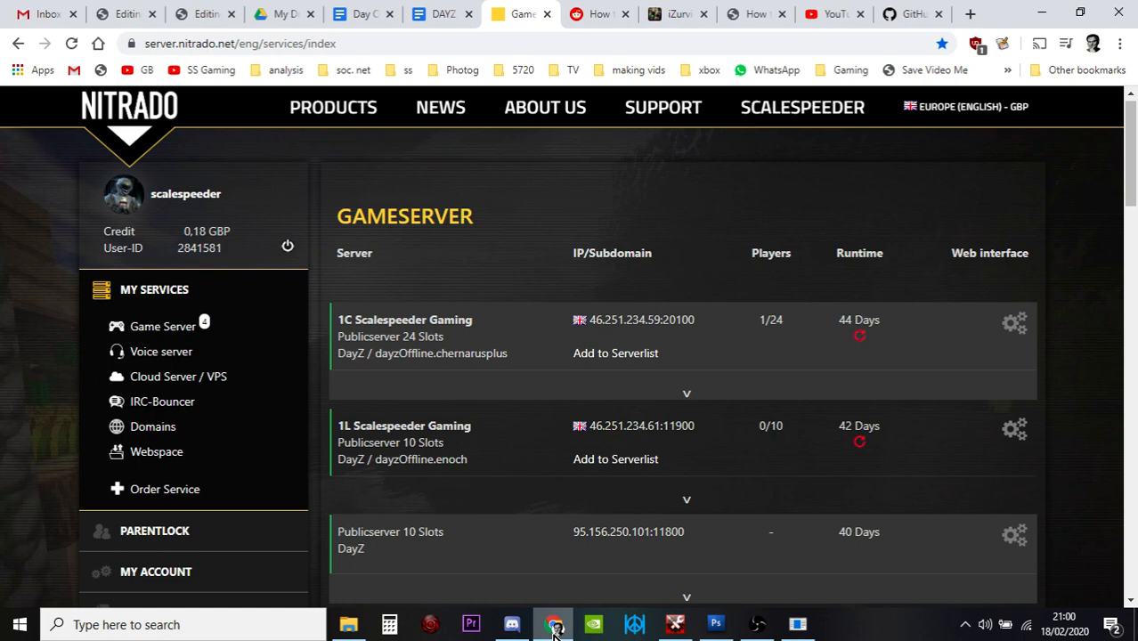
mouse_move(604, 555)
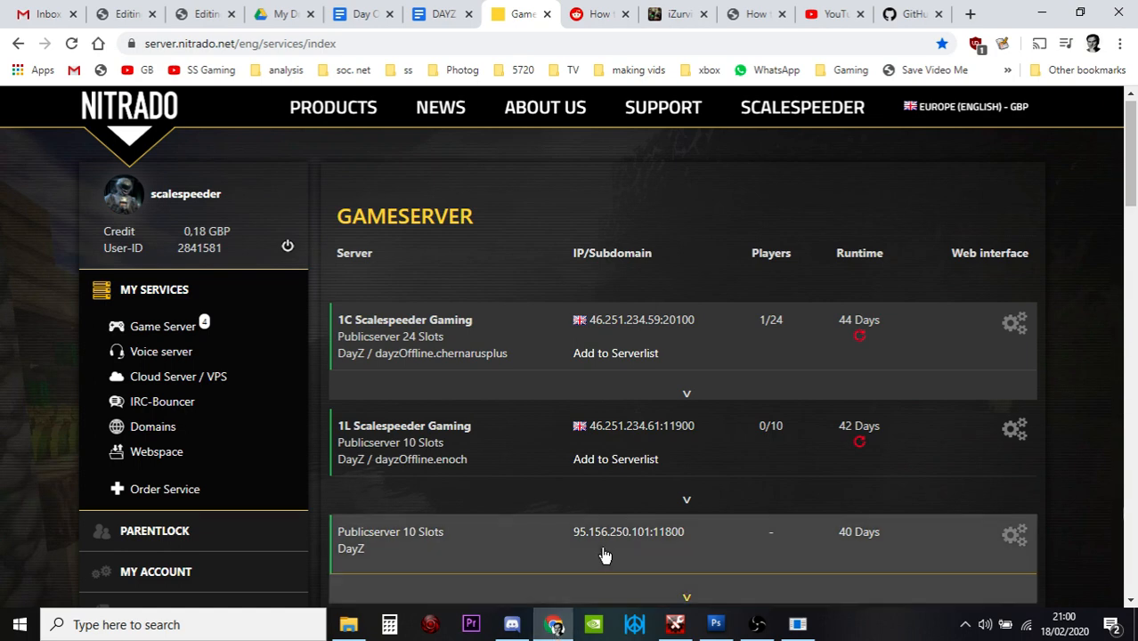
Review the DayZ LootEdit GitHub repository from its file list down to the README's Download and Usage notes.
click(908, 15)
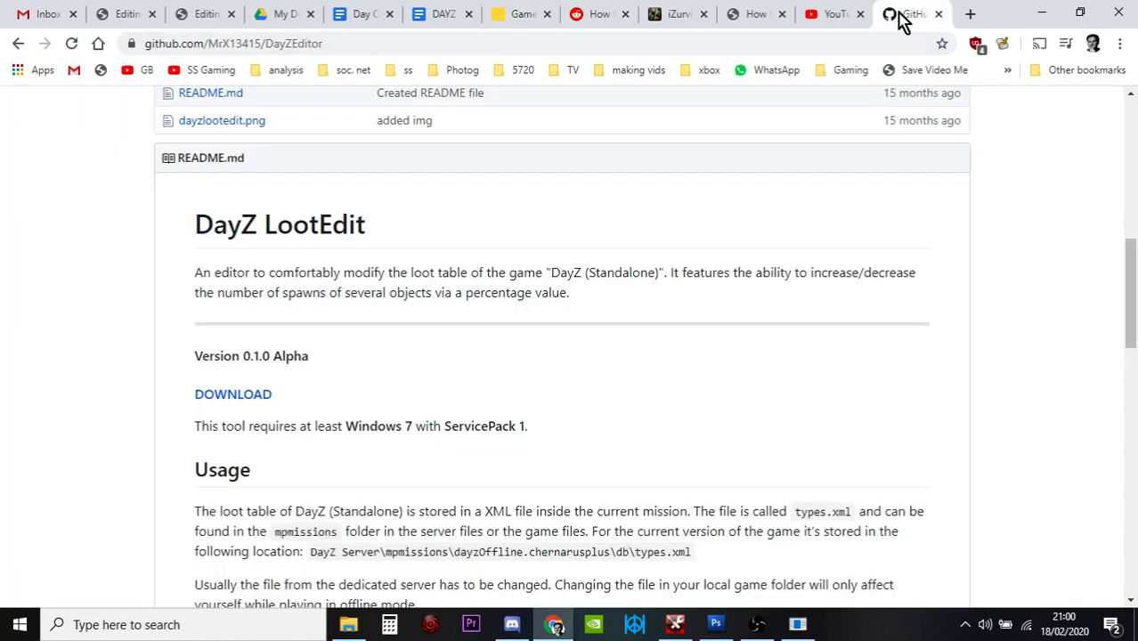
mouse_move(891, 435)
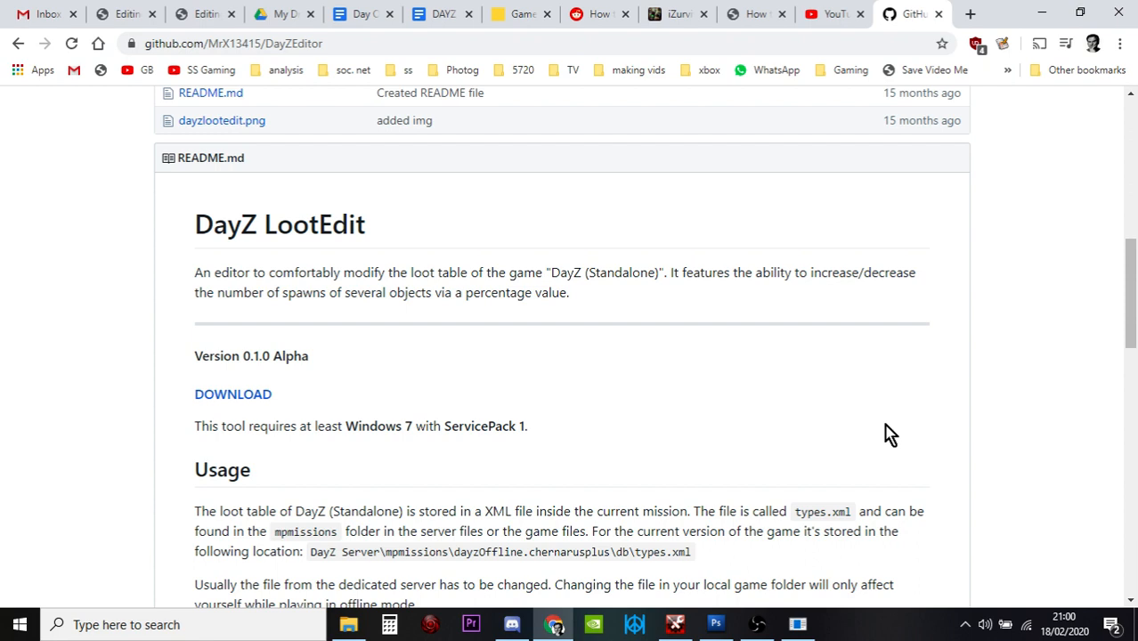
mouse_move(592, 357)
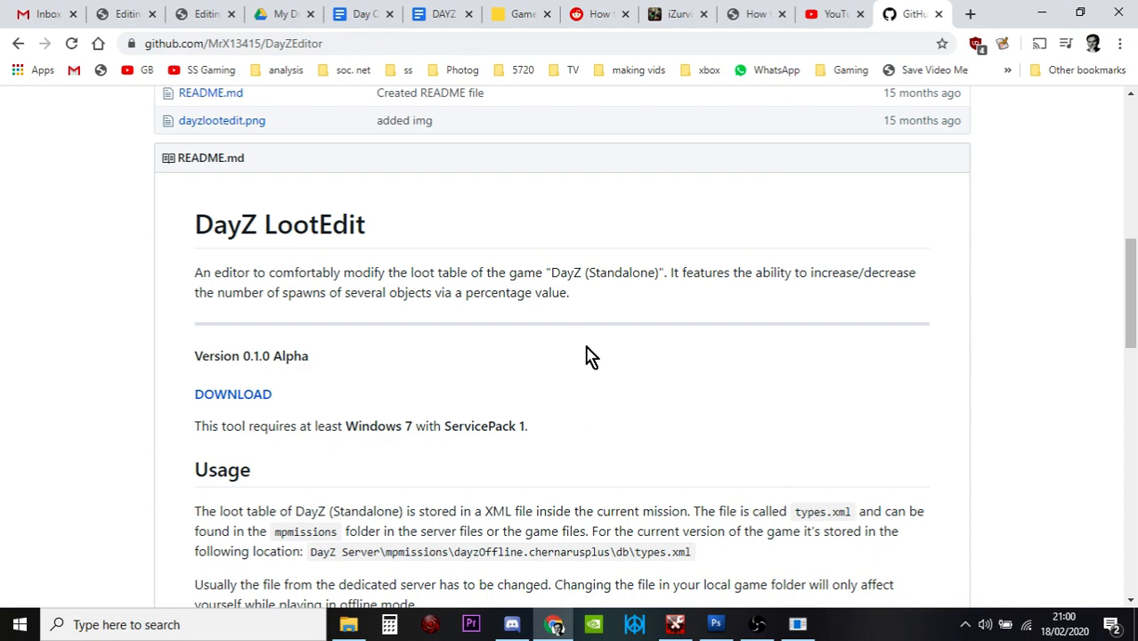
mouse_move(447, 292)
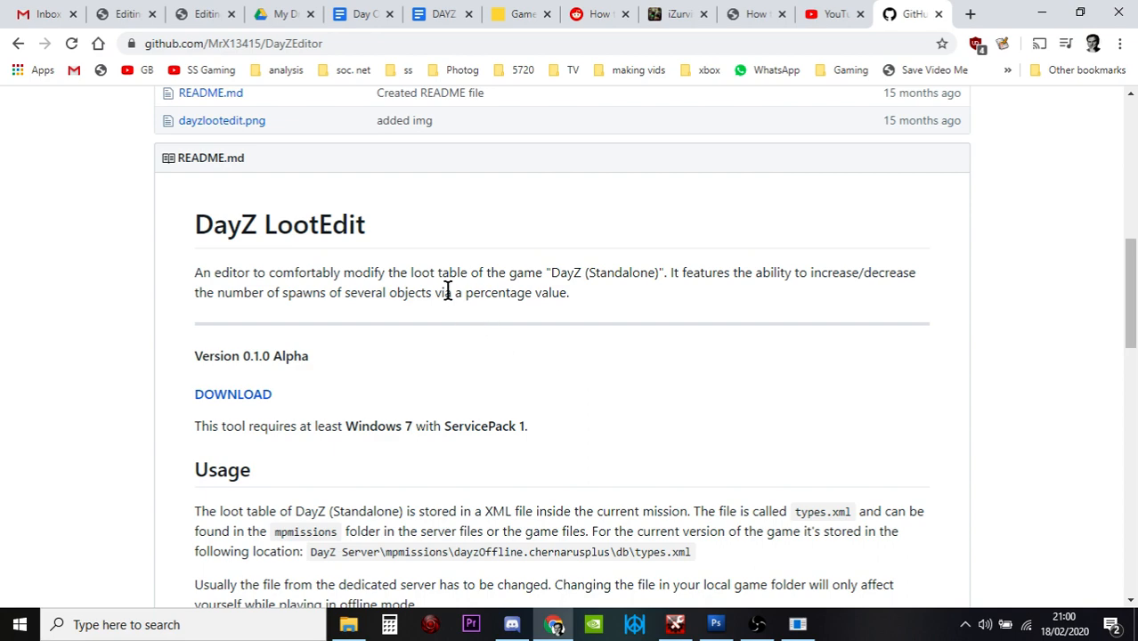
scroll(up, 3)
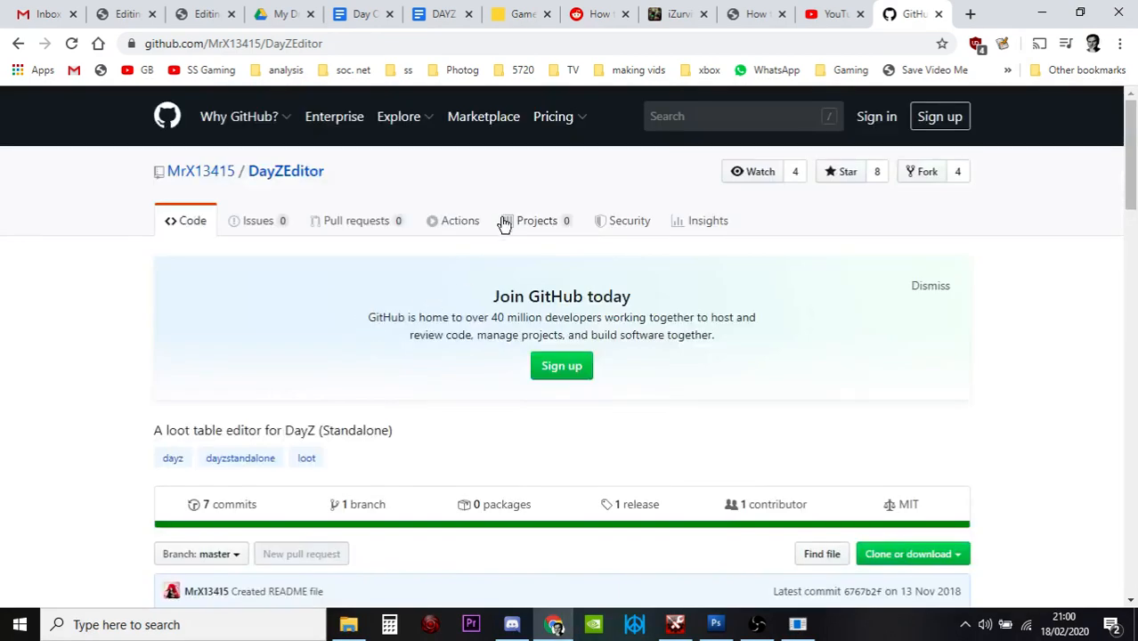
mouse_move(291, 213)
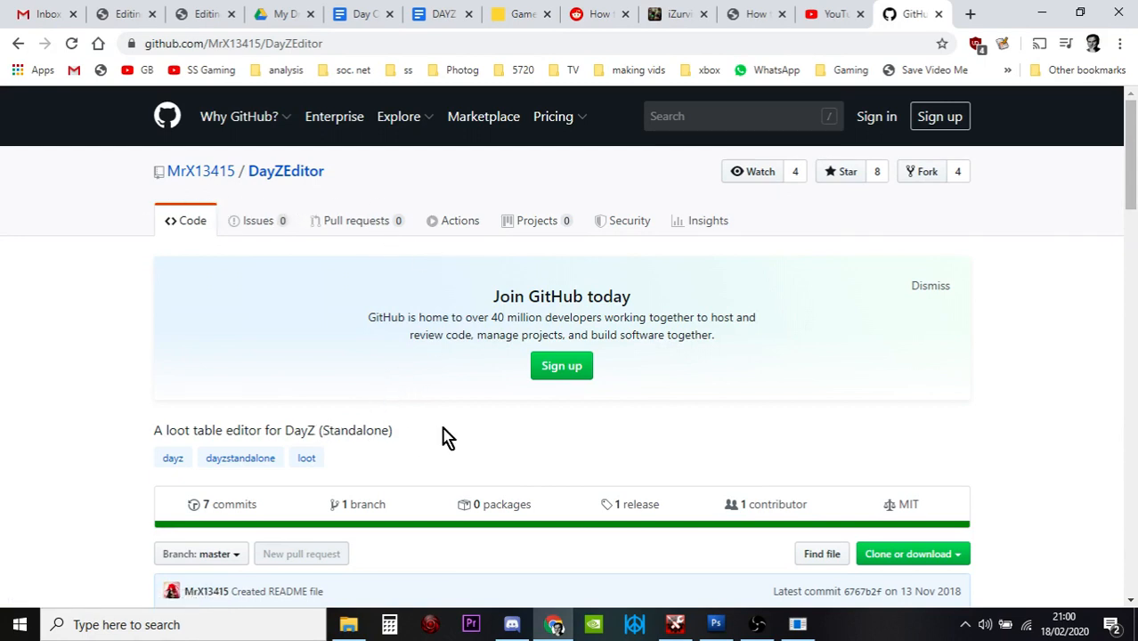
scroll(down, 3)
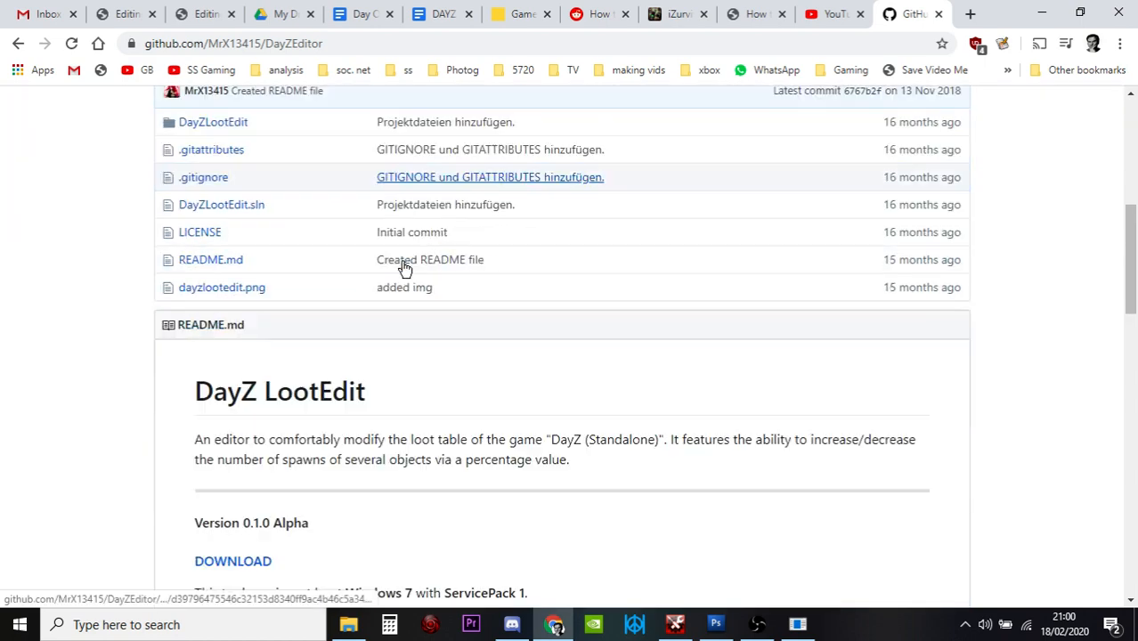
mouse_move(409, 231)
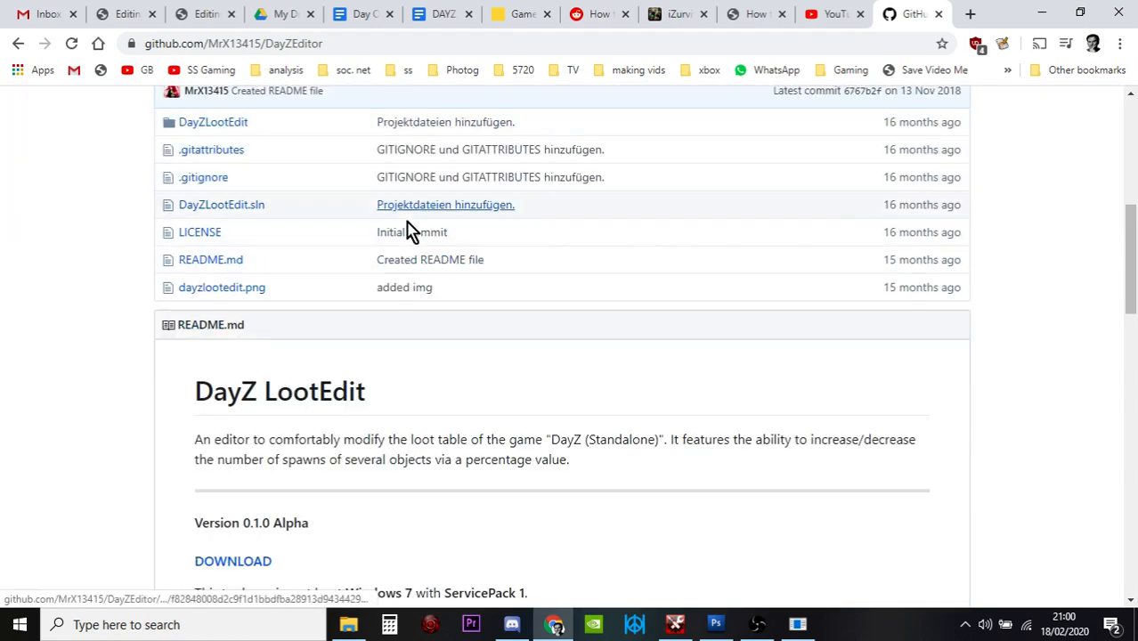
scroll(down, 3)
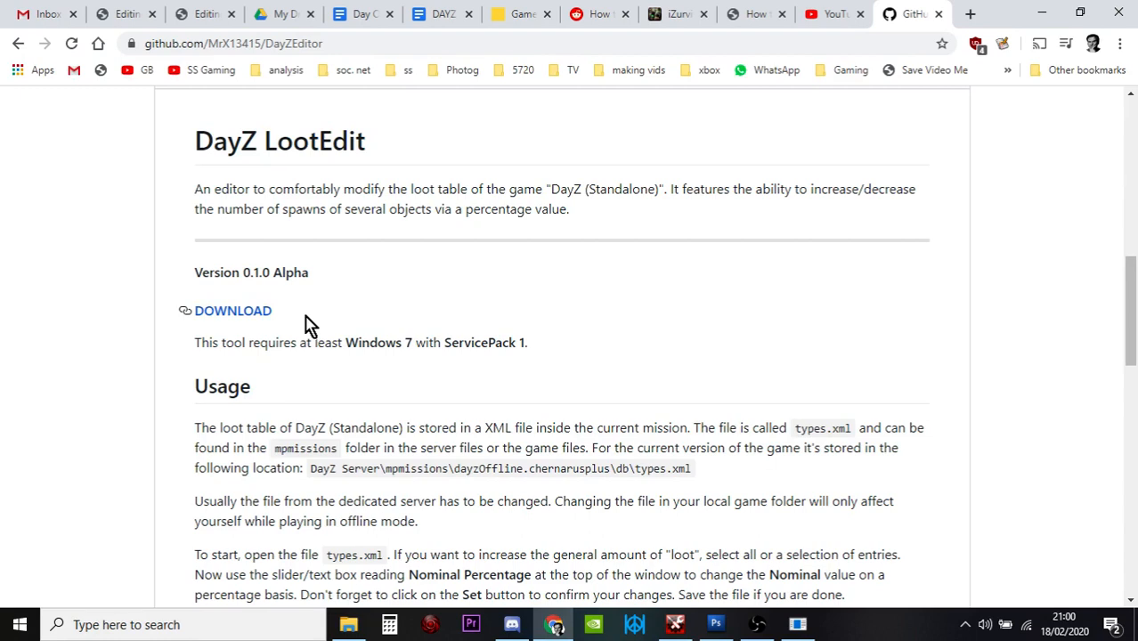
mouse_move(335, 614)
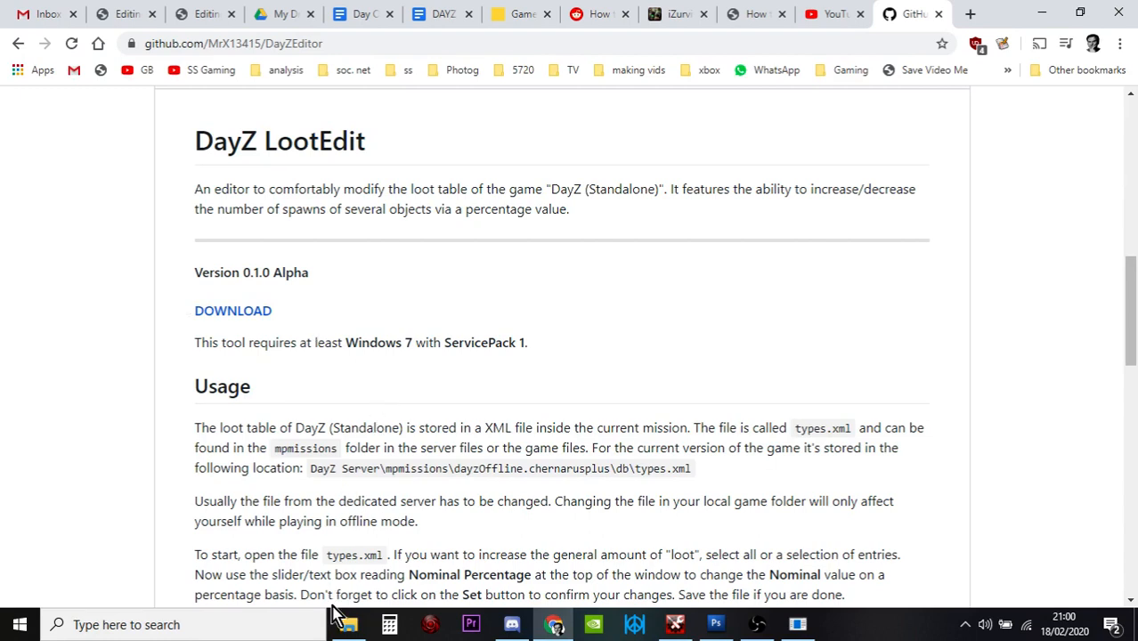
Launch DayZLootEdit.exe from the Documents > dayz editor folder and start its Load action.
click(347, 625)
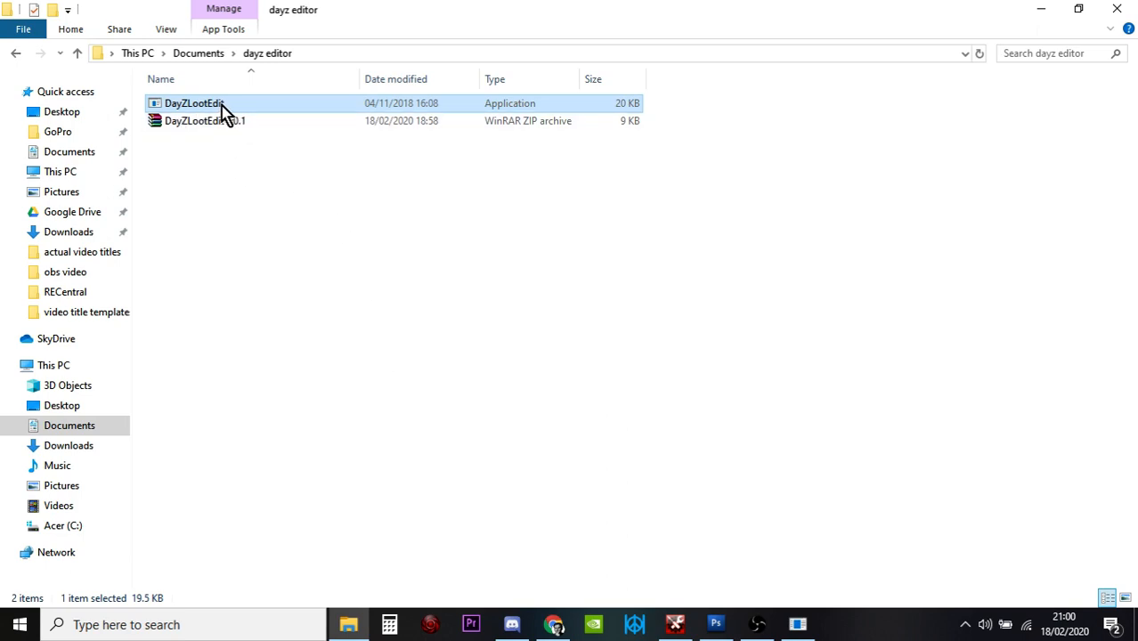
double_click(205, 104)
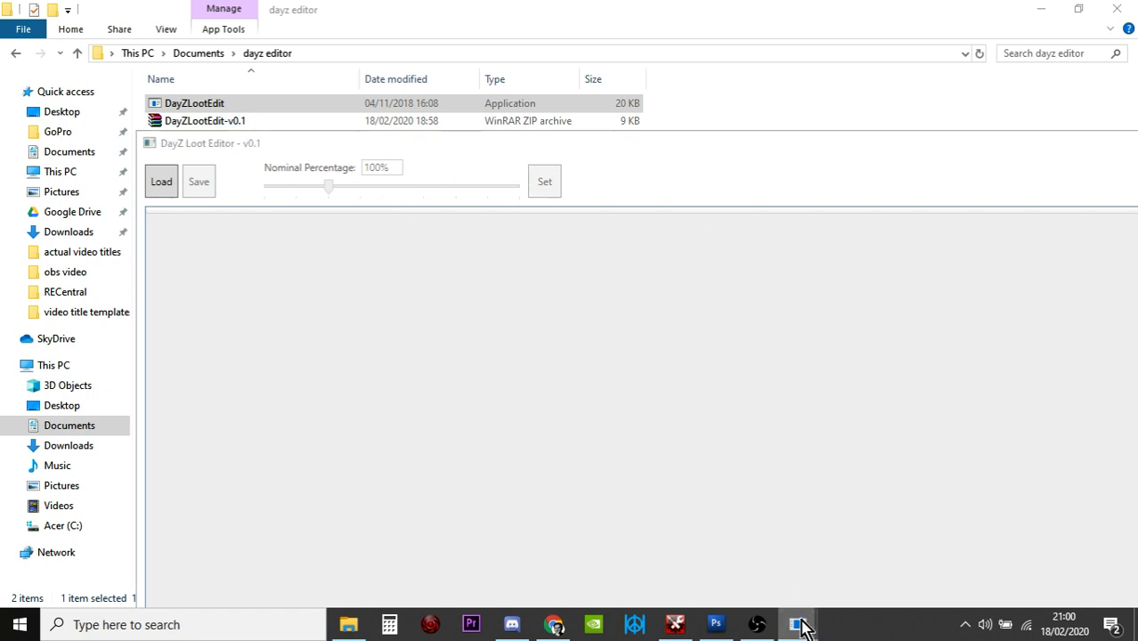
mouse_move(798, 625)
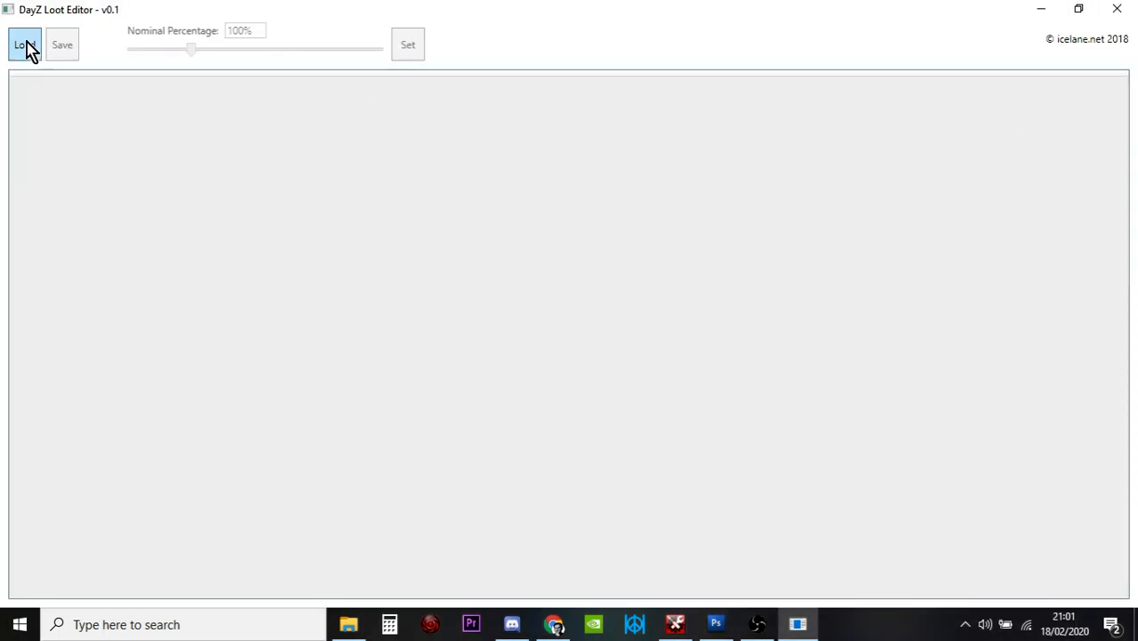
click(25, 46)
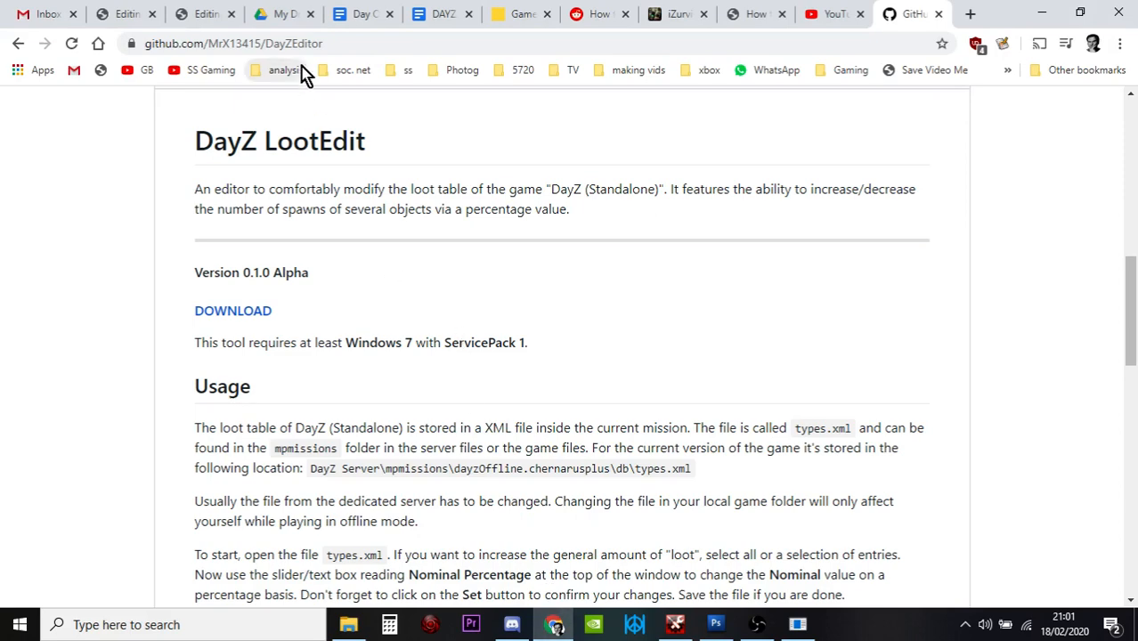
Log into the web interface of the 1C Scalespeeder Gaming DayZ Chernarus Plus server.
click(516, 14)
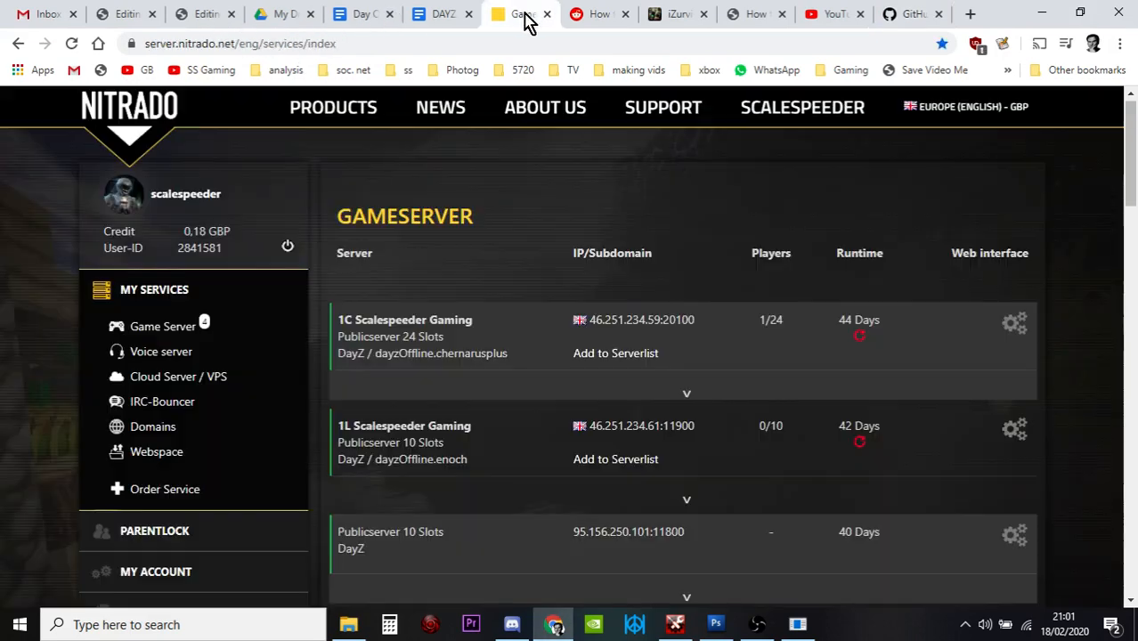
mouse_move(1015, 324)
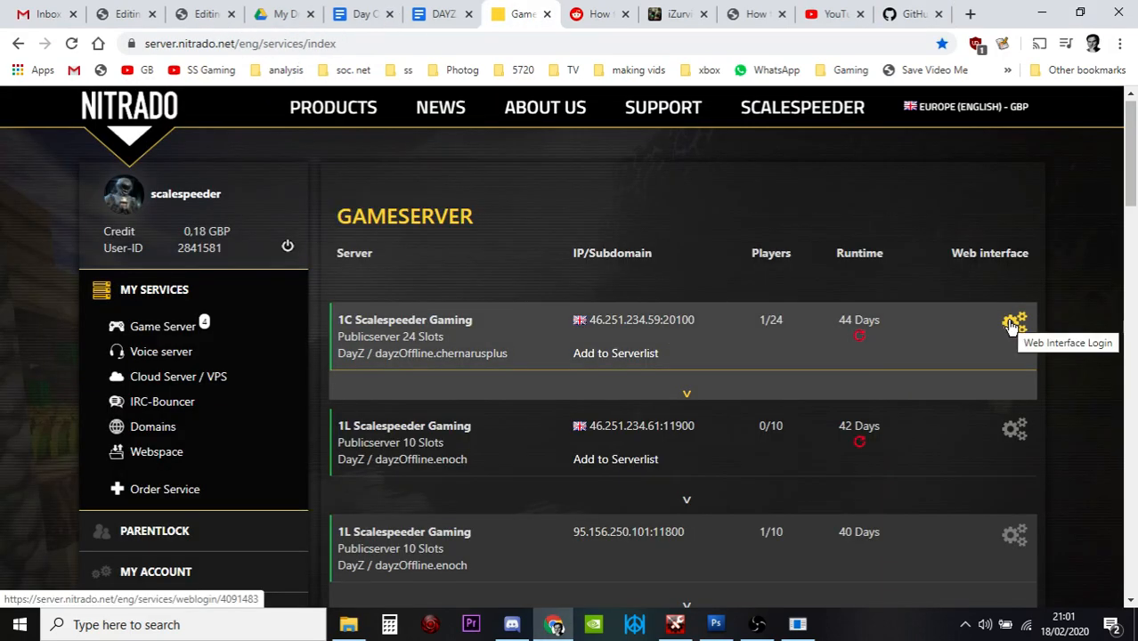
click(1012, 321)
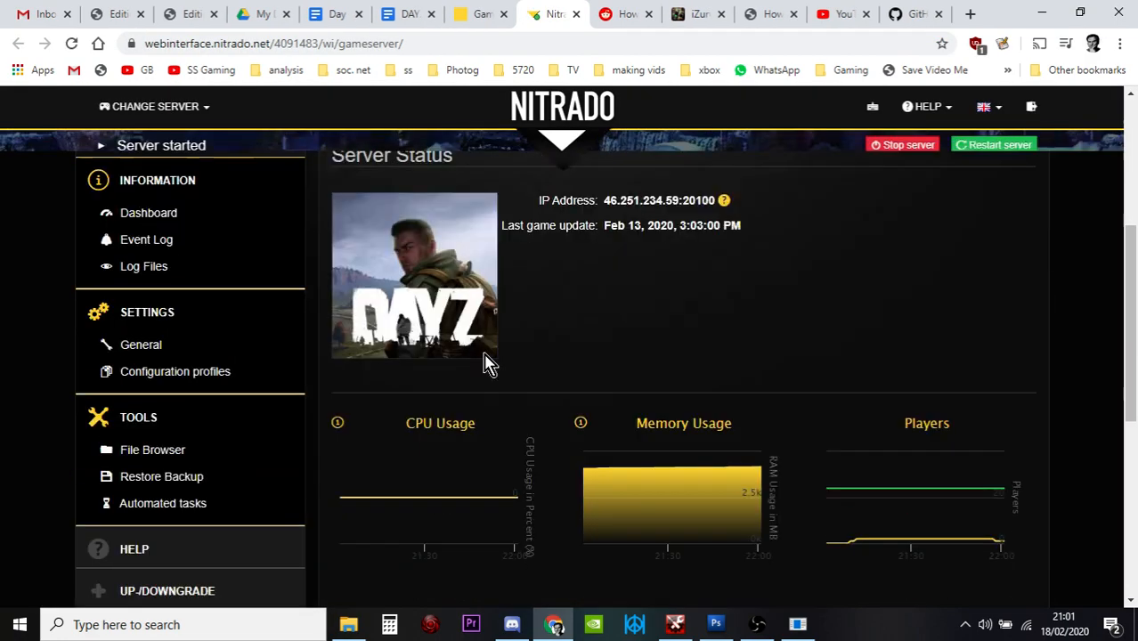
mouse_move(151, 448)
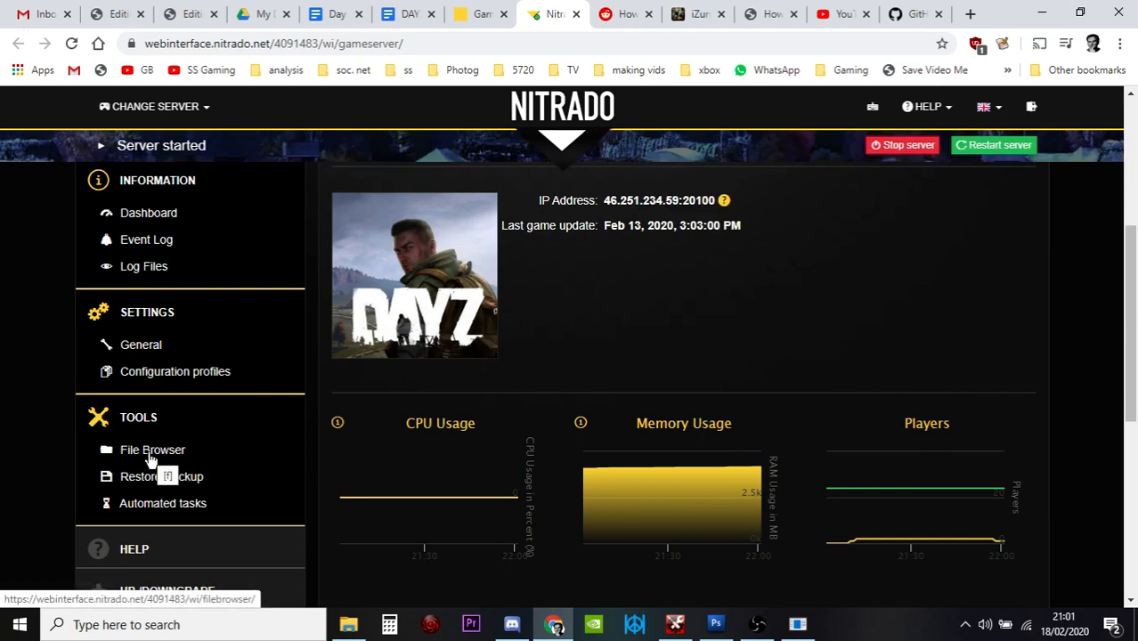
Browse to dayzps_missions/dayzOffline.chernarusplus/db where types.xml is listed.
click(151, 449)
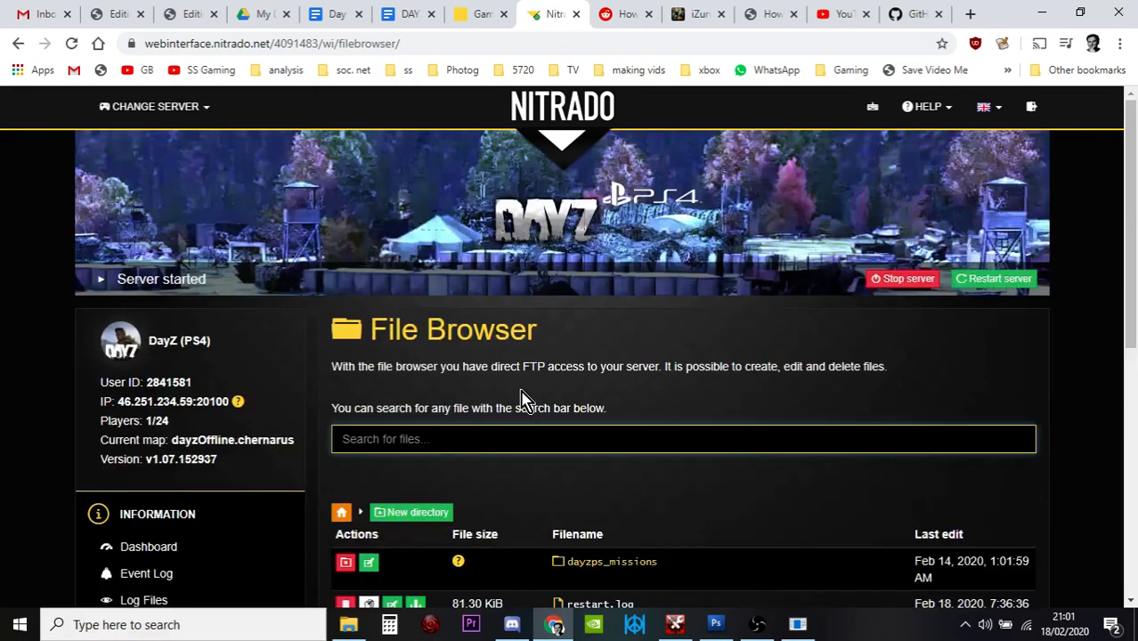
scroll(down, 3)
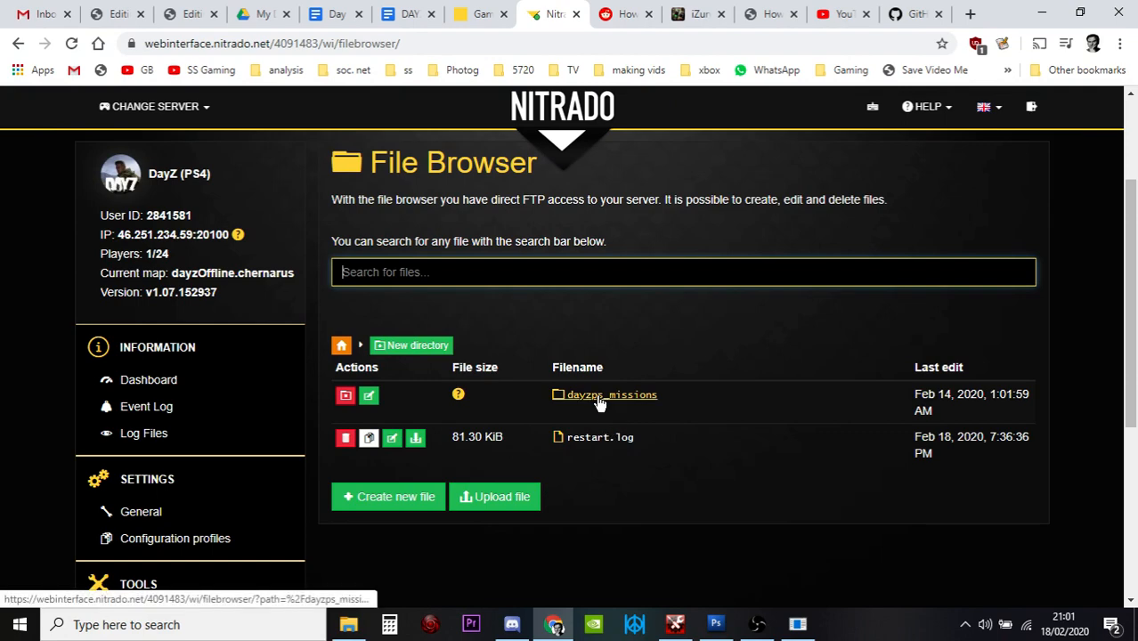
click(609, 396)
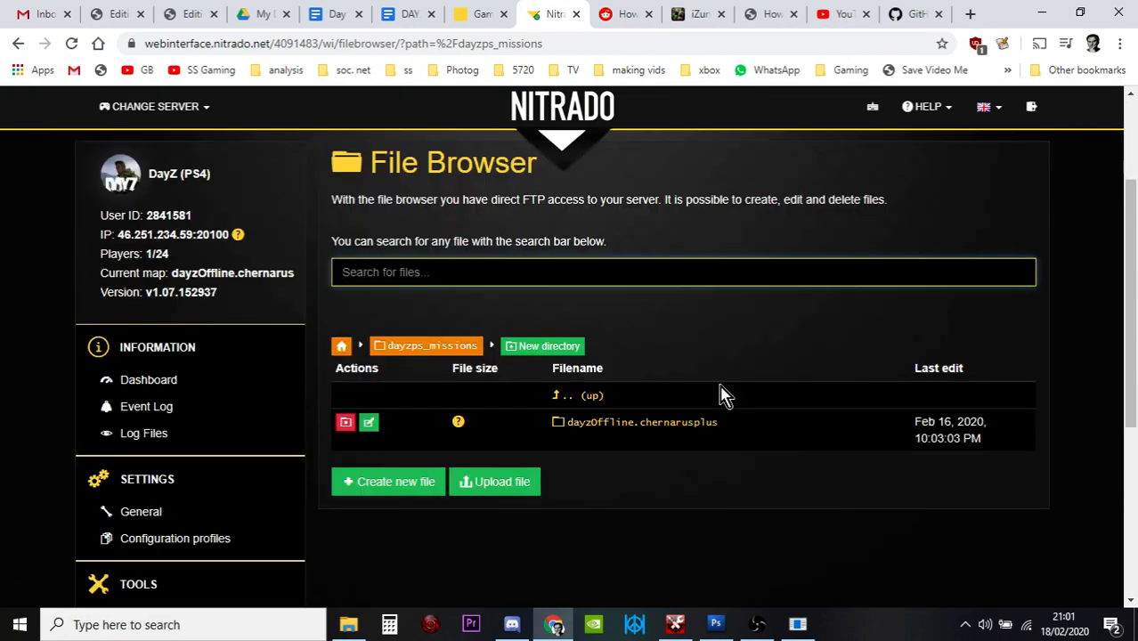
click(641, 422)
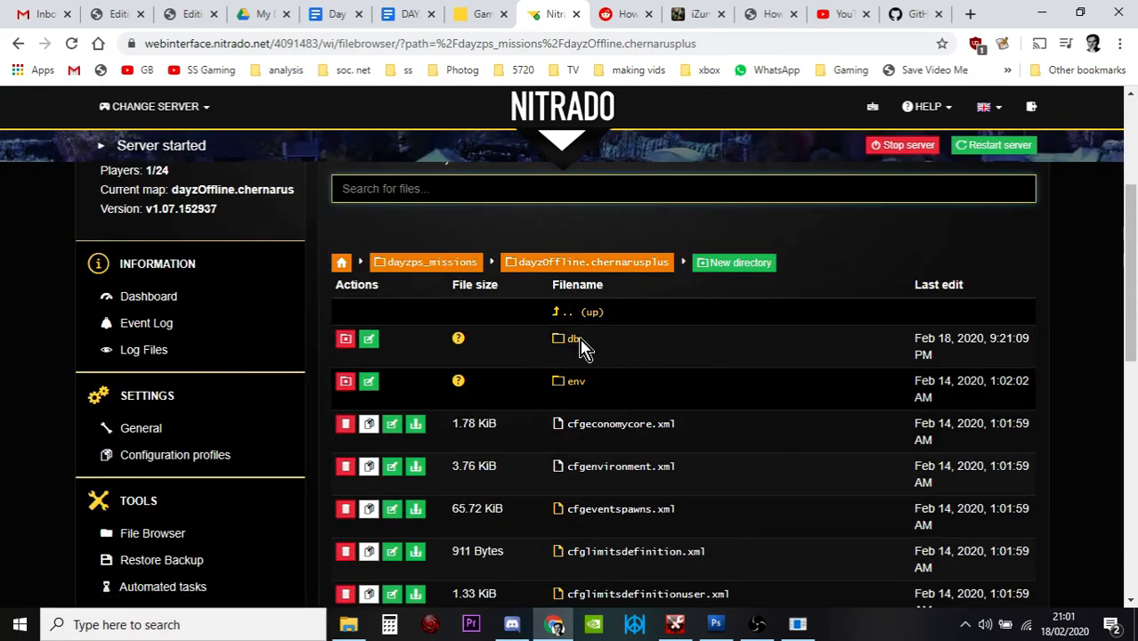
click(570, 338)
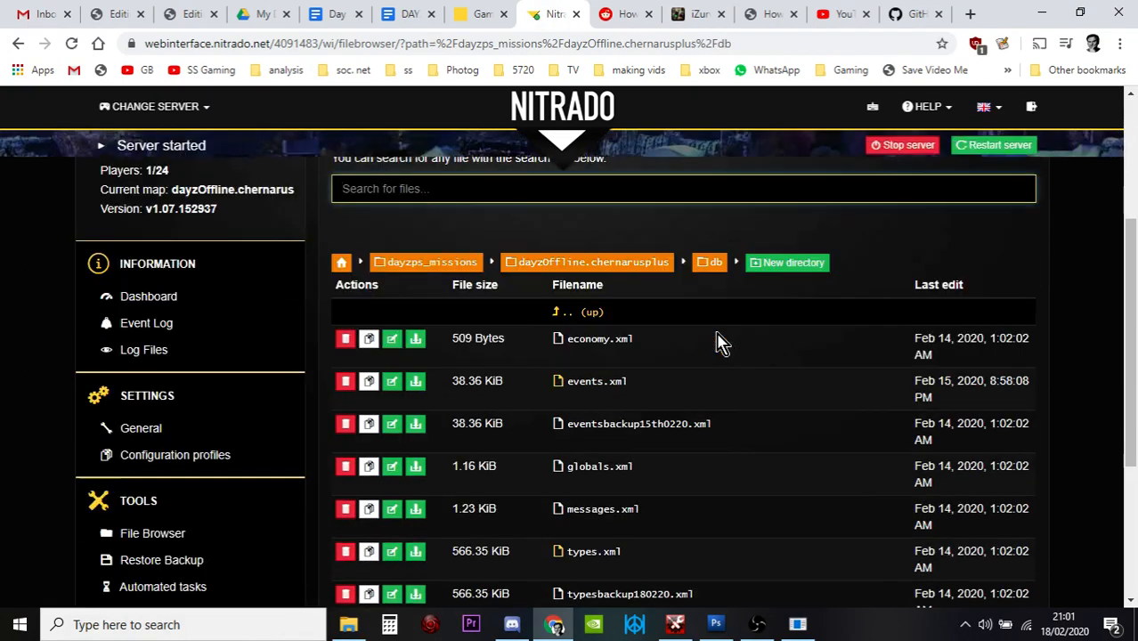
scroll(down, 3)
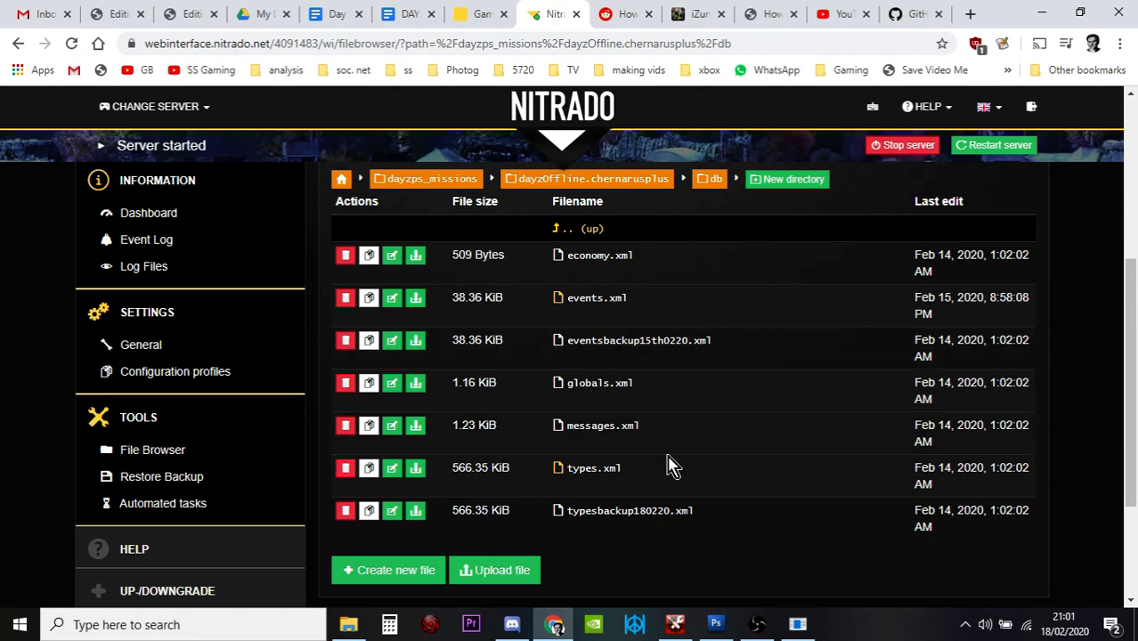
mouse_move(591, 468)
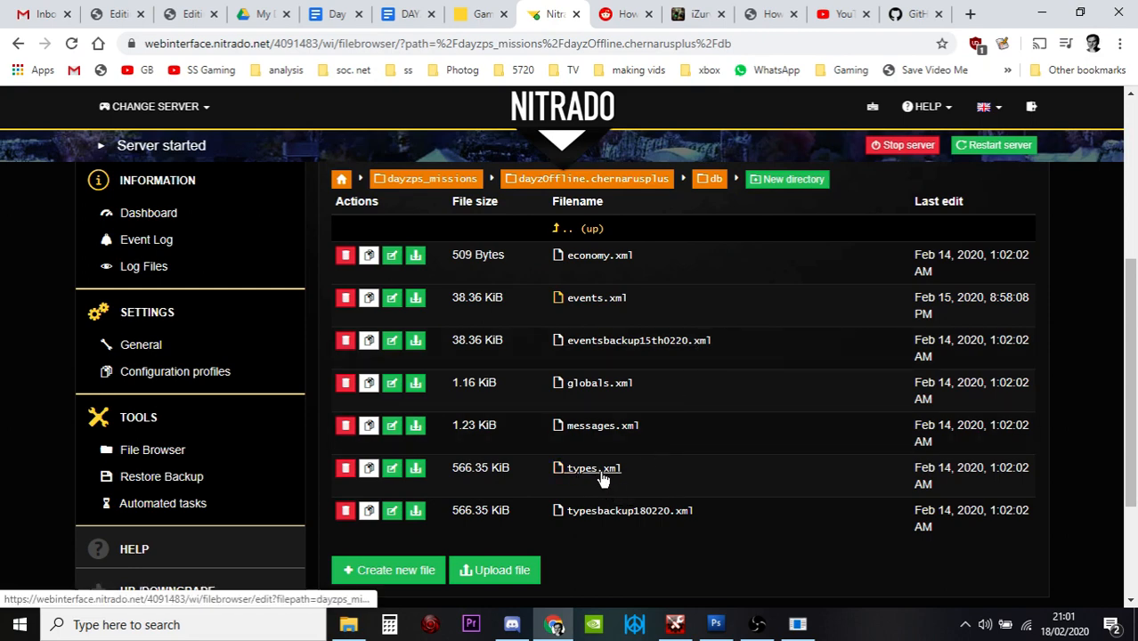
mouse_move(600, 477)
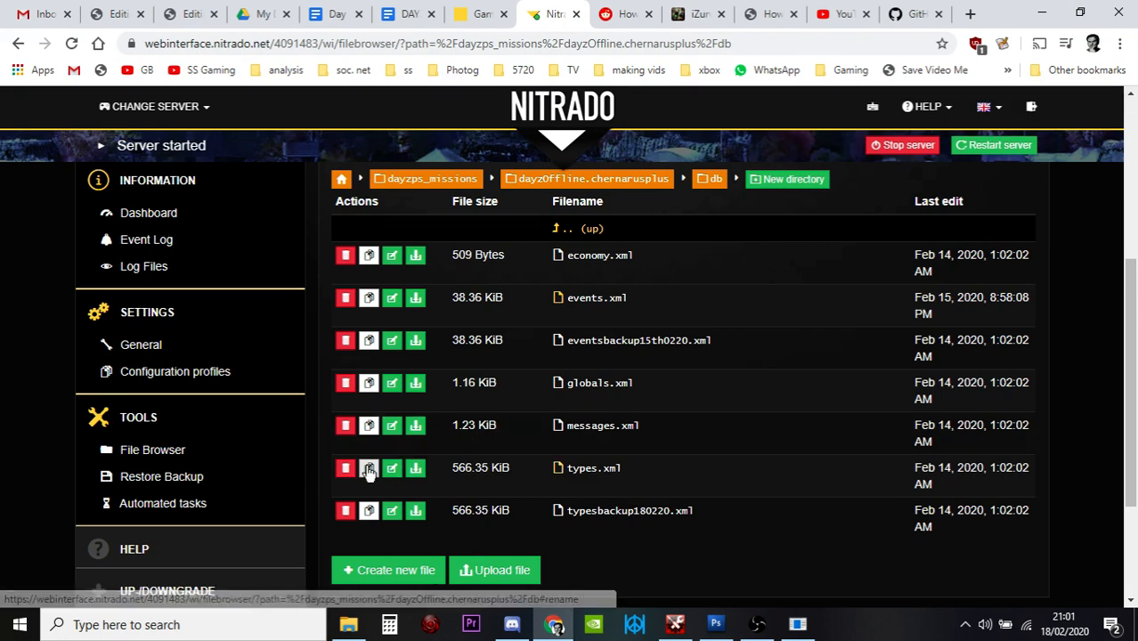
mouse_move(369, 469)
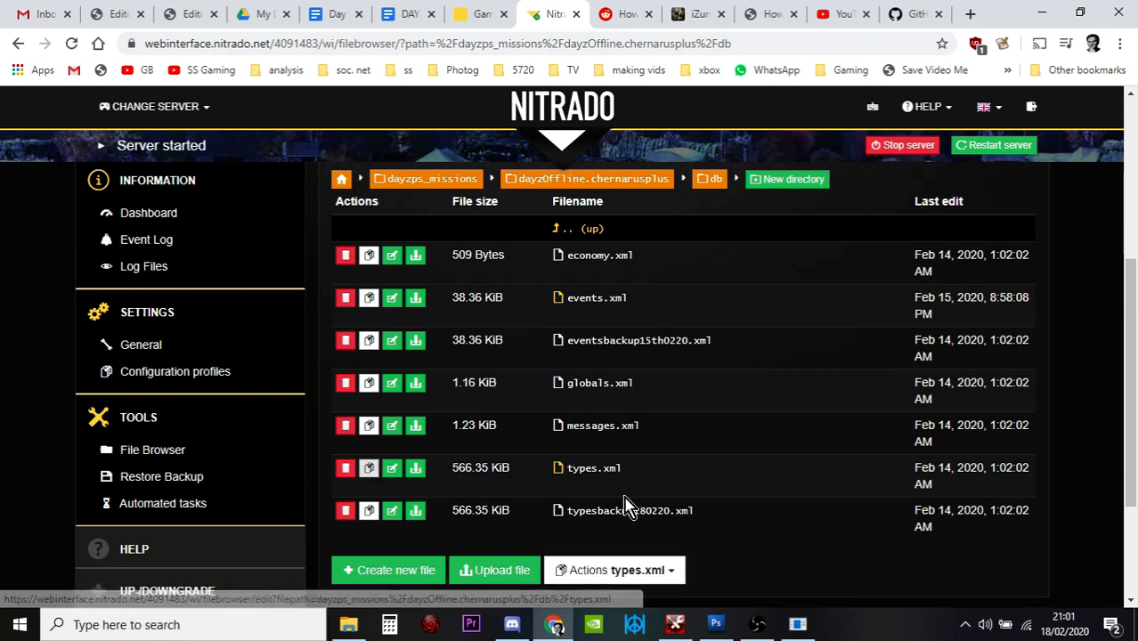
Copy types.xml in the same folder as typesbackup2102180220.xml and confirm the name.
click(615, 570)
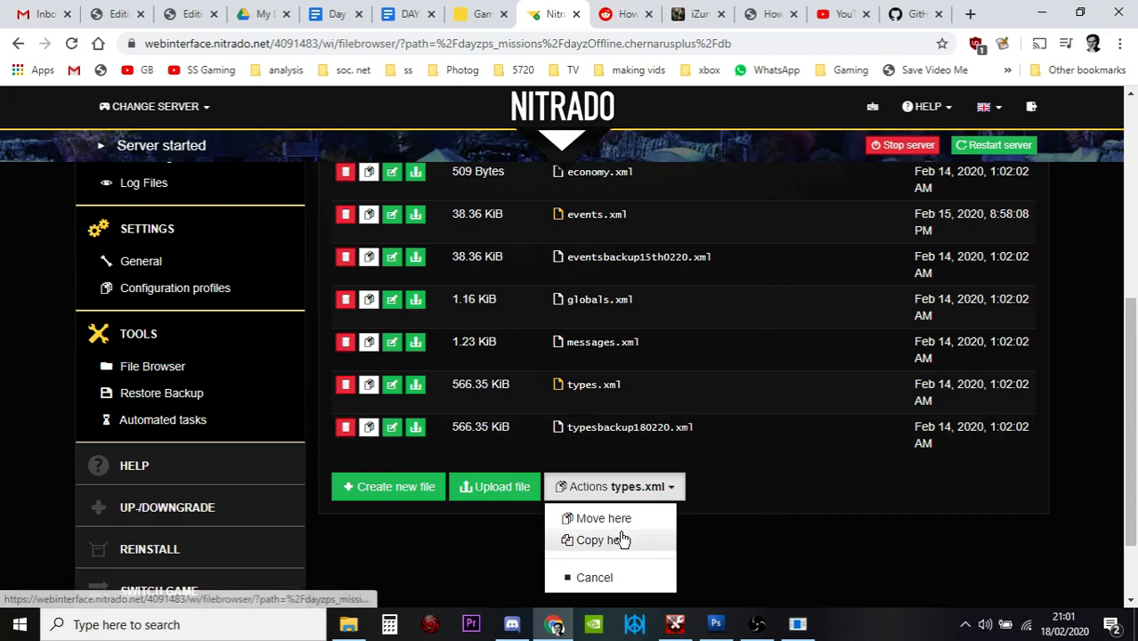
click(598, 540)
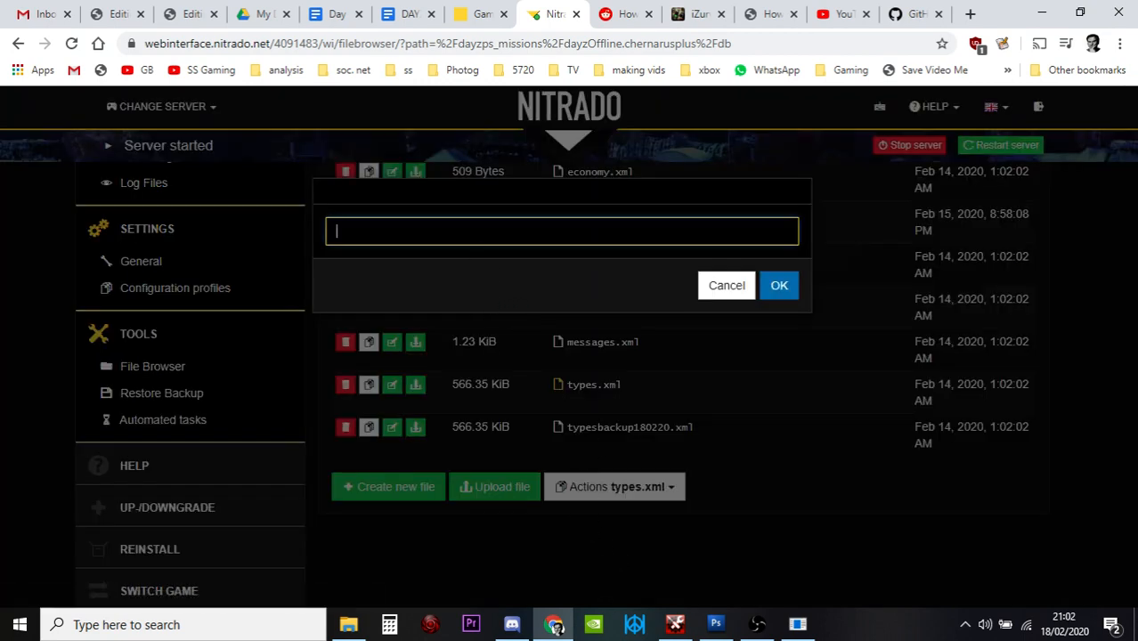
text(typesbac)
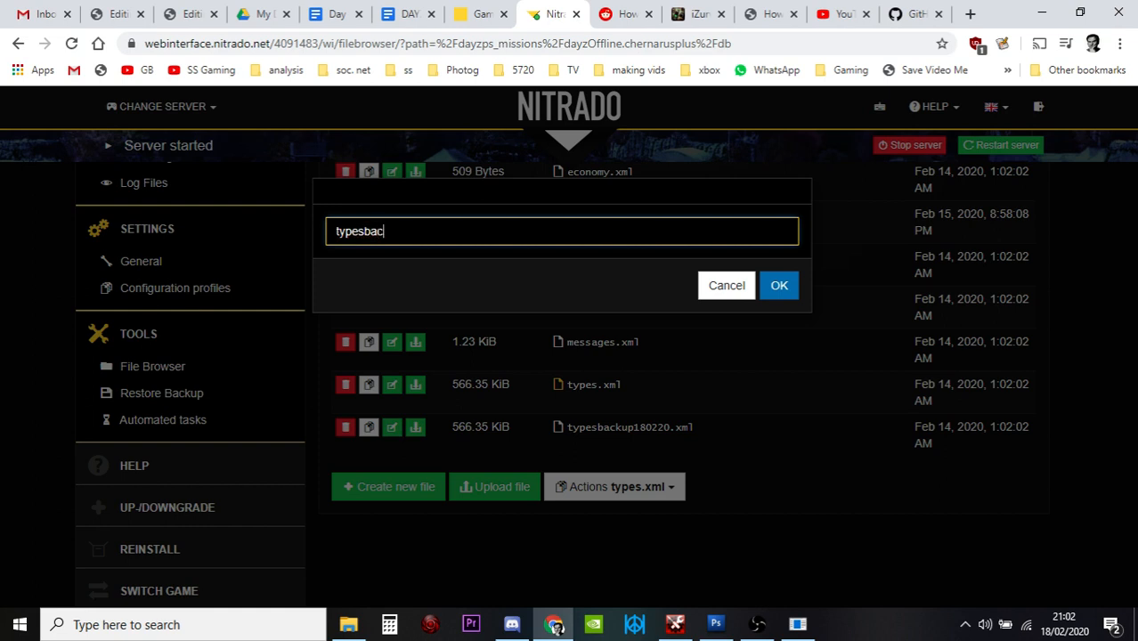
text(kup)
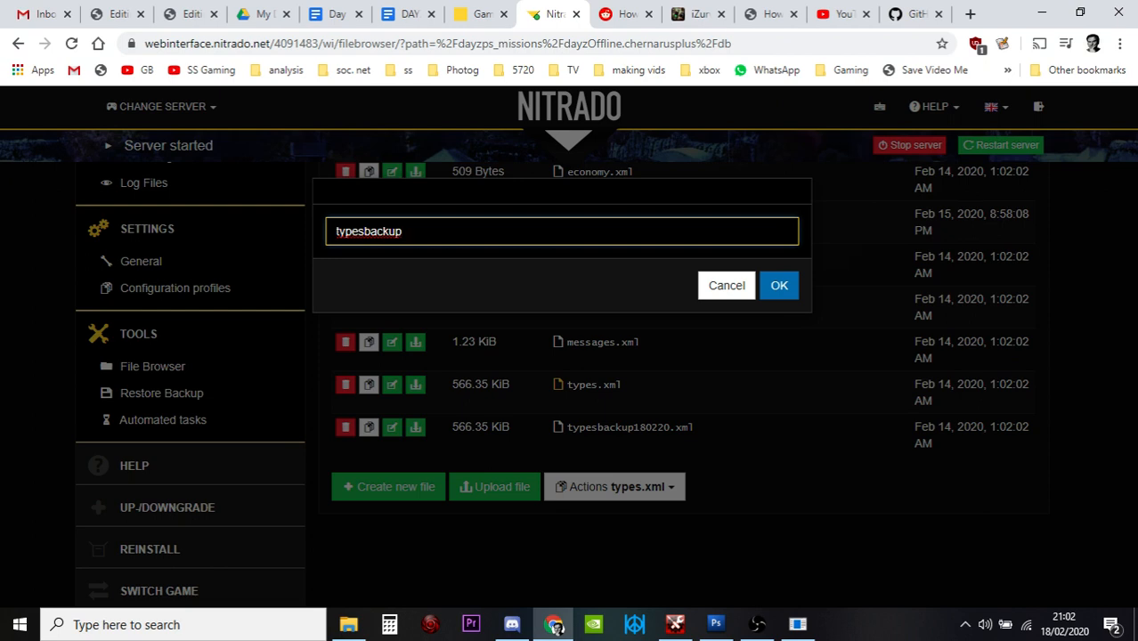
text(1)
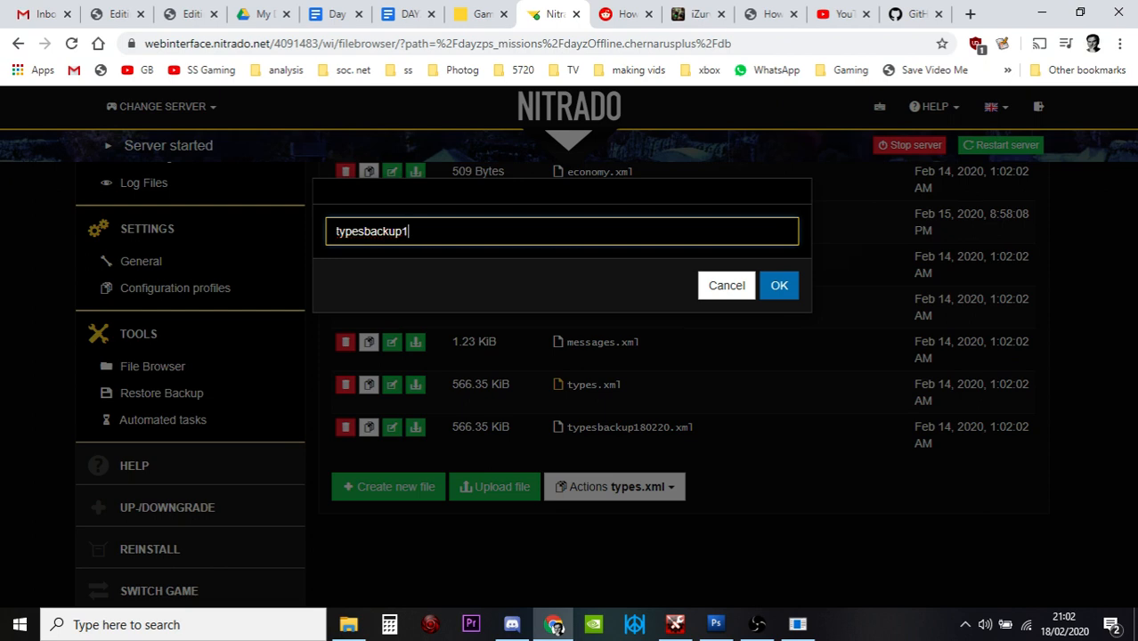
key(Backspace)
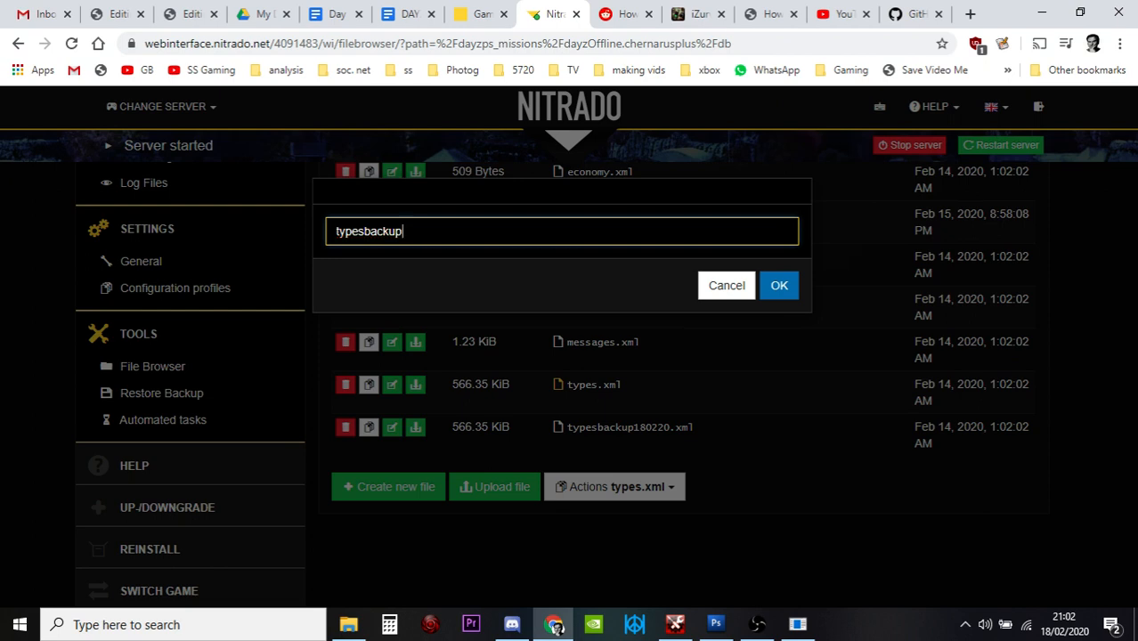
text(210)
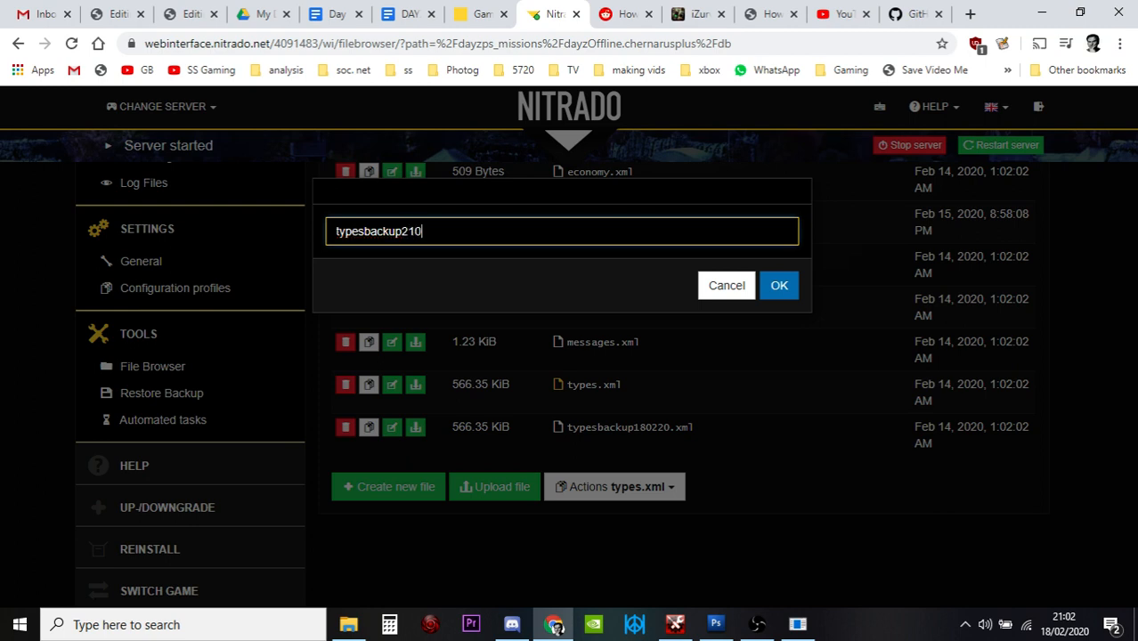
text(2180220)
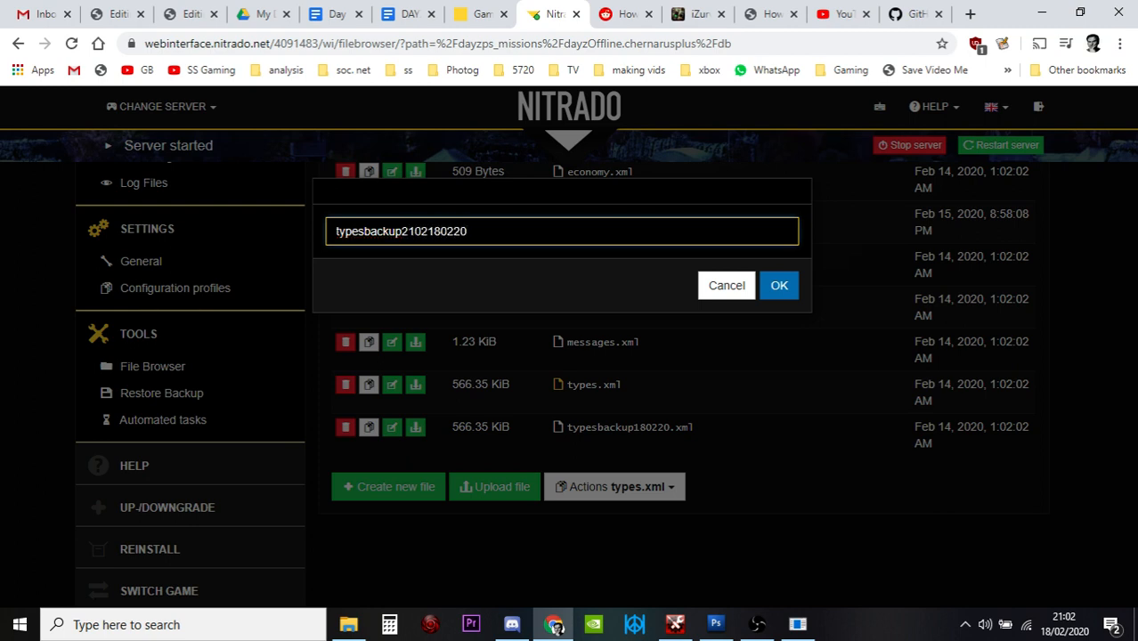
text(.xml)
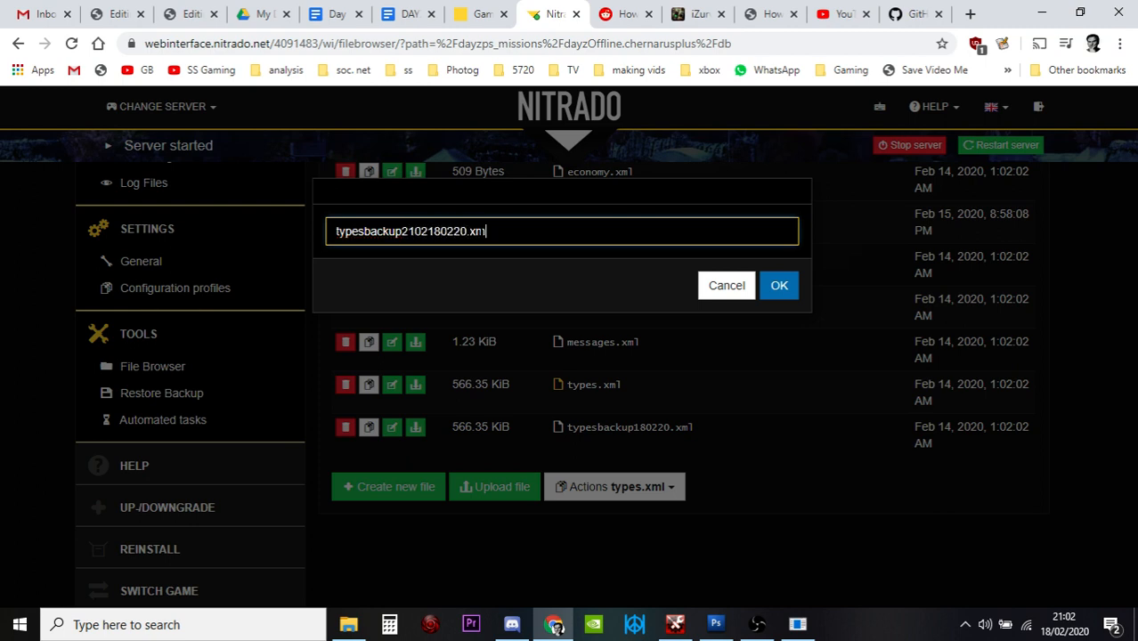
click(779, 285)
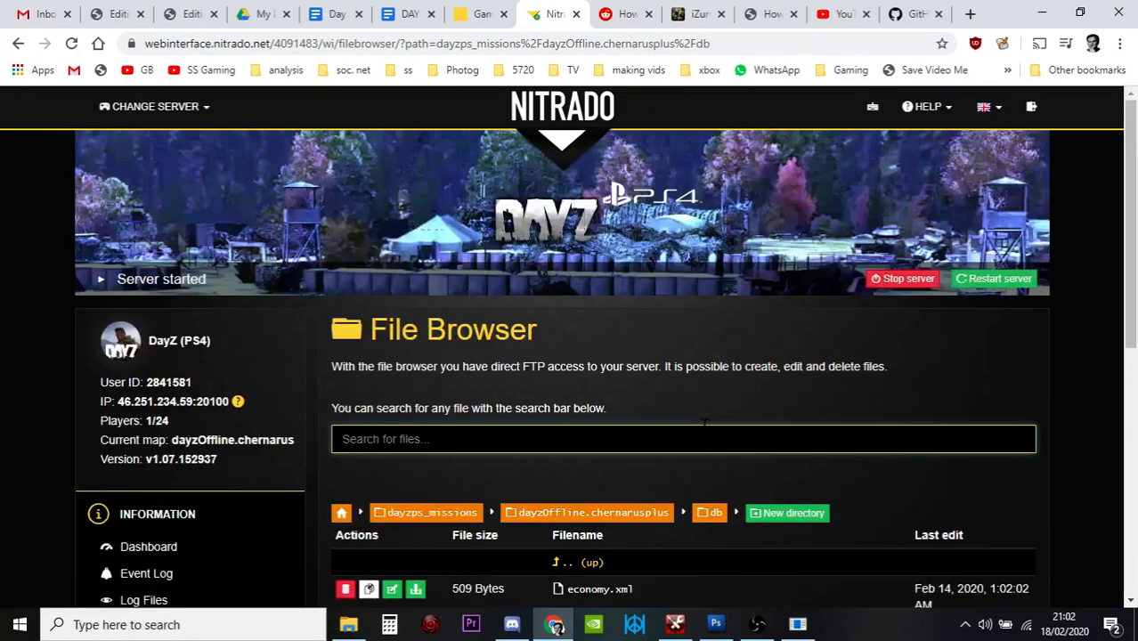
Download types.xml from the db folder to the computer.
scroll(down, 3)
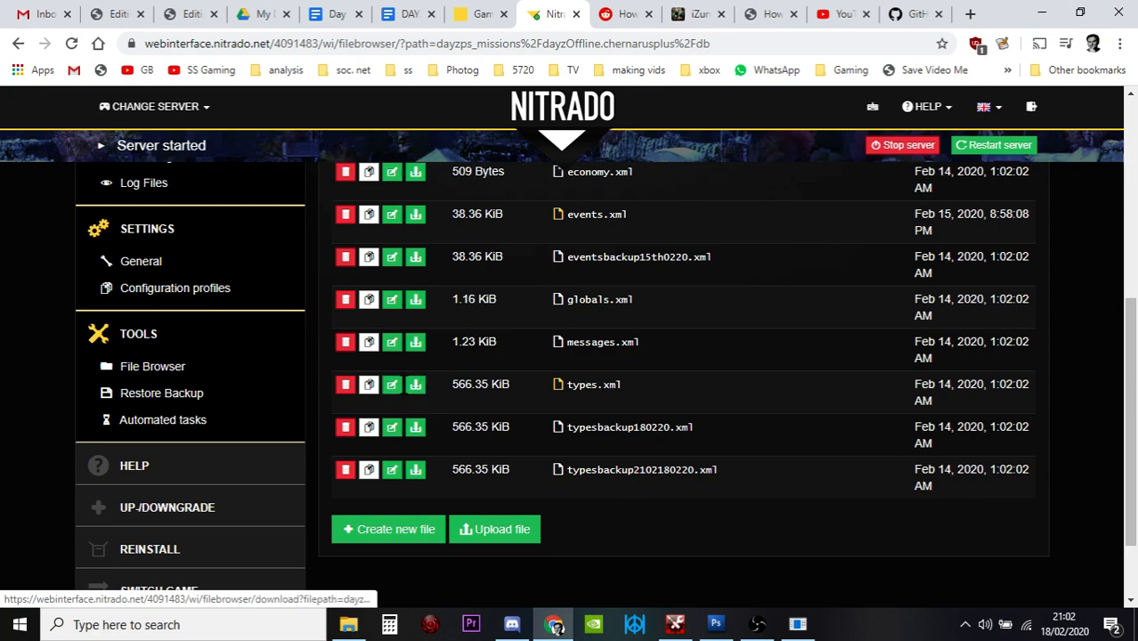
mouse_move(413, 385)
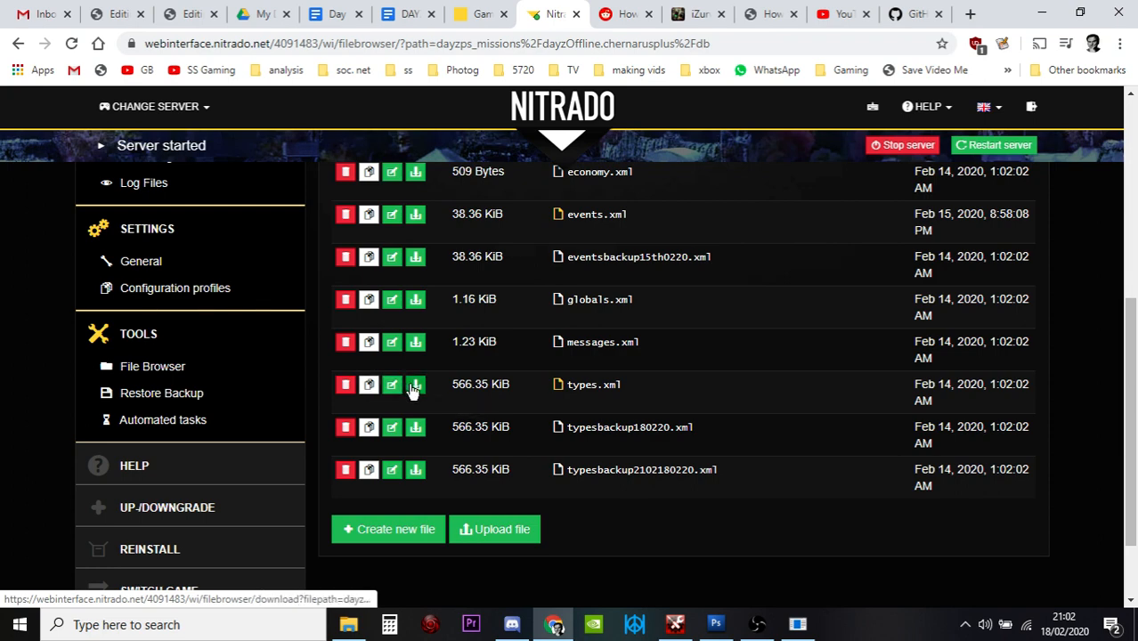
click(413, 385)
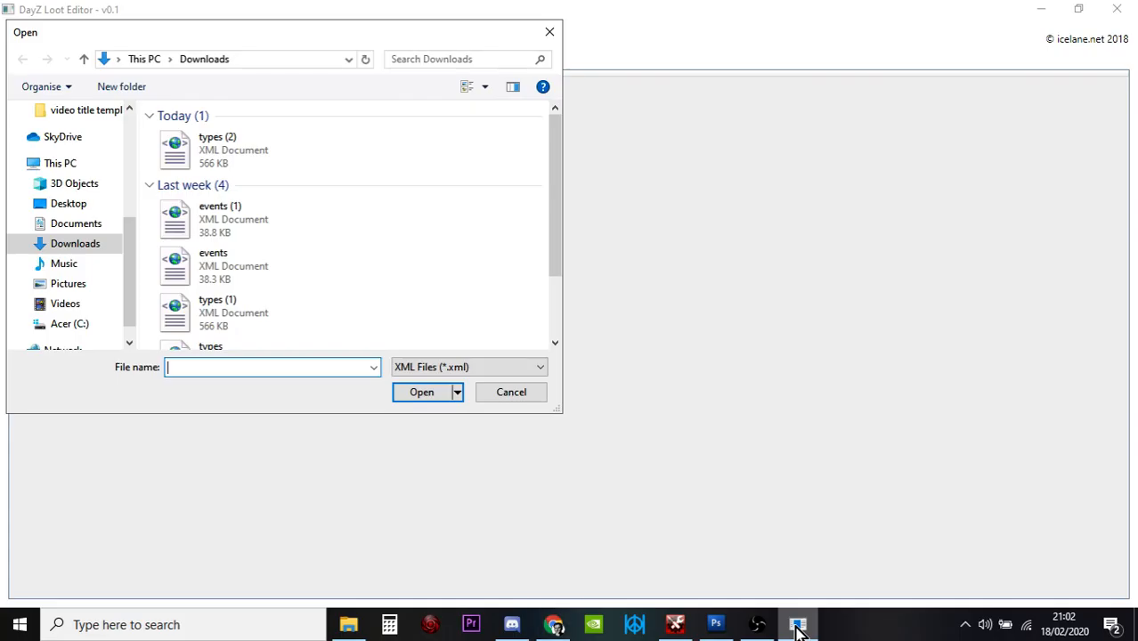
mouse_move(545, 32)
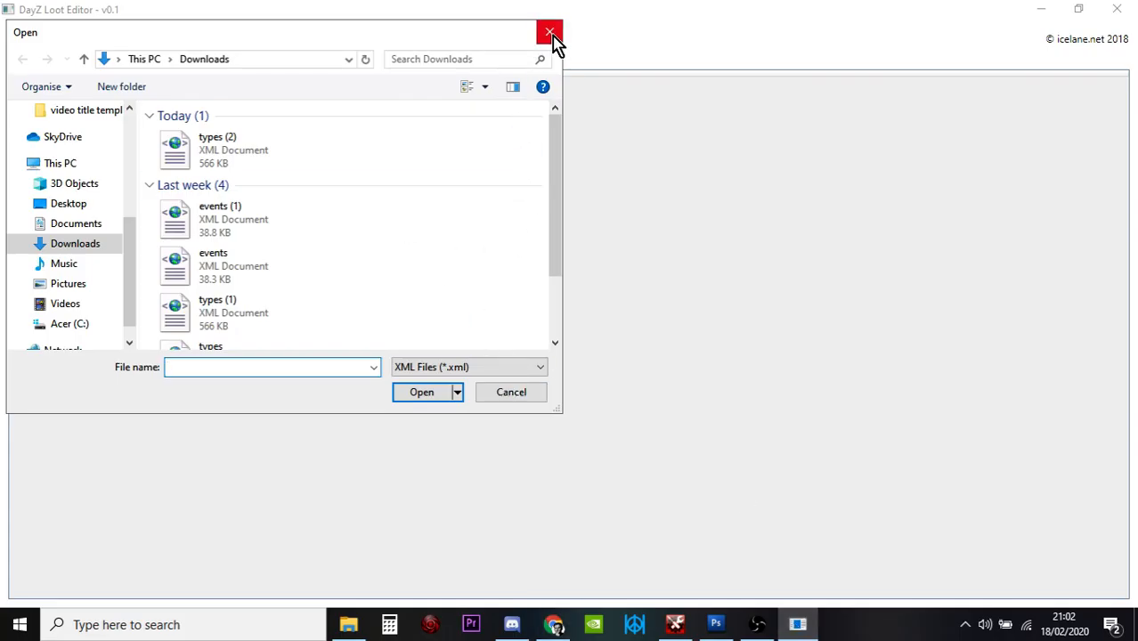
Load the downloaded types.xml from Downloads into DayZ Loot Editor's table.
click(545, 32)
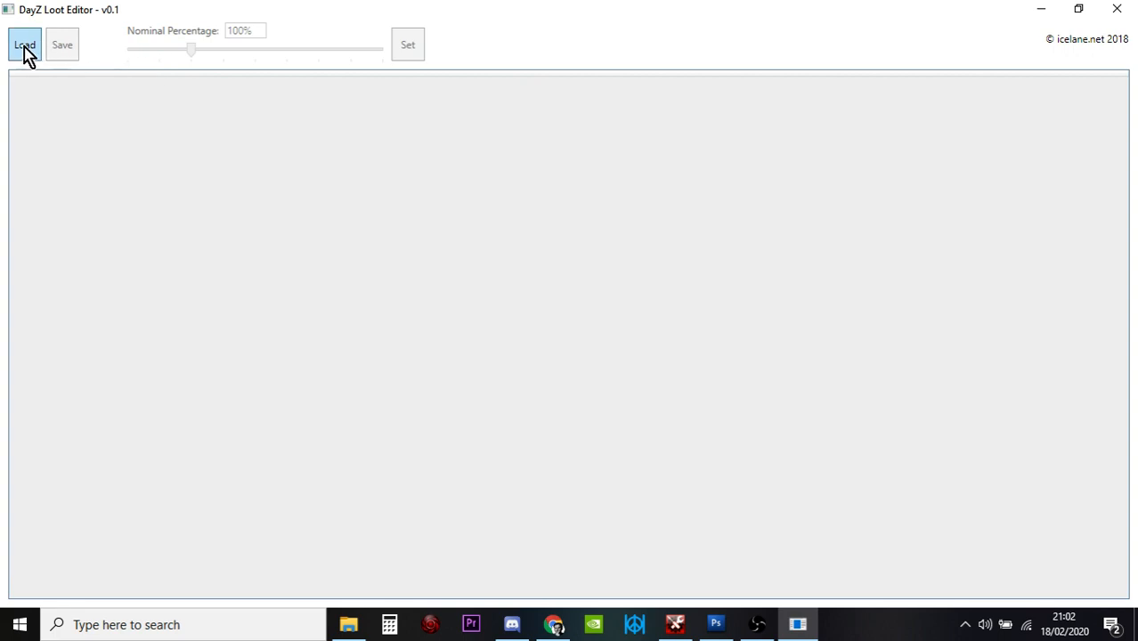
click(25, 46)
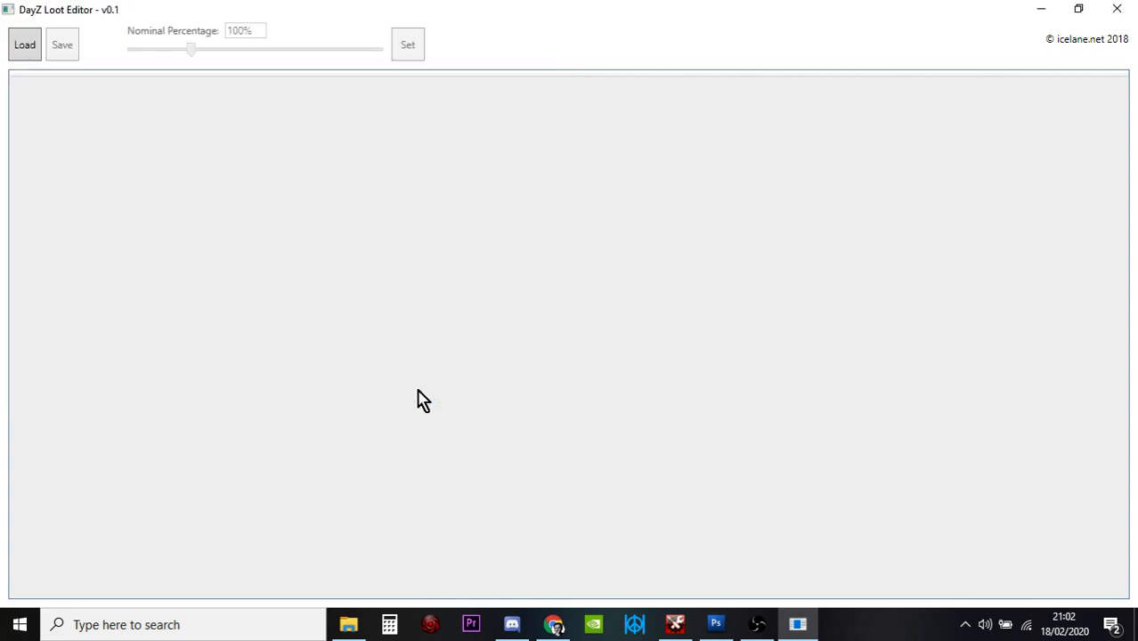
click(43, 43)
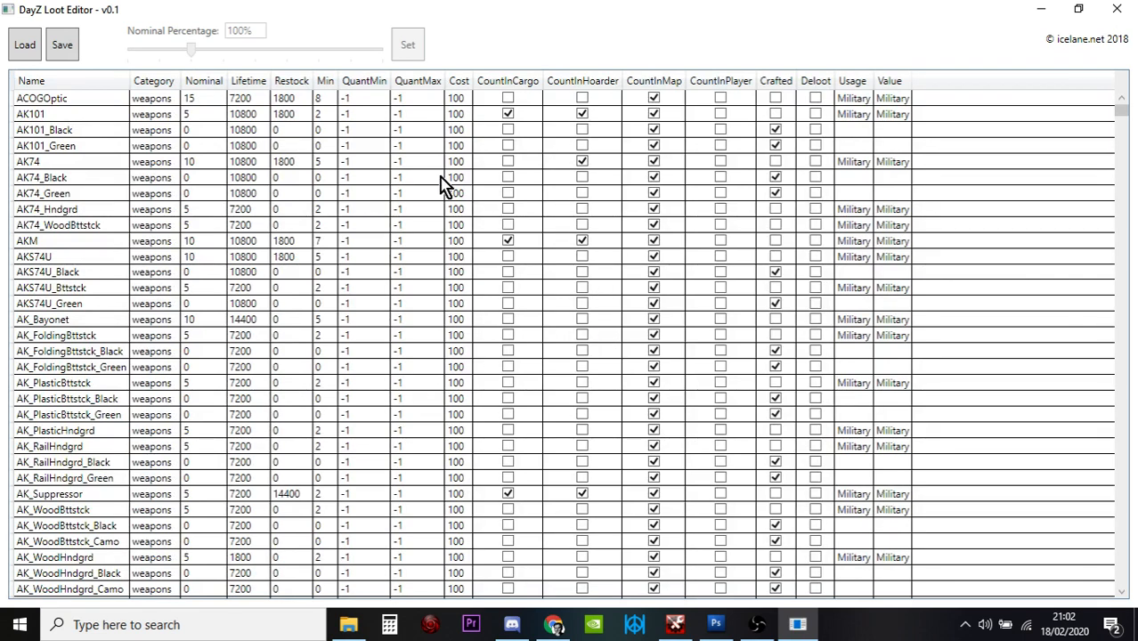
mouse_move(57, 107)
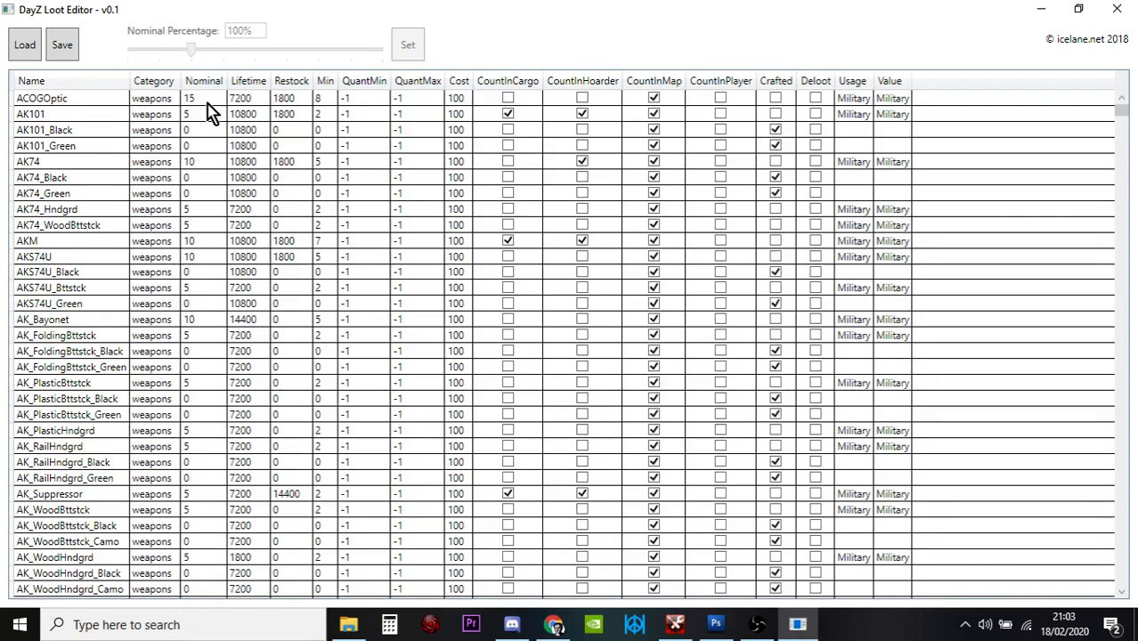
mouse_move(61, 142)
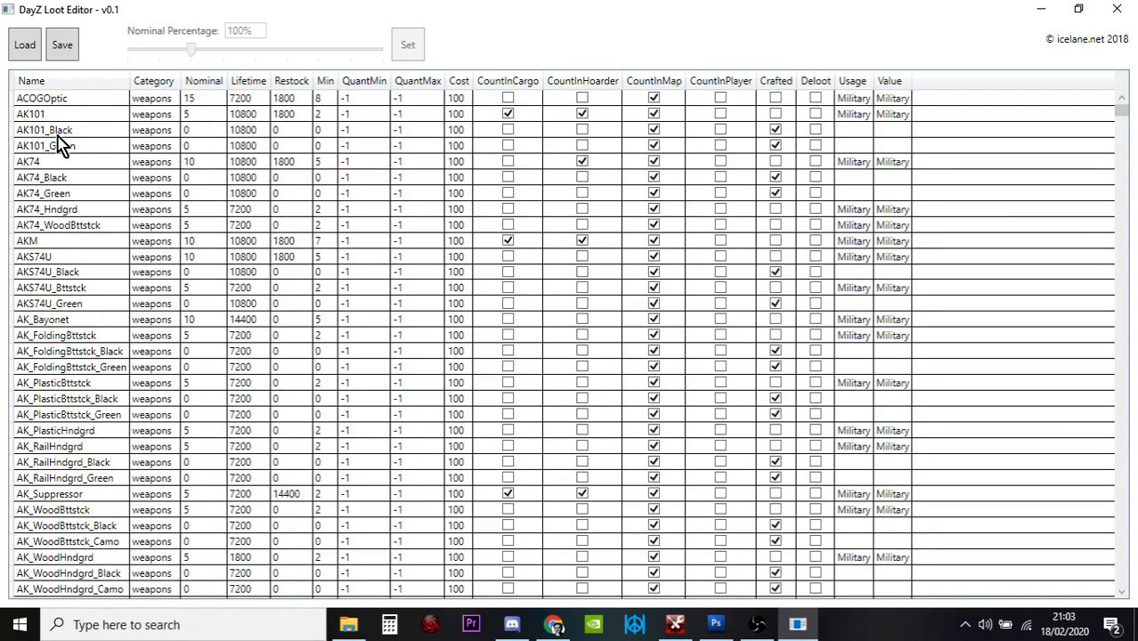
scroll(down, 3)
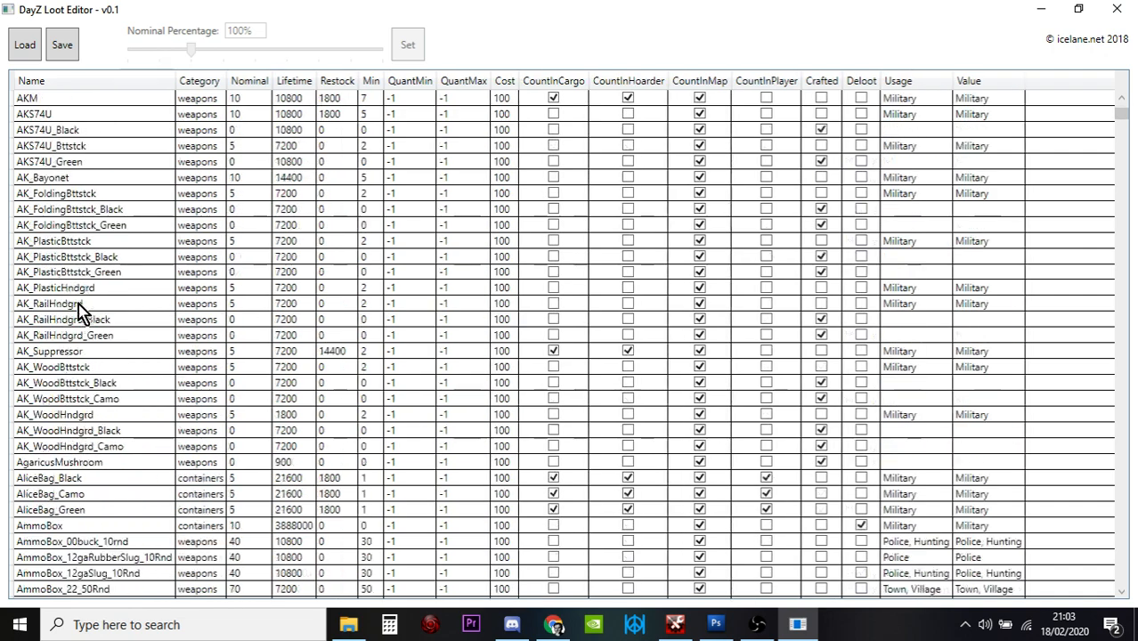
scroll(down, 3)
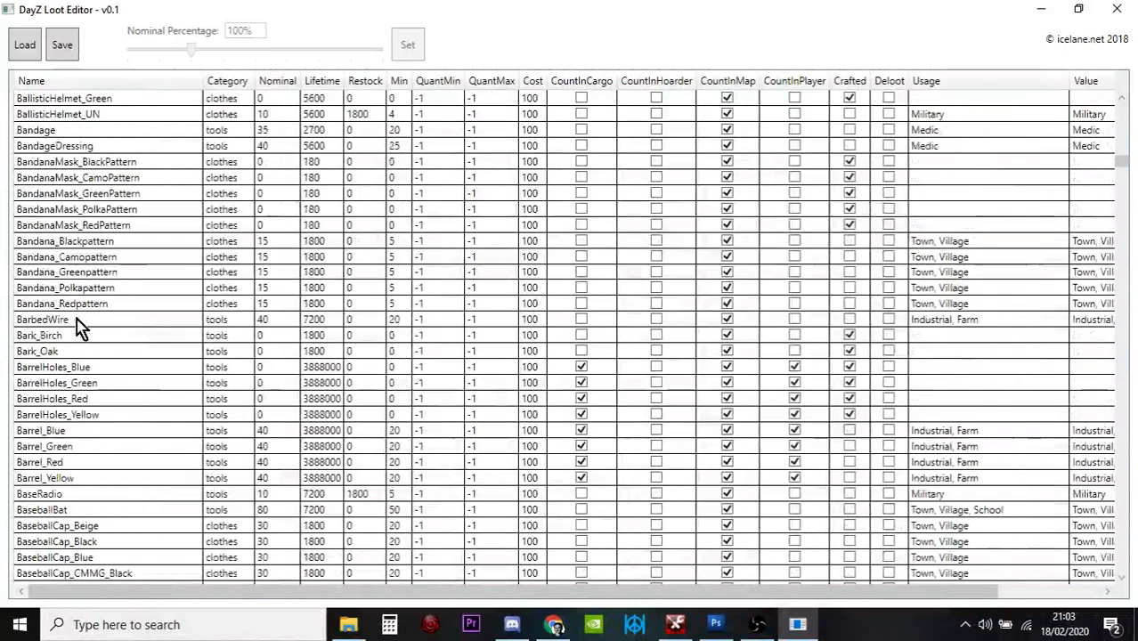
scroll(down, 3)
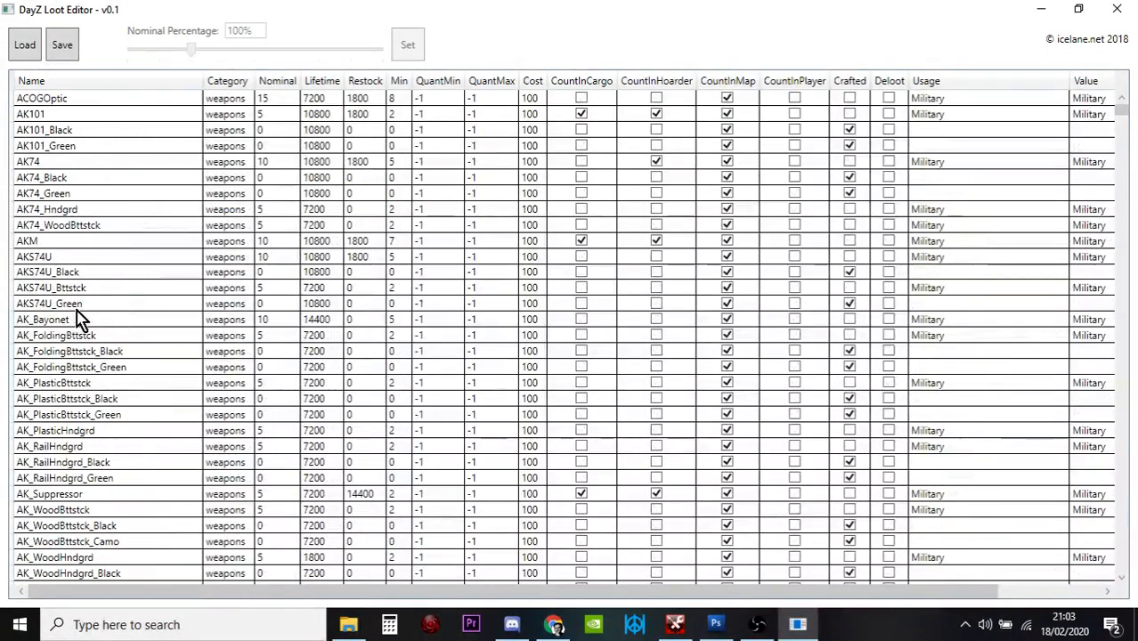
scroll(down, 3)
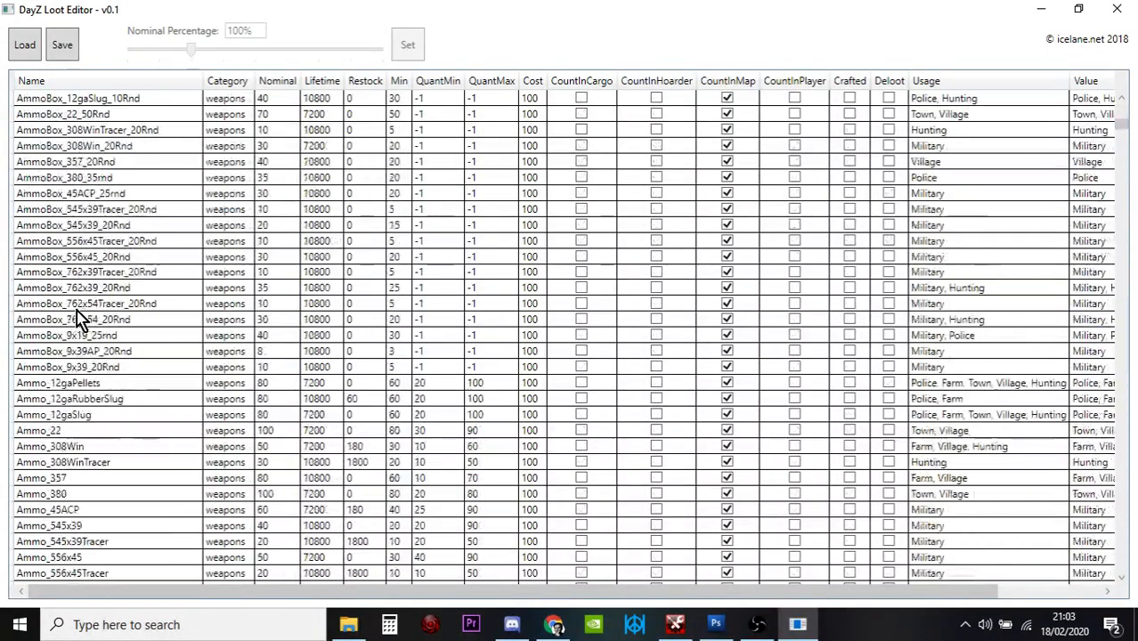
scroll(down, 3)
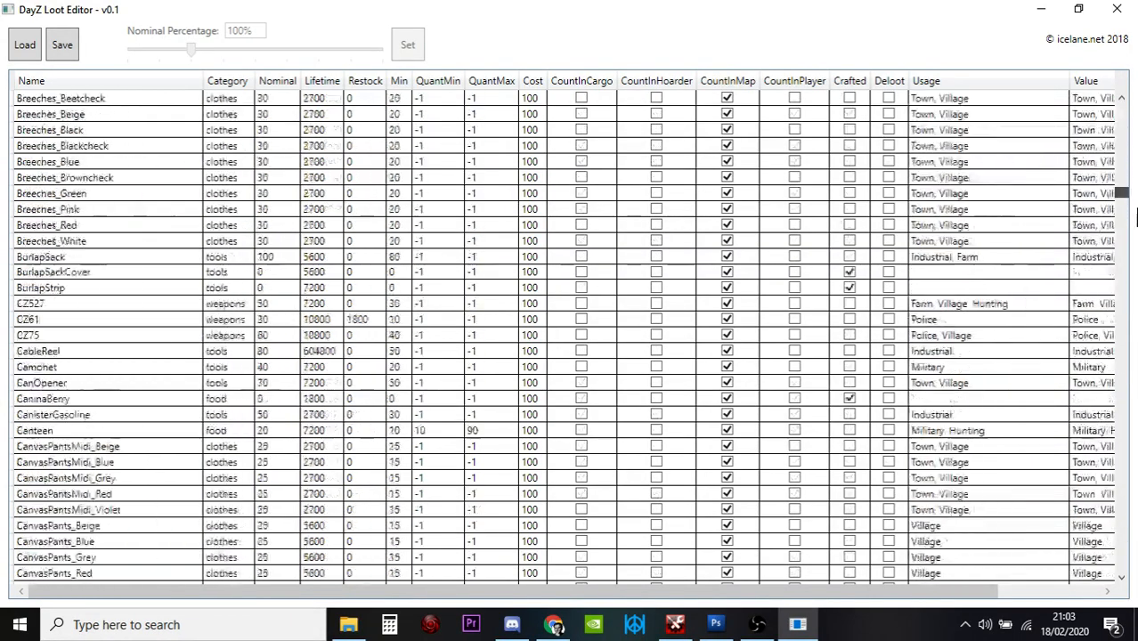
scroll(down, 3)
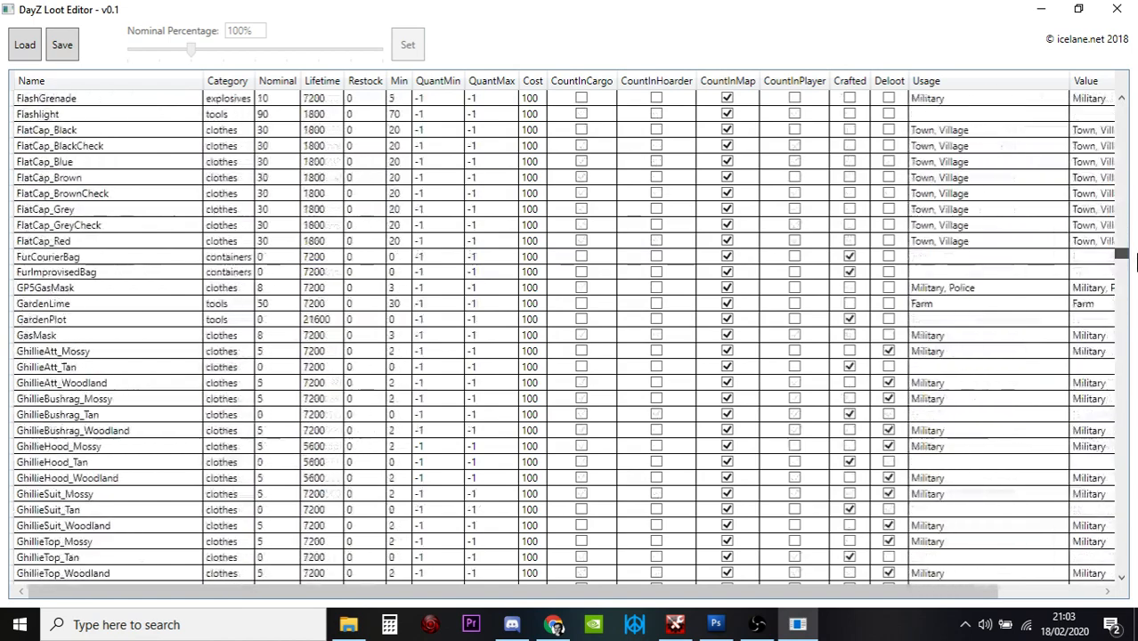
scroll(down, 3)
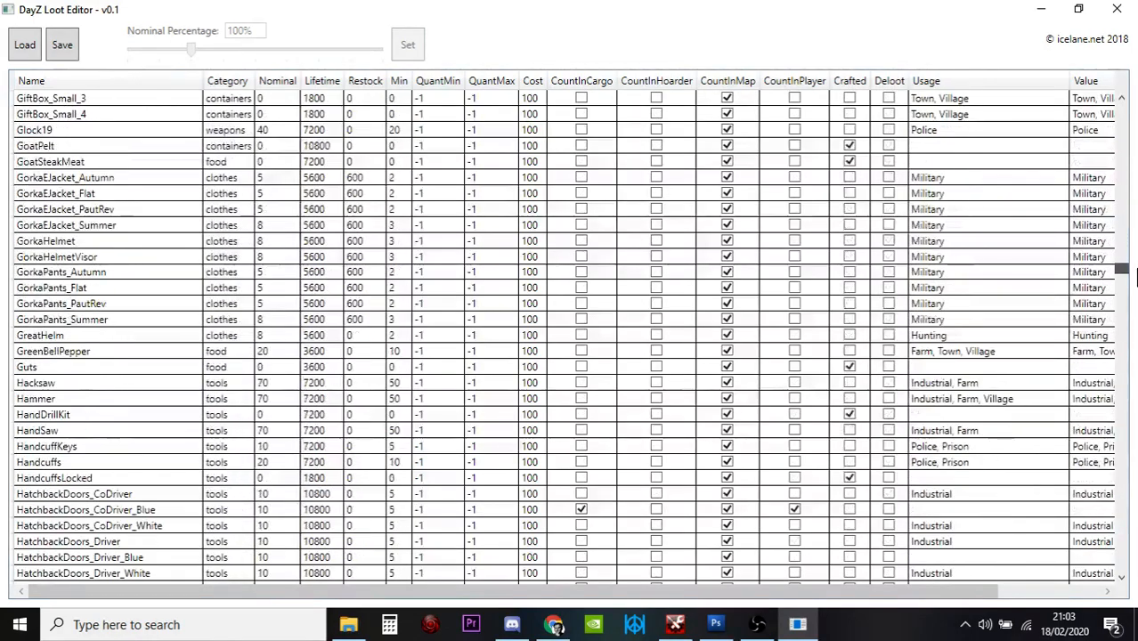
scroll(down, 3)
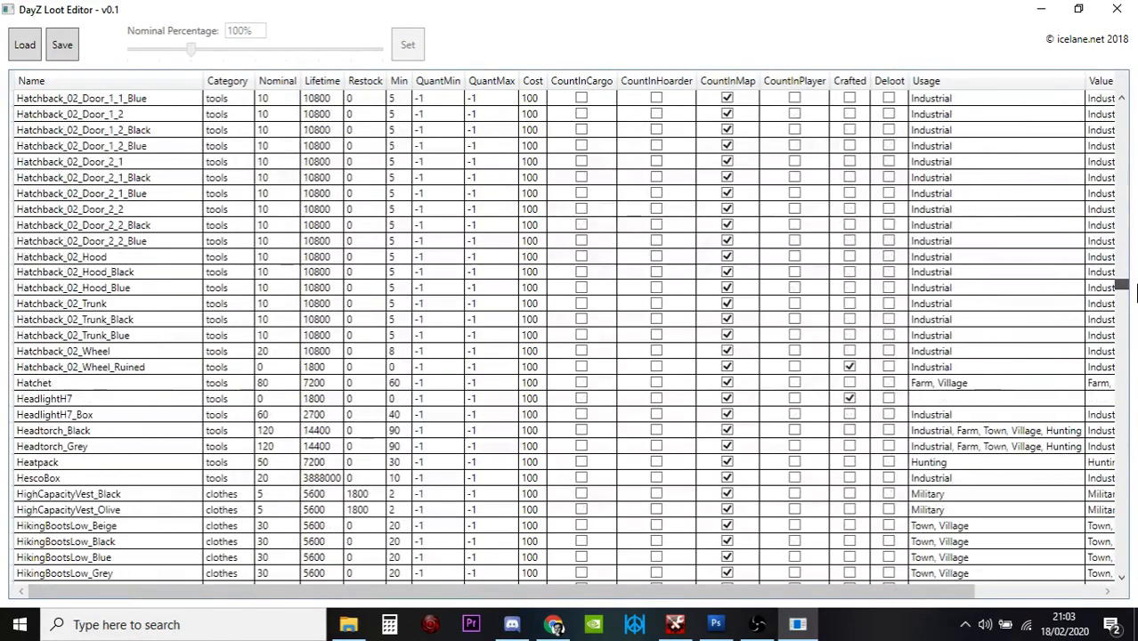
scroll(down, 3)
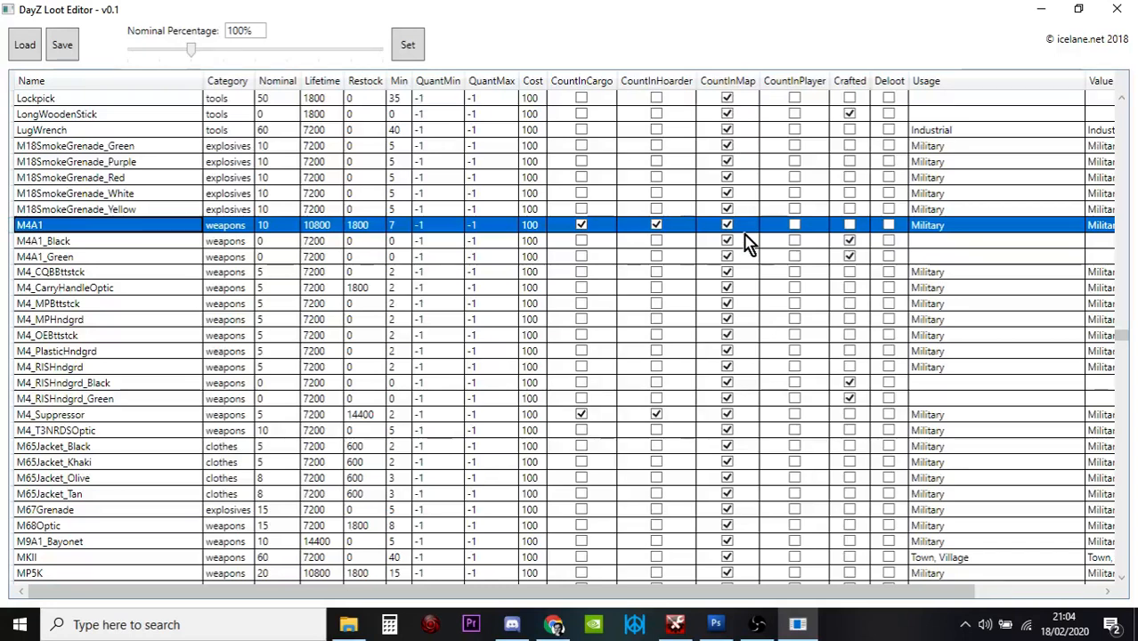
Toggle the M4A1's count-in-cargo and count-in-hoarder settings in its row.
click(582, 224)
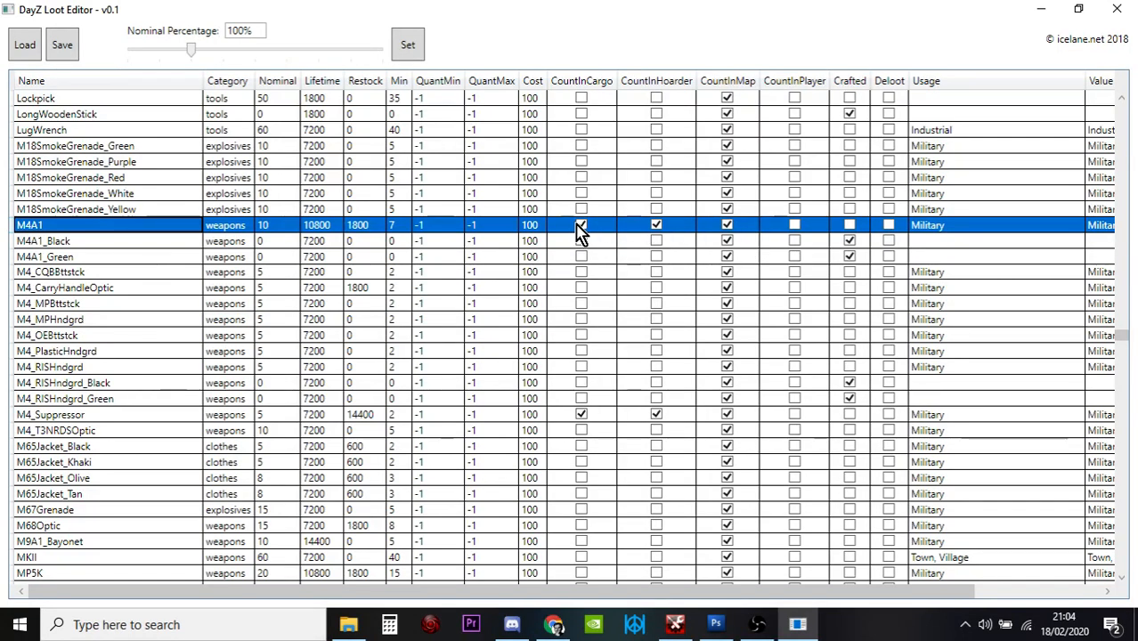
click(577, 225)
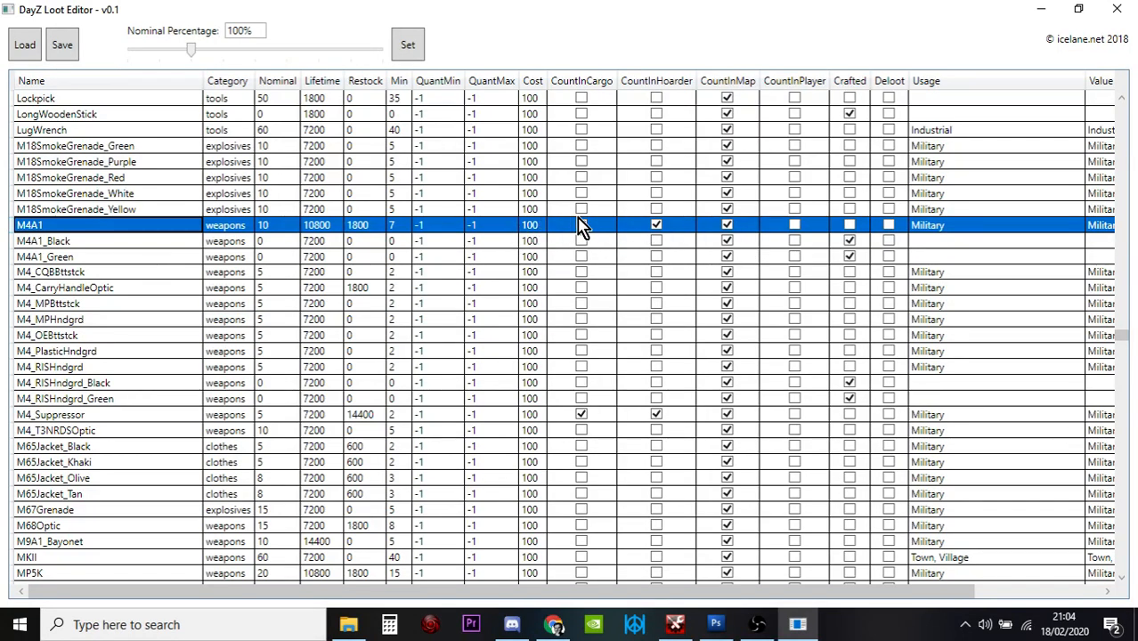
click(581, 225)
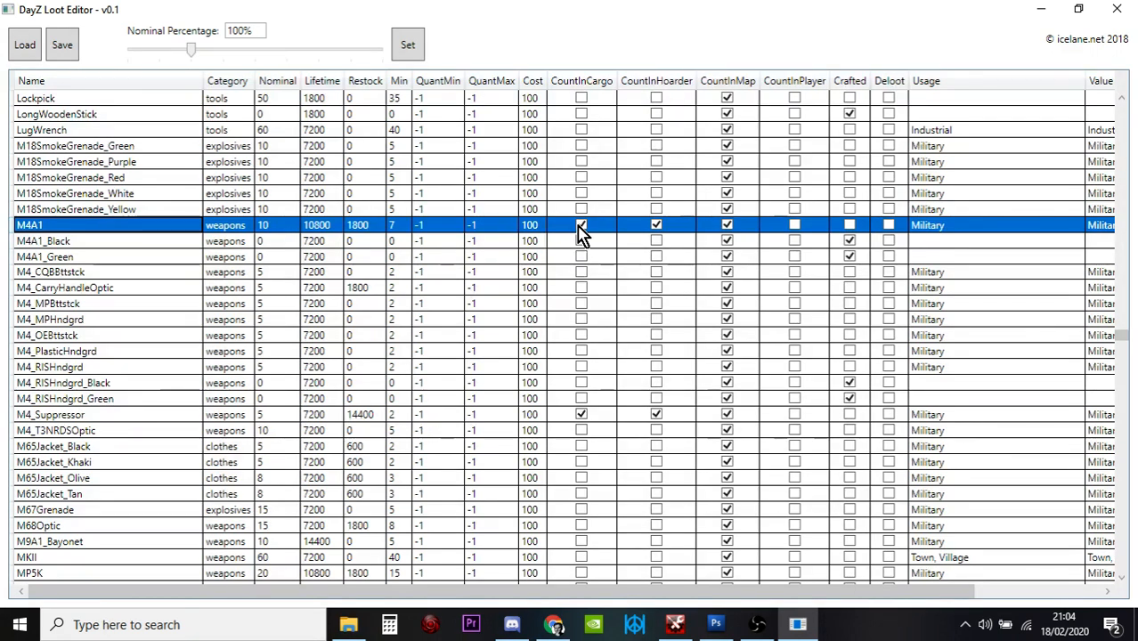
mouse_move(591, 234)
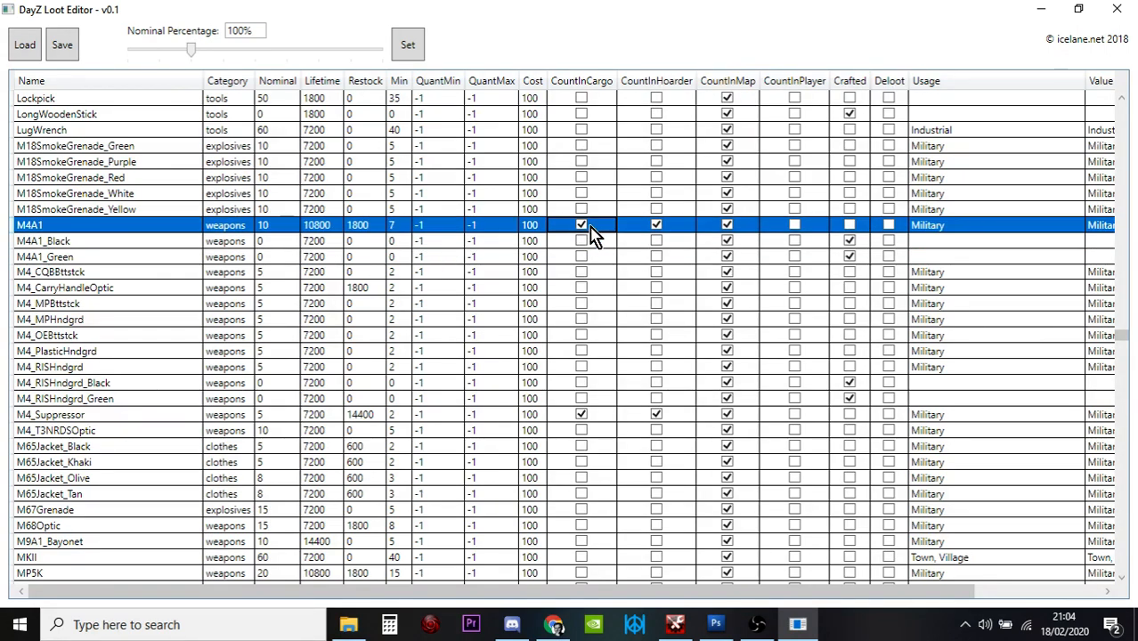
click(655, 225)
text(20)
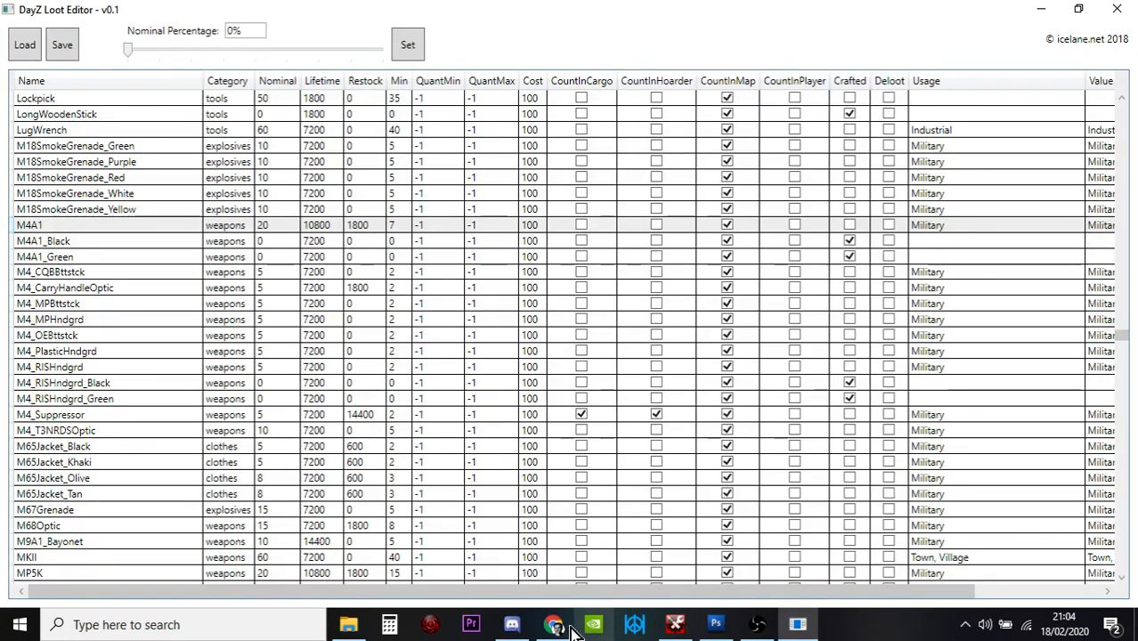
click(552, 623)
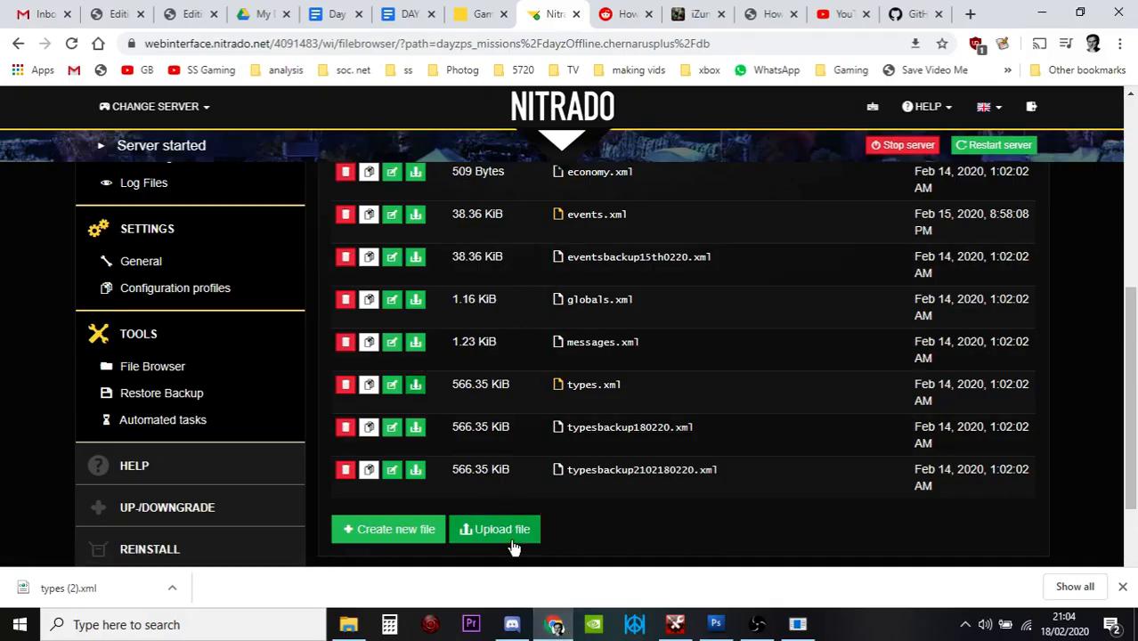
click(495, 529)
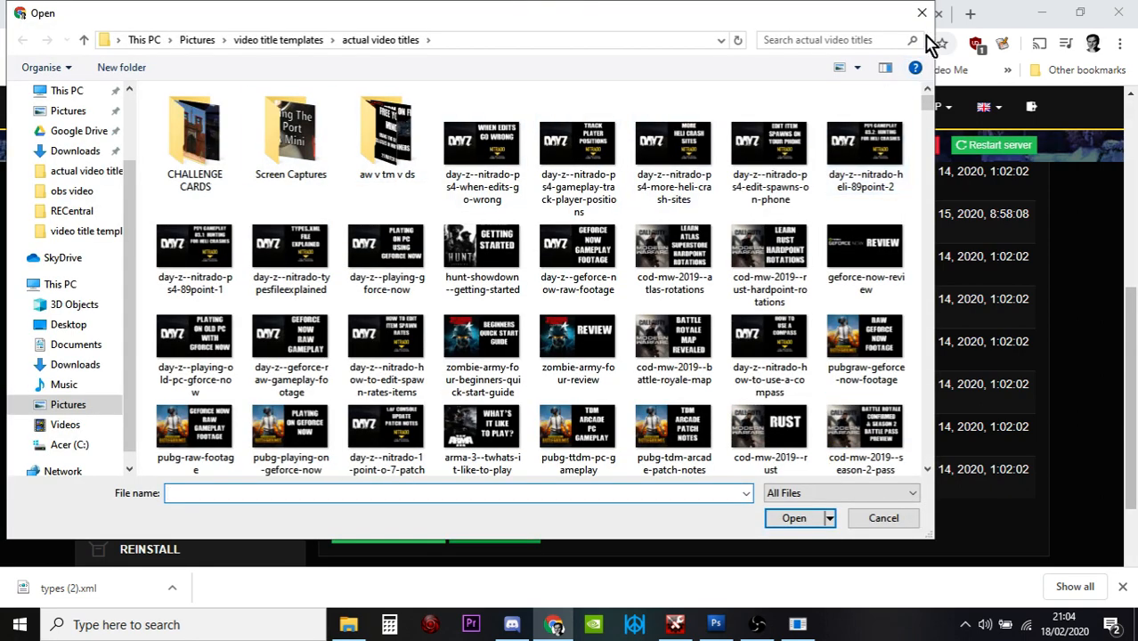
click(884, 518)
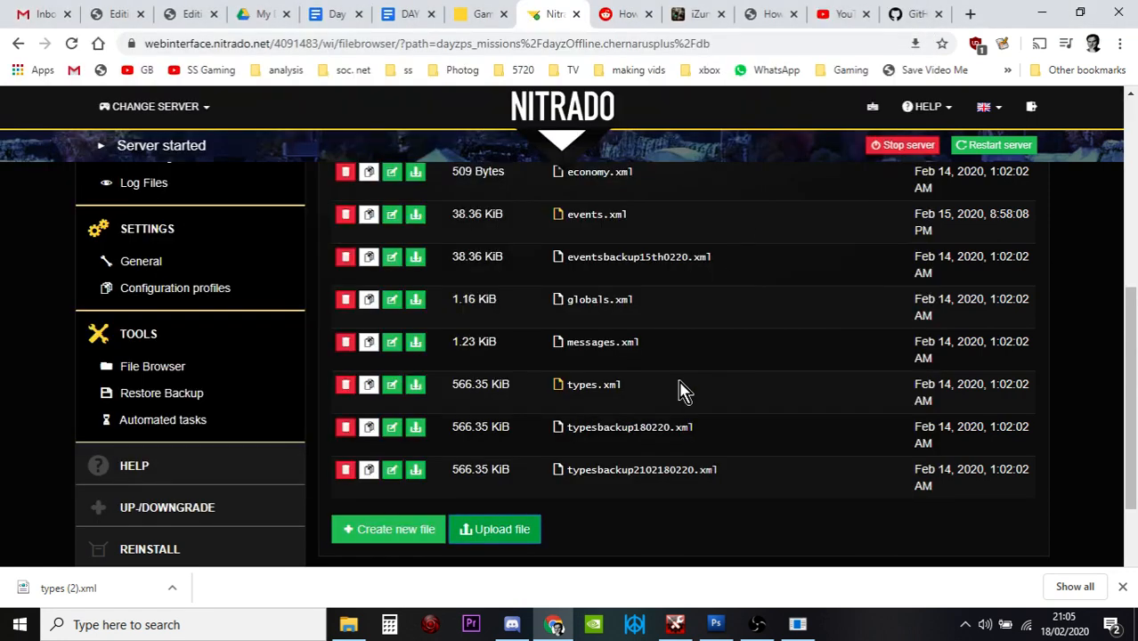
mouse_move(620, 411)
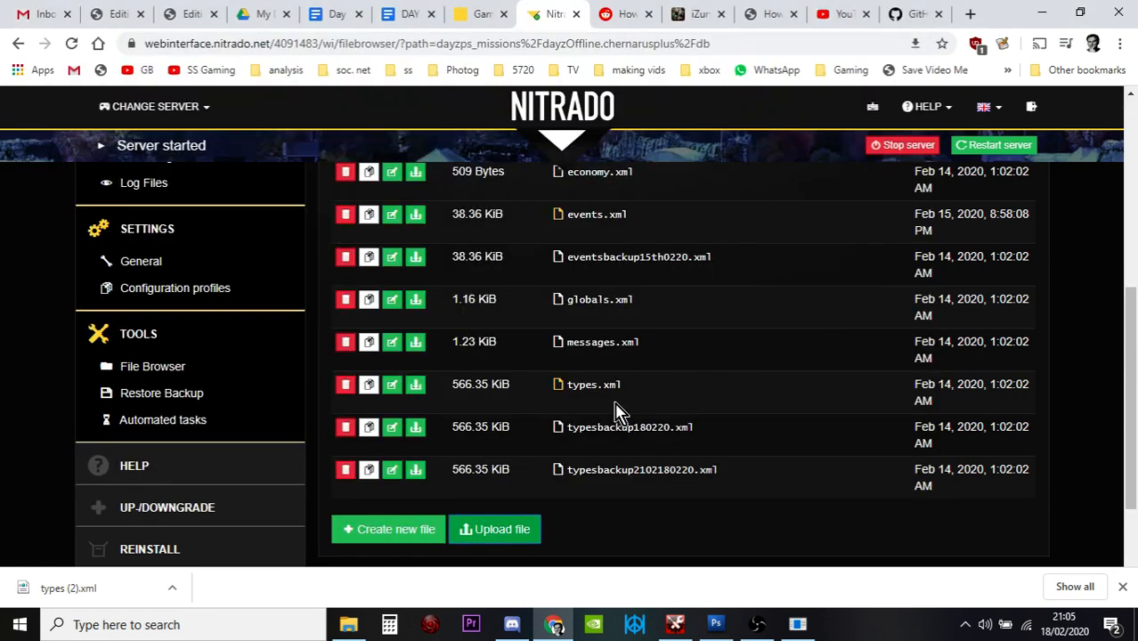
mouse_move(588, 388)
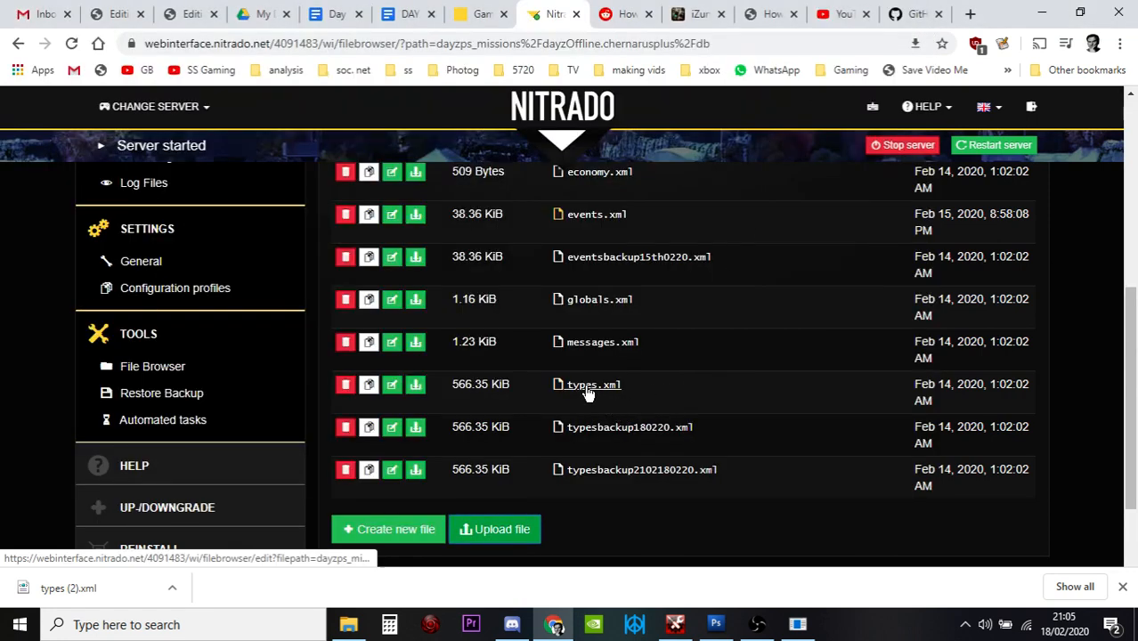
mouse_move(602, 402)
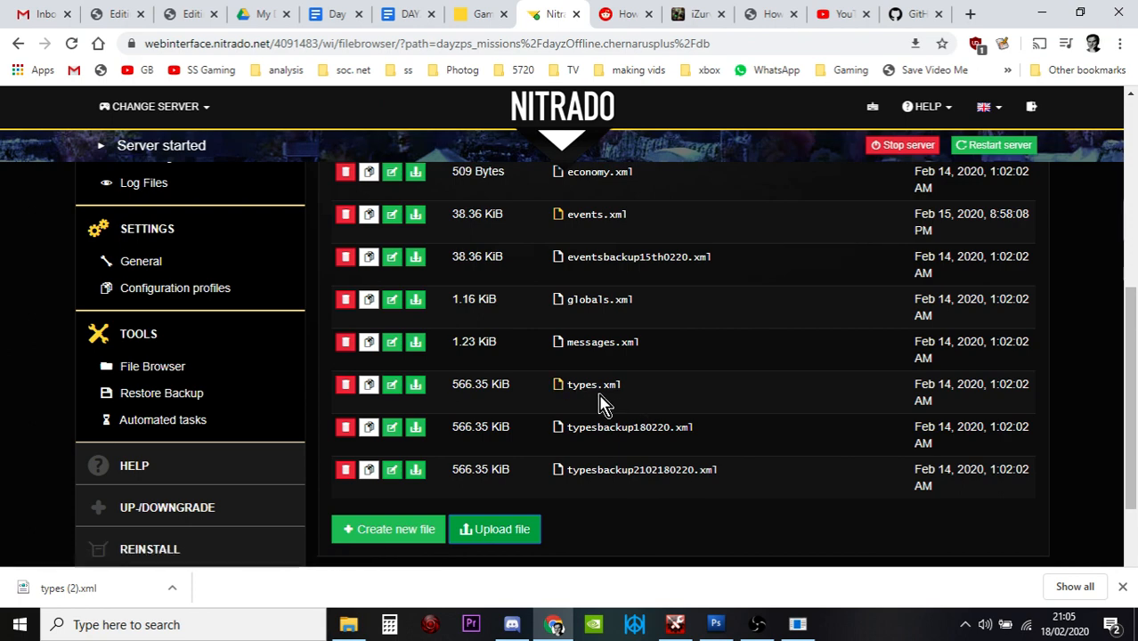
mouse_move(982, 160)
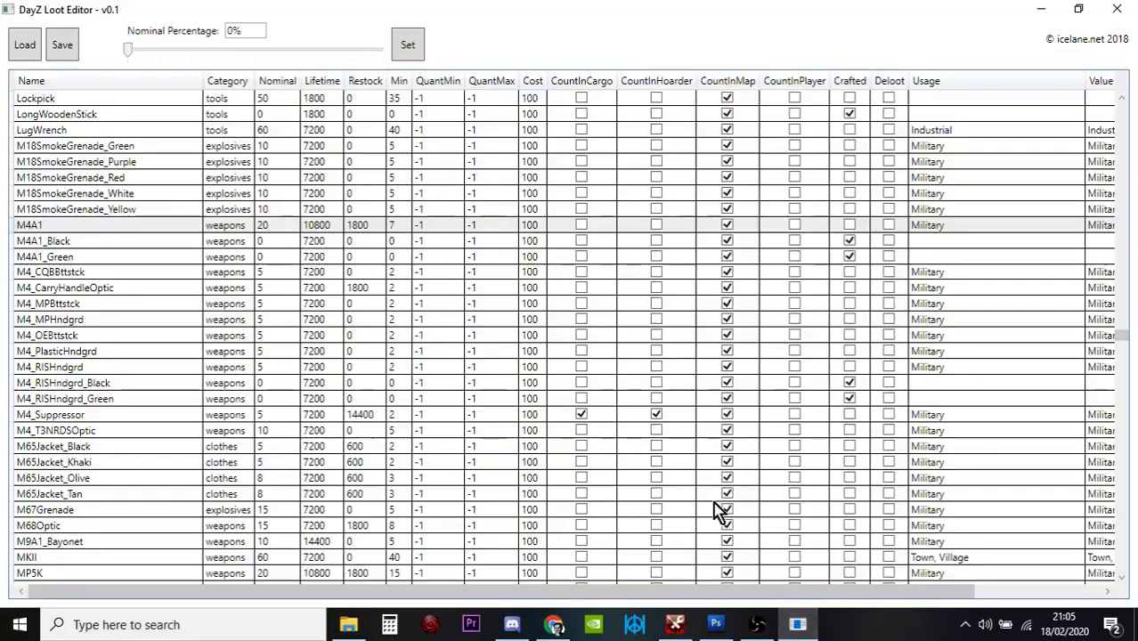
scroll(up, 3)
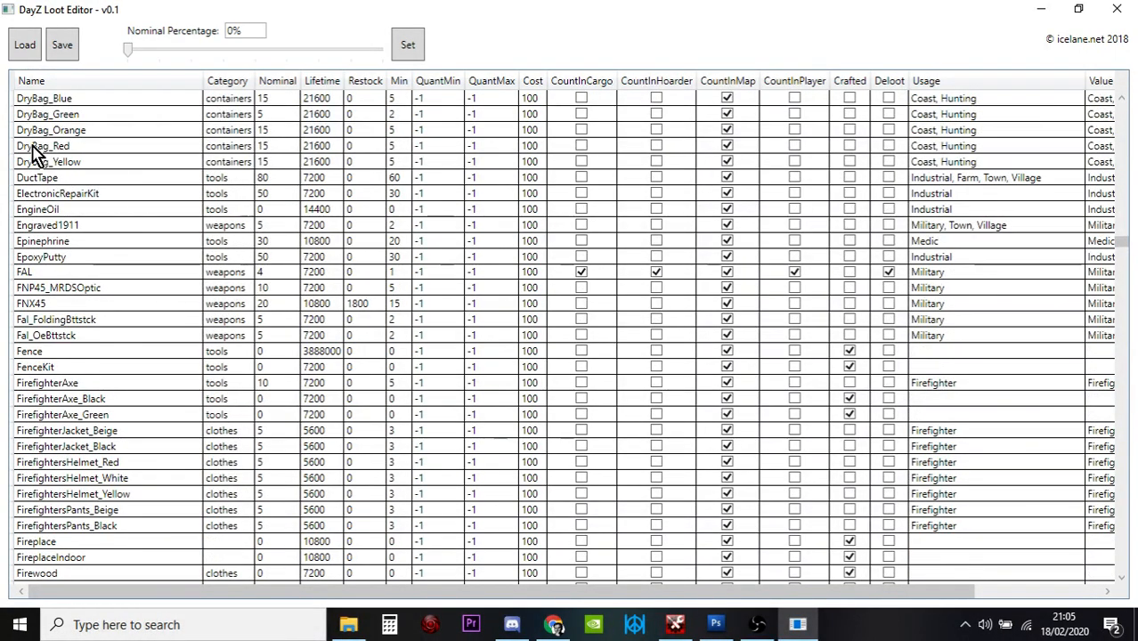
scroll(down, 3)
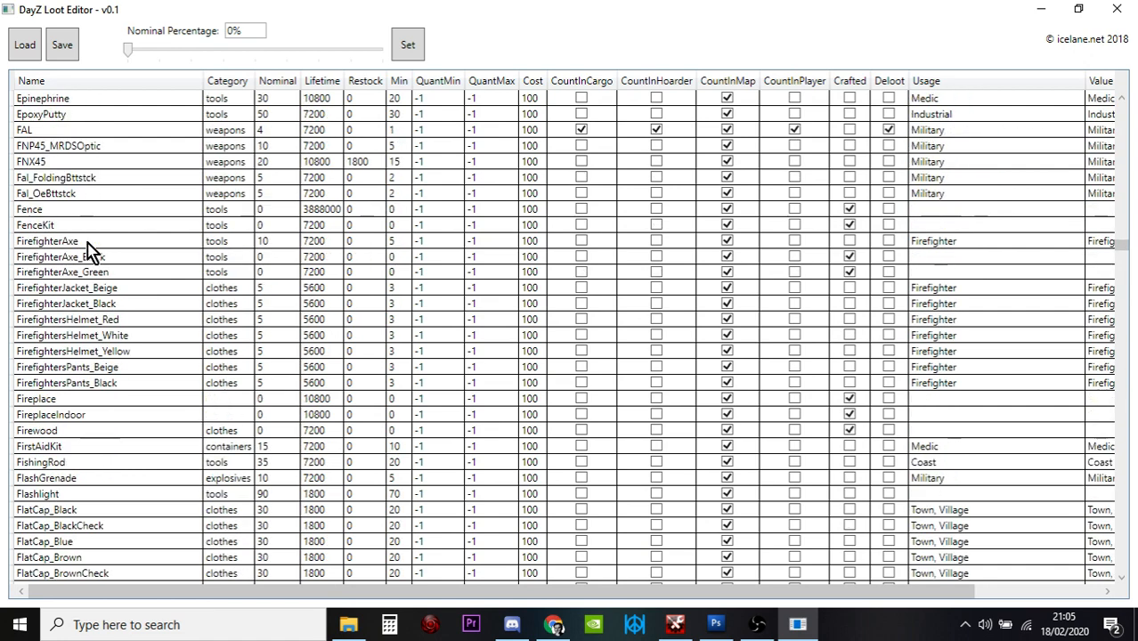
scroll(up, 3)
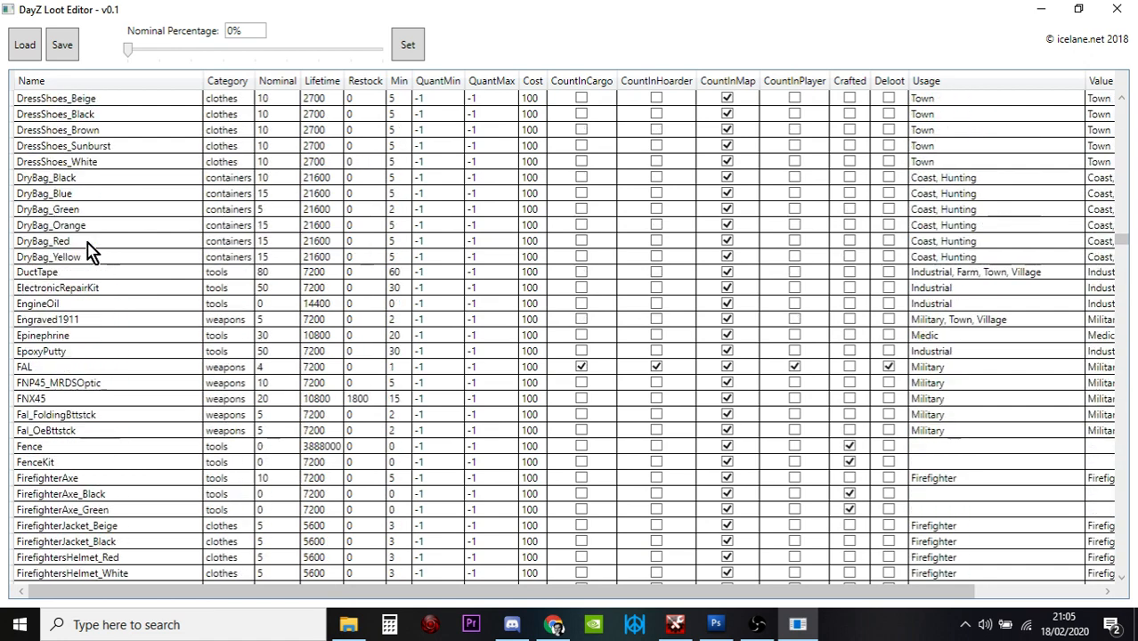
mouse_move(349, 292)
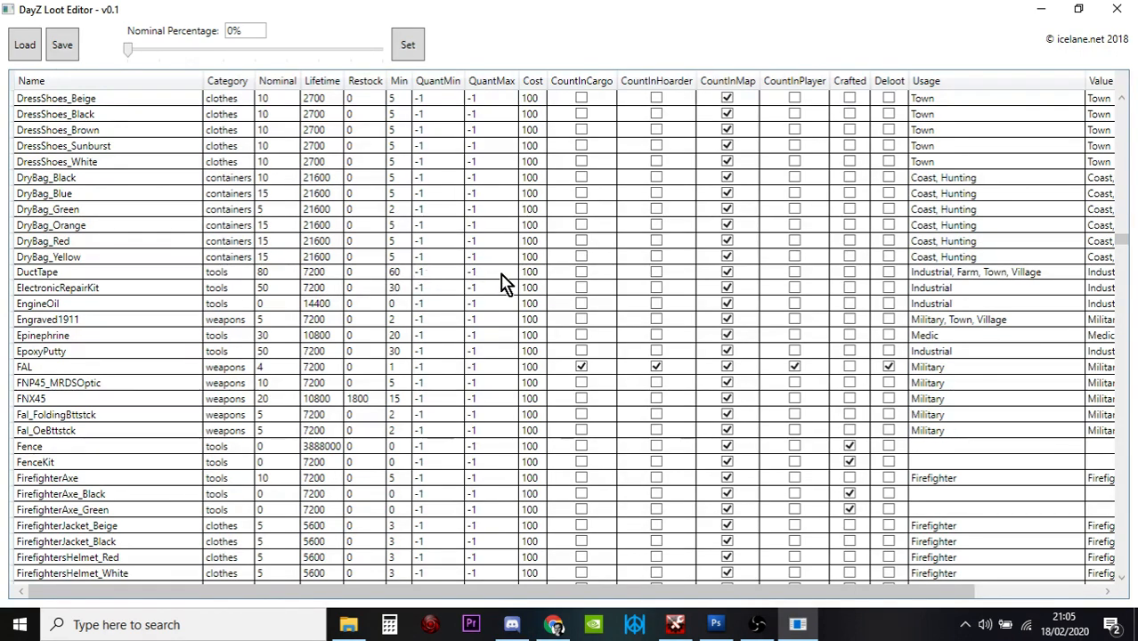
mouse_move(588, 282)
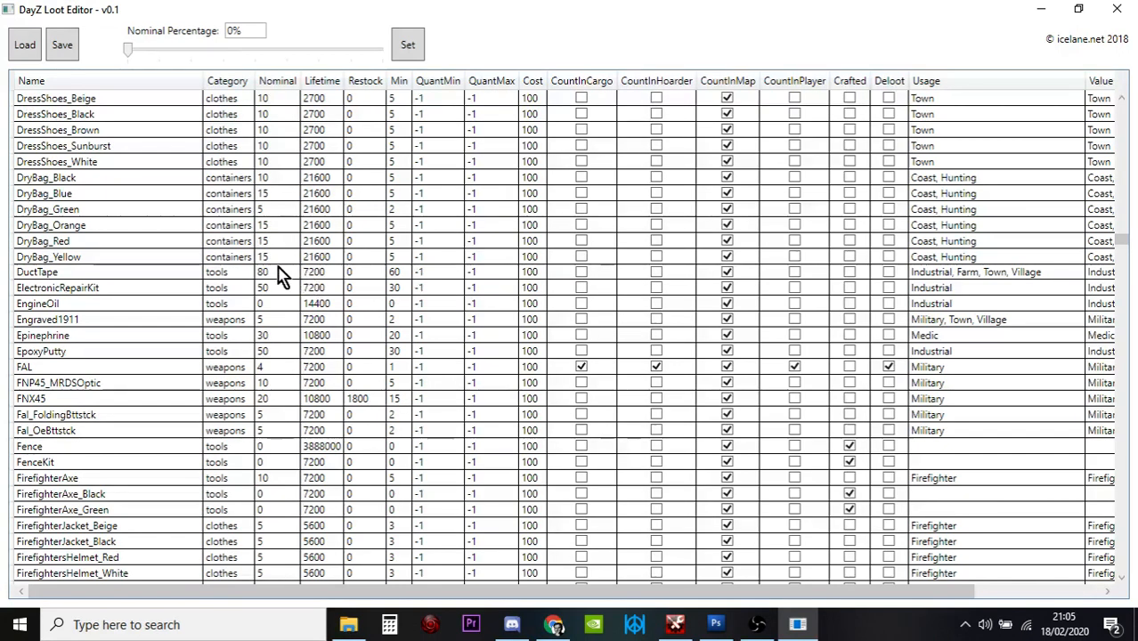
scroll(up, 3)
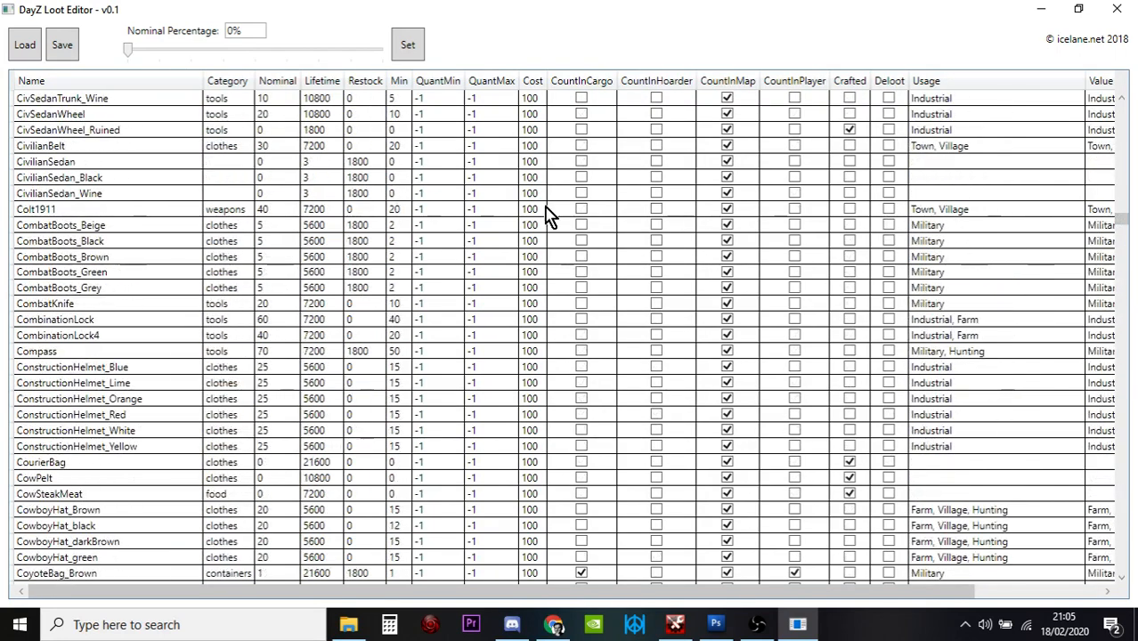
mouse_move(107, 313)
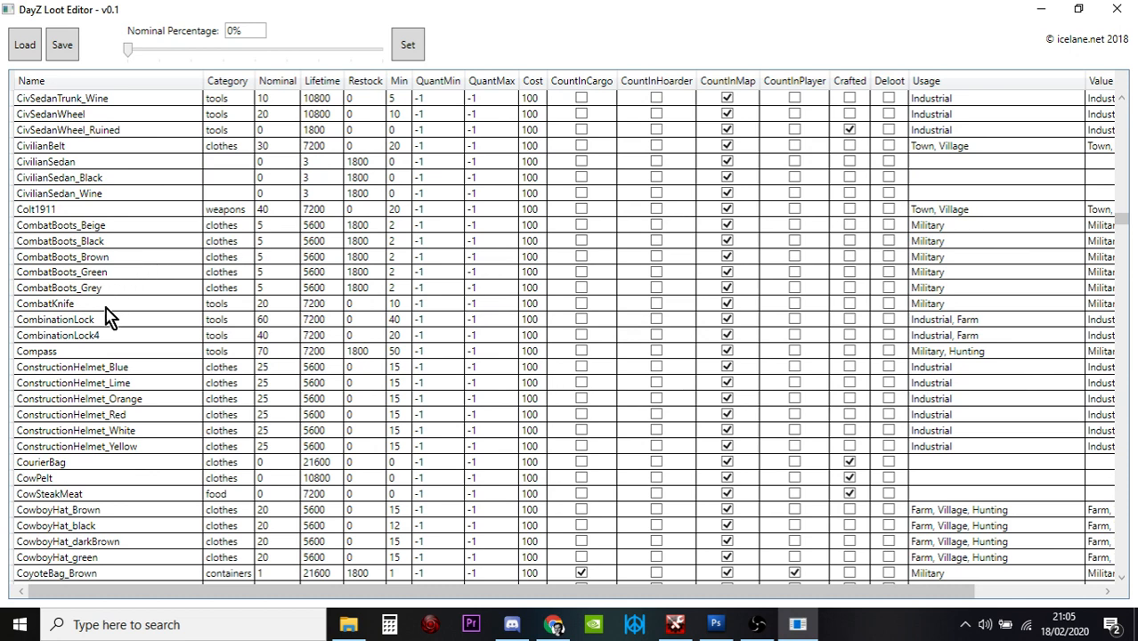
click(45, 302)
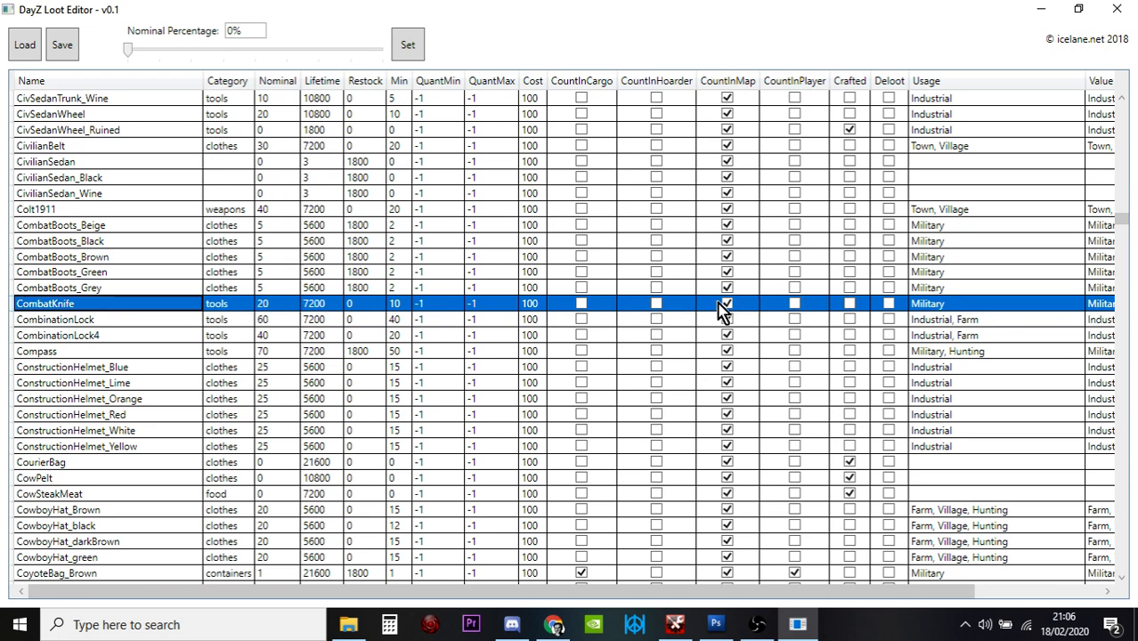
click(727, 303)
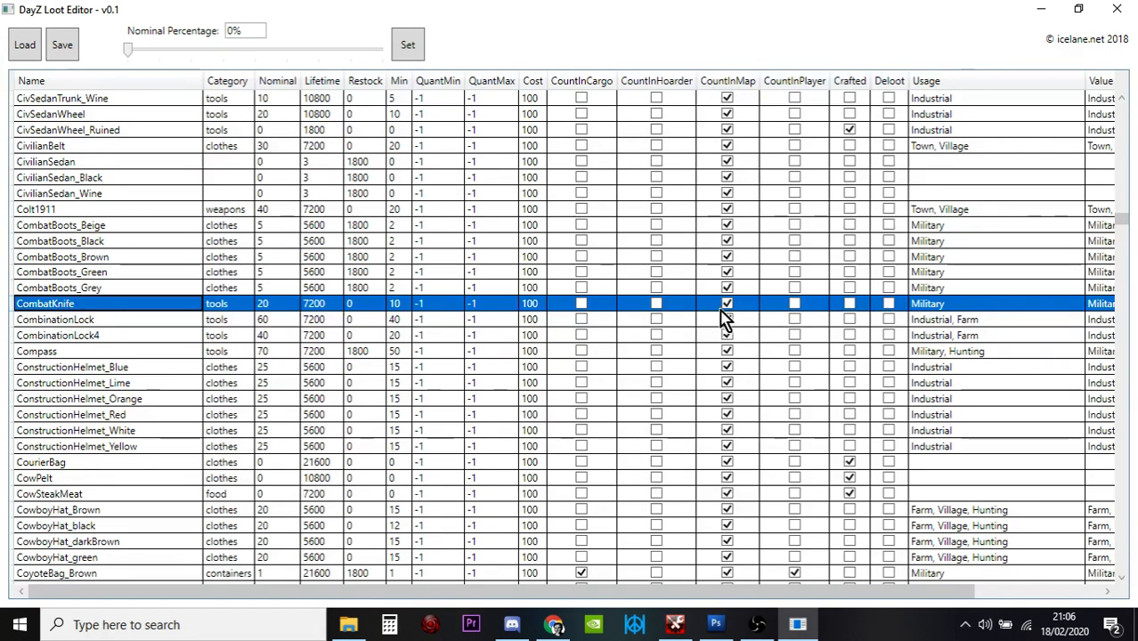
click(727, 303)
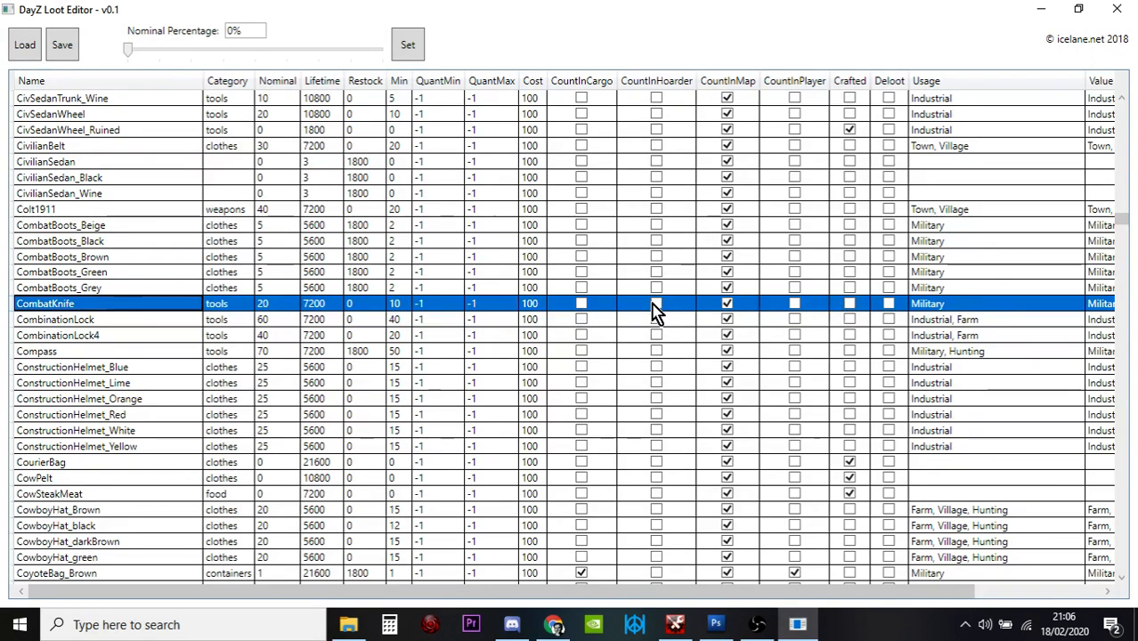
mouse_move(603, 311)
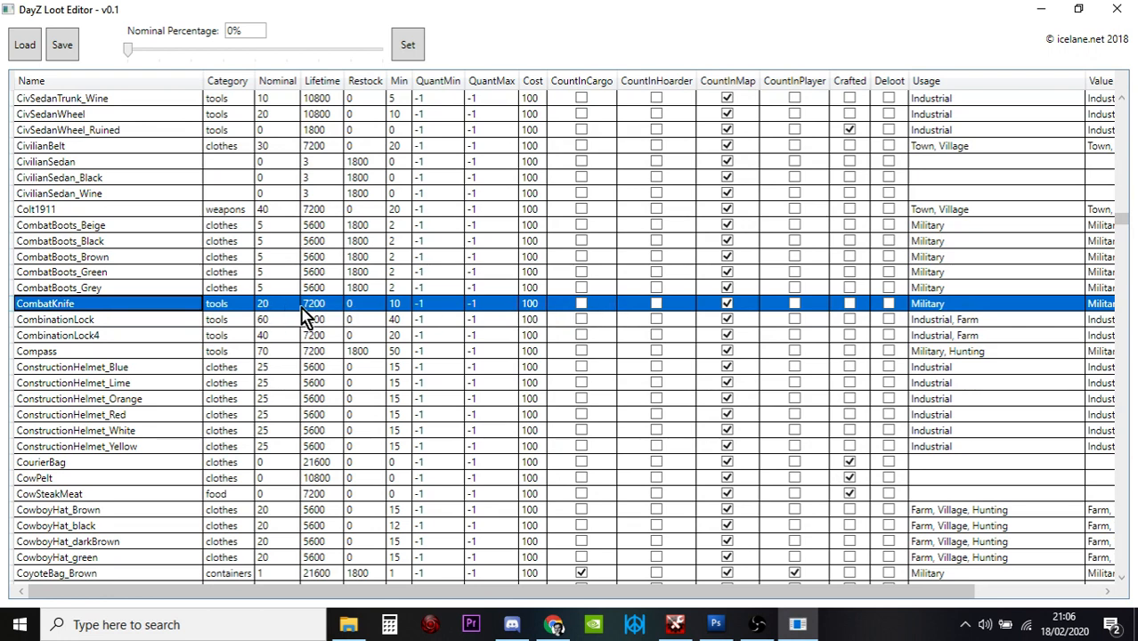
mouse_move(324, 312)
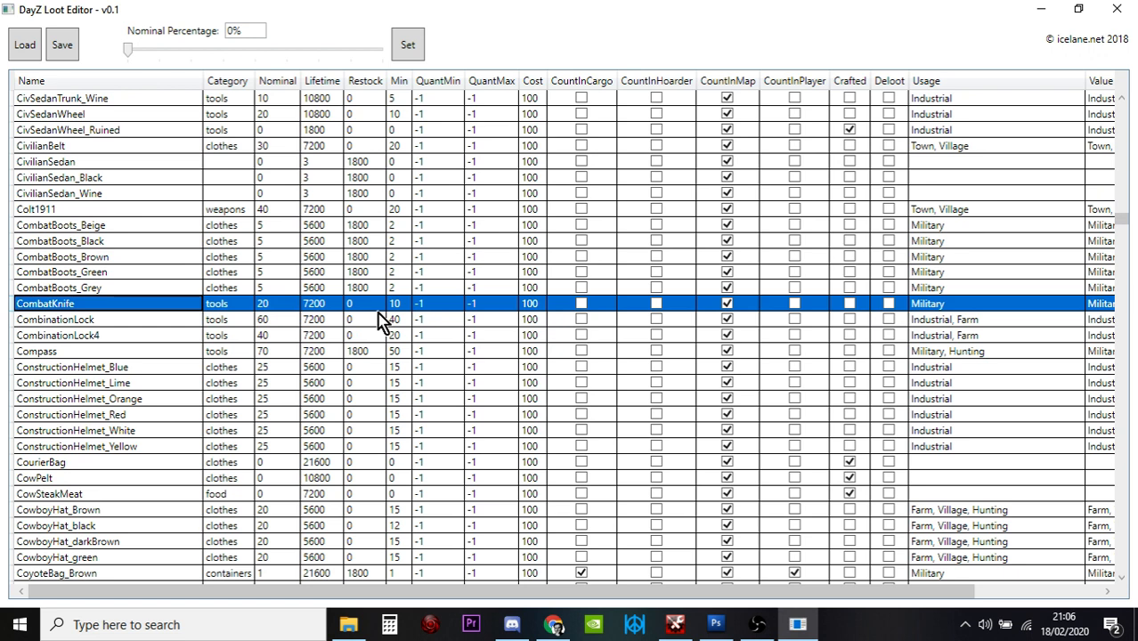
mouse_move(366, 314)
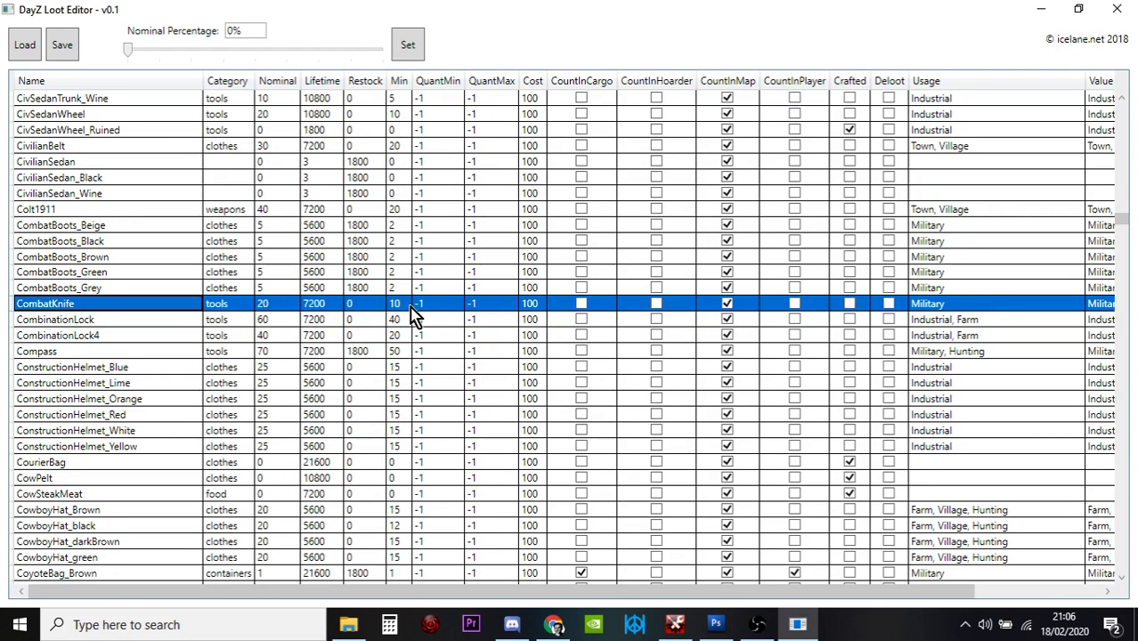
mouse_move(351, 306)
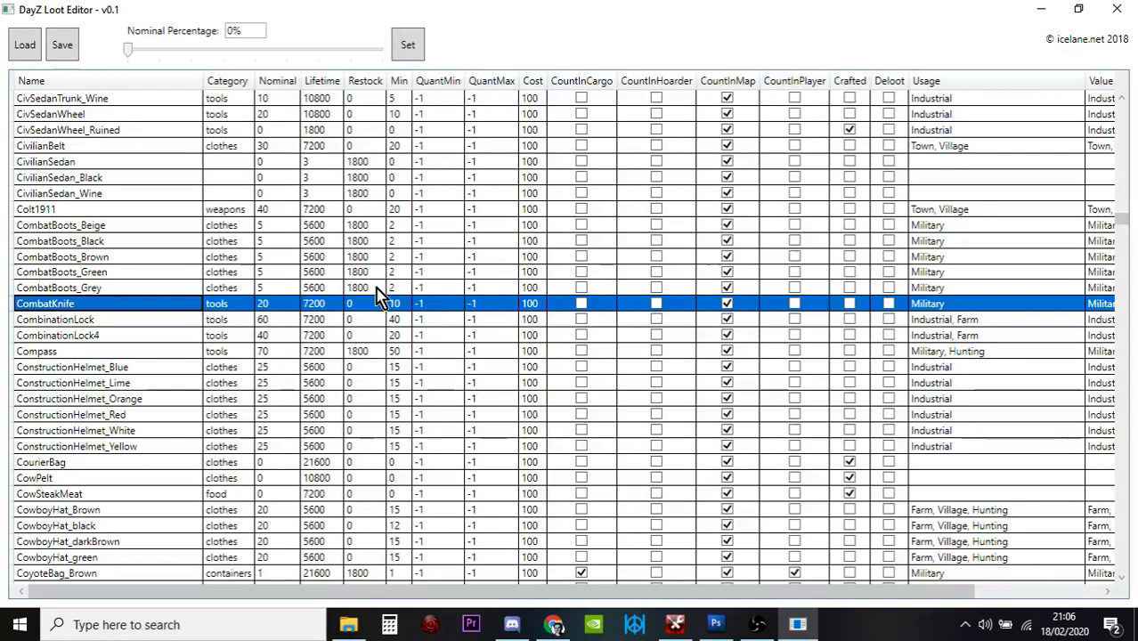
click(363, 286)
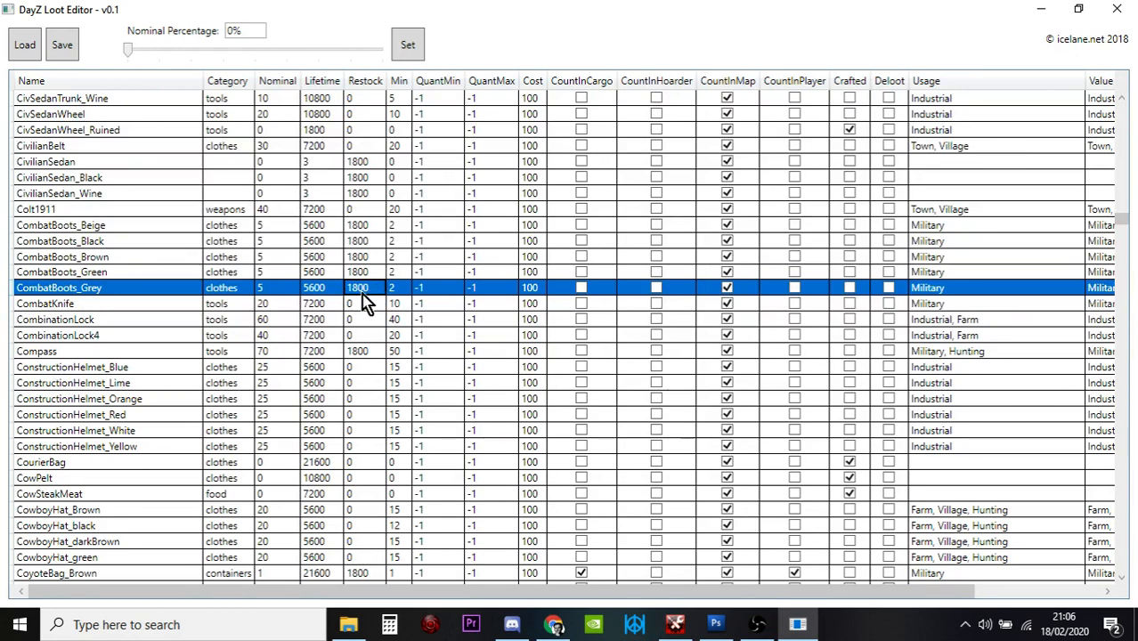
mouse_move(382, 299)
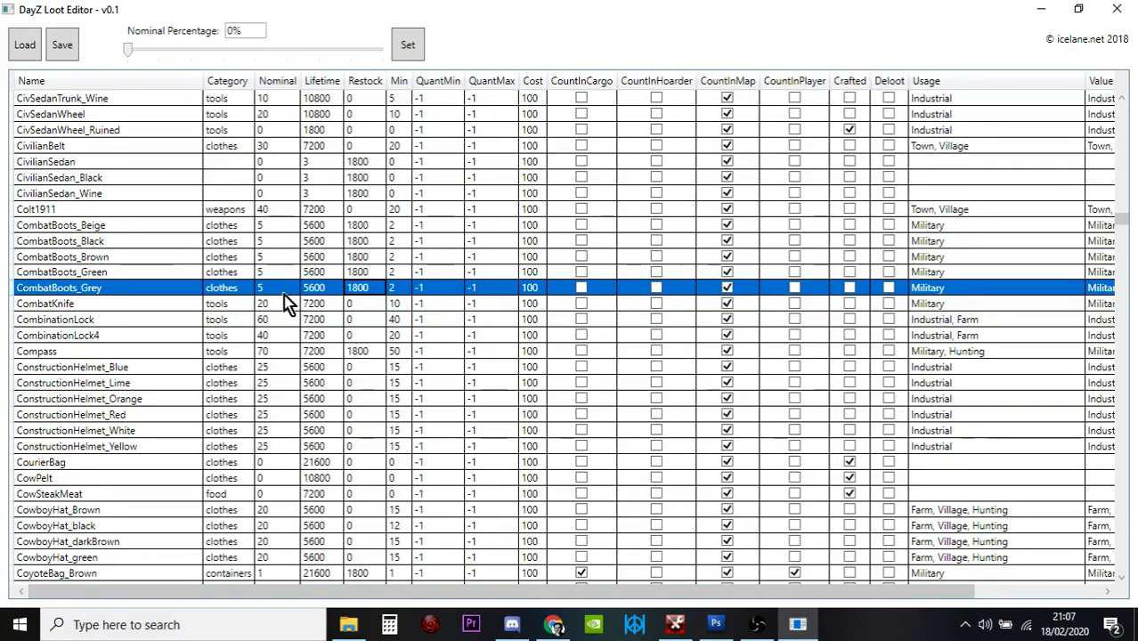
mouse_move(406, 295)
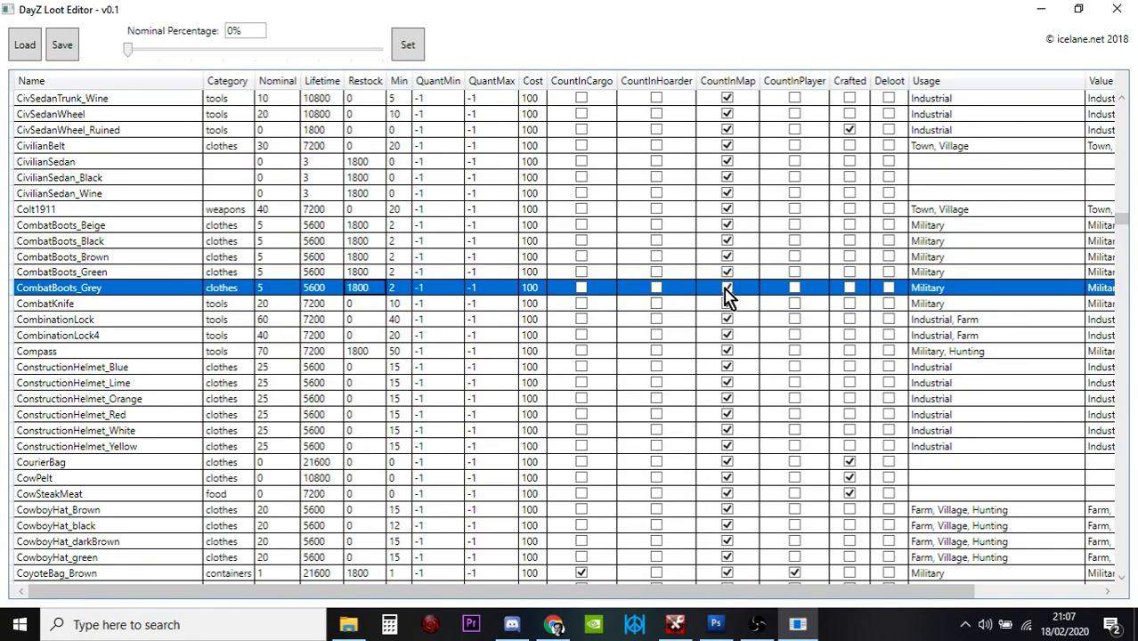
click(727, 287)
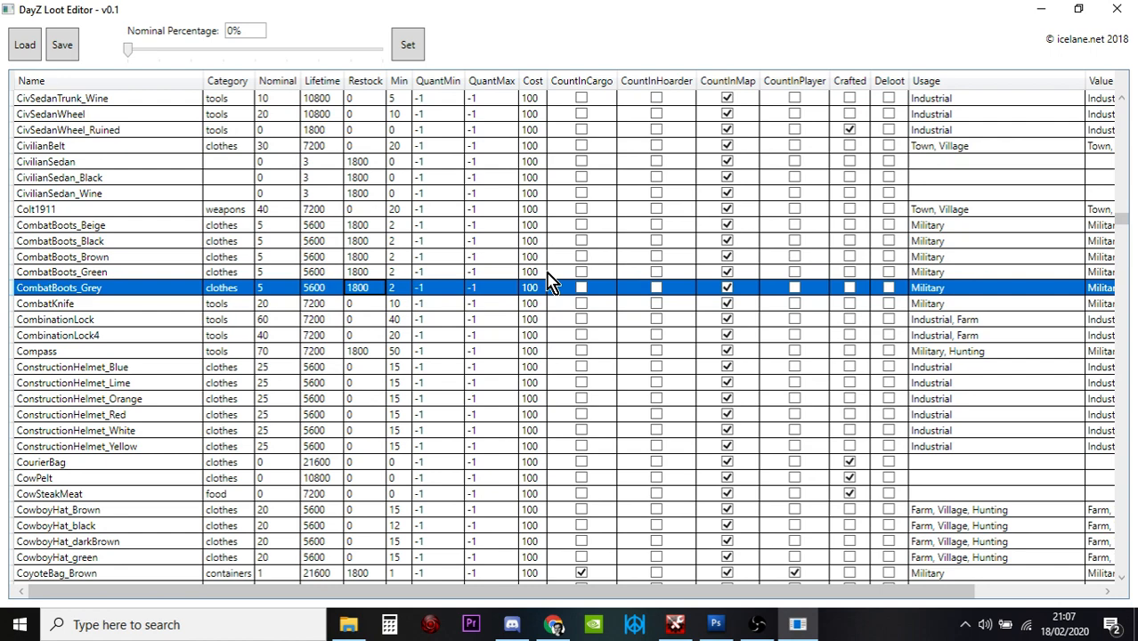
mouse_move(542, 348)
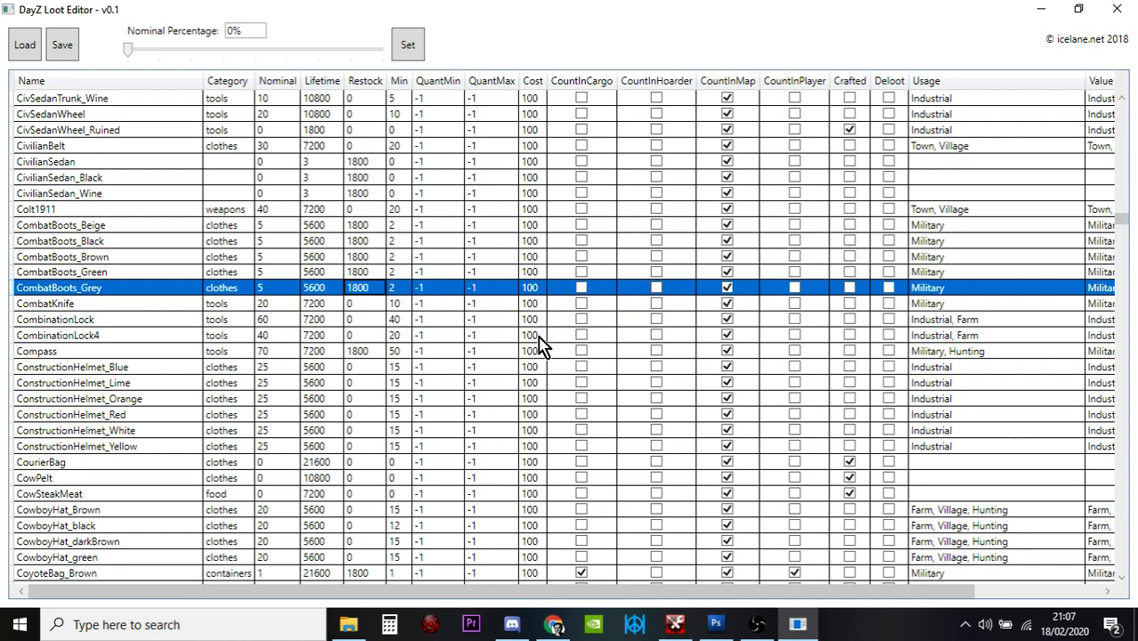
scroll(down, 3)
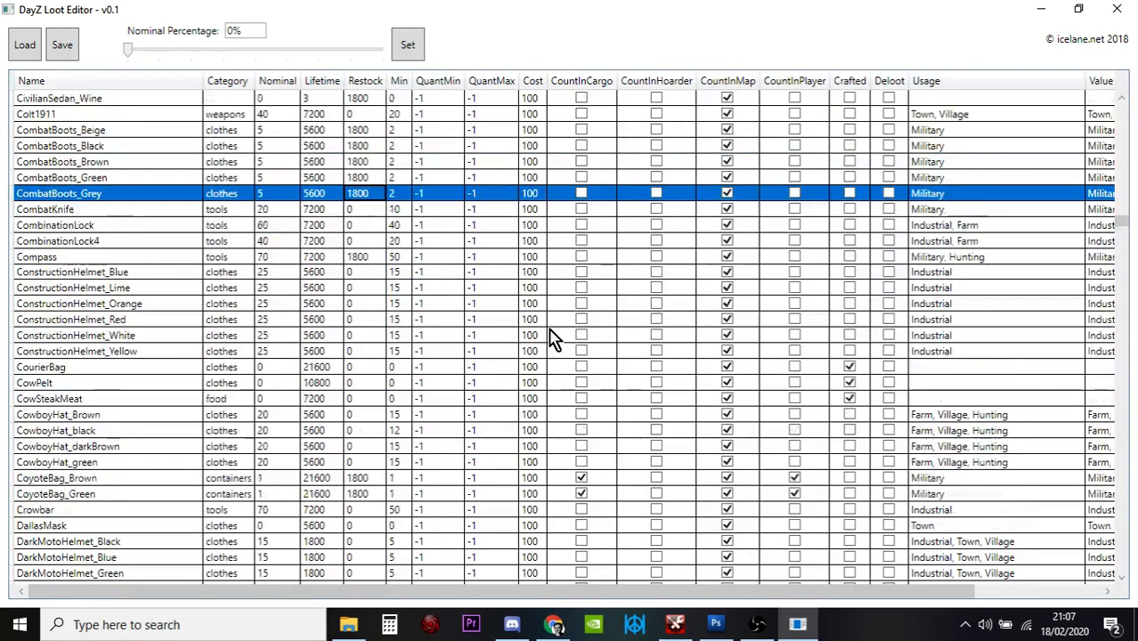
scroll(down, 3)
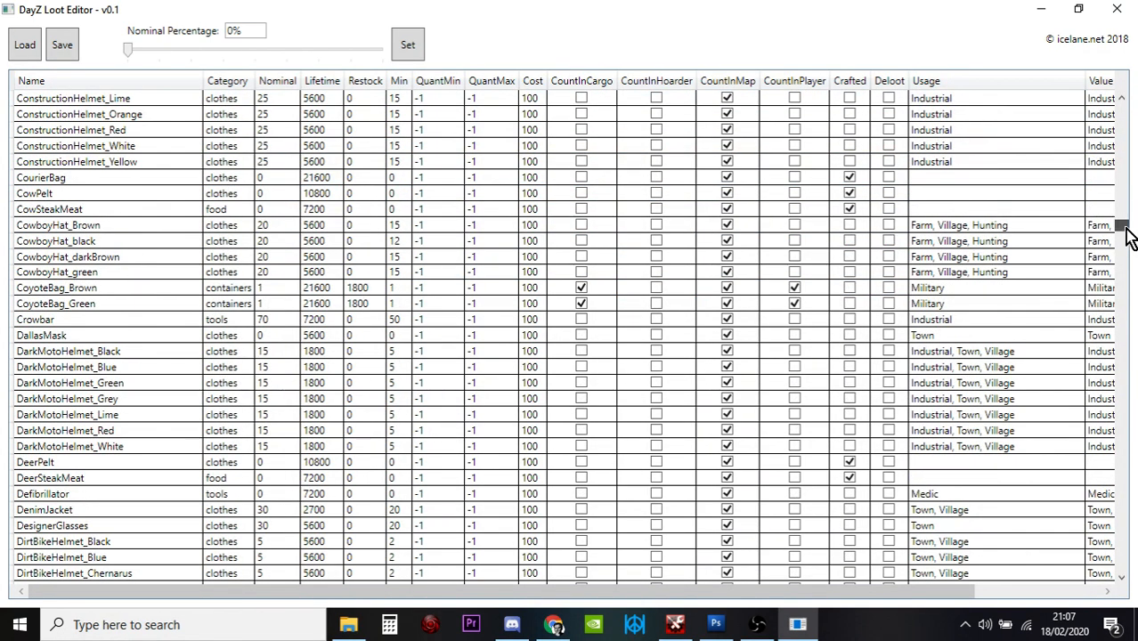
scroll(down, 3)
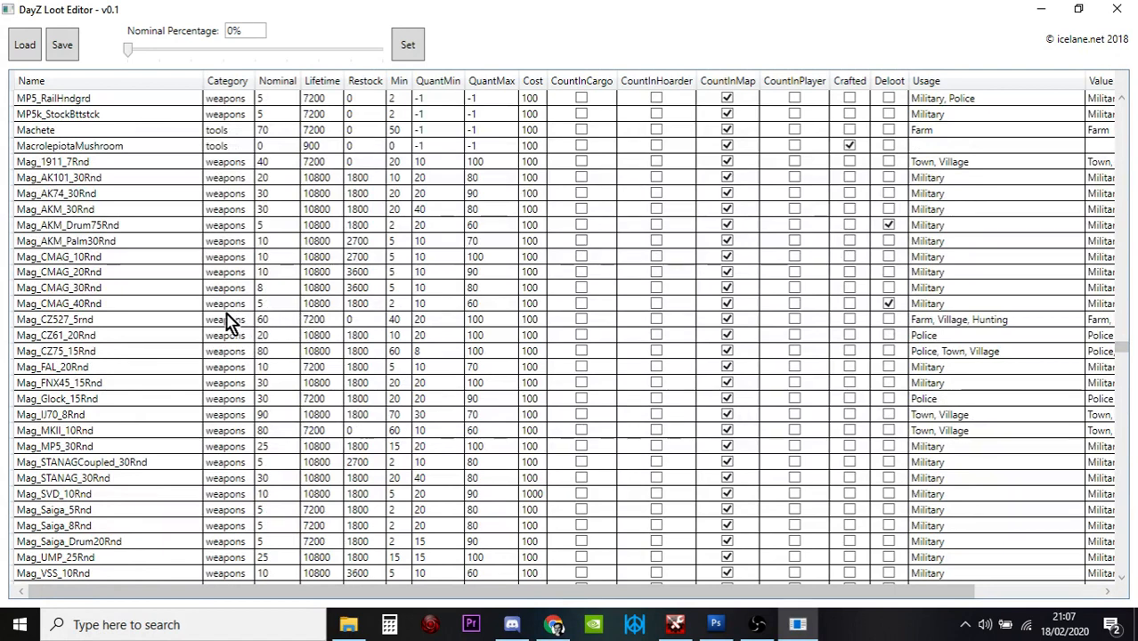
mouse_move(86, 181)
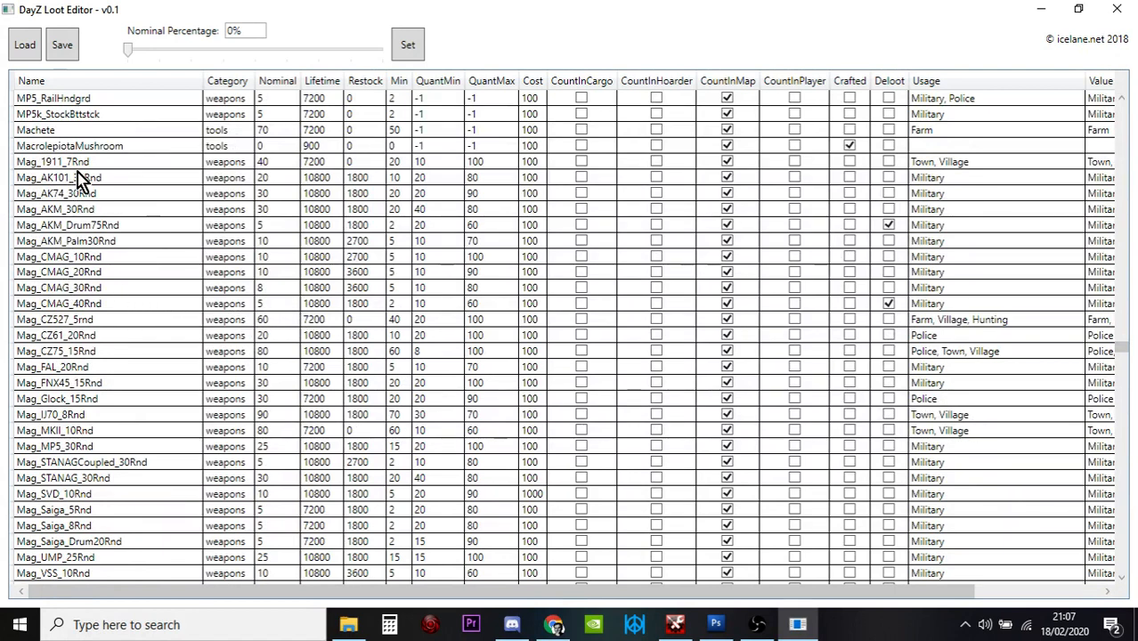
click(68, 192)
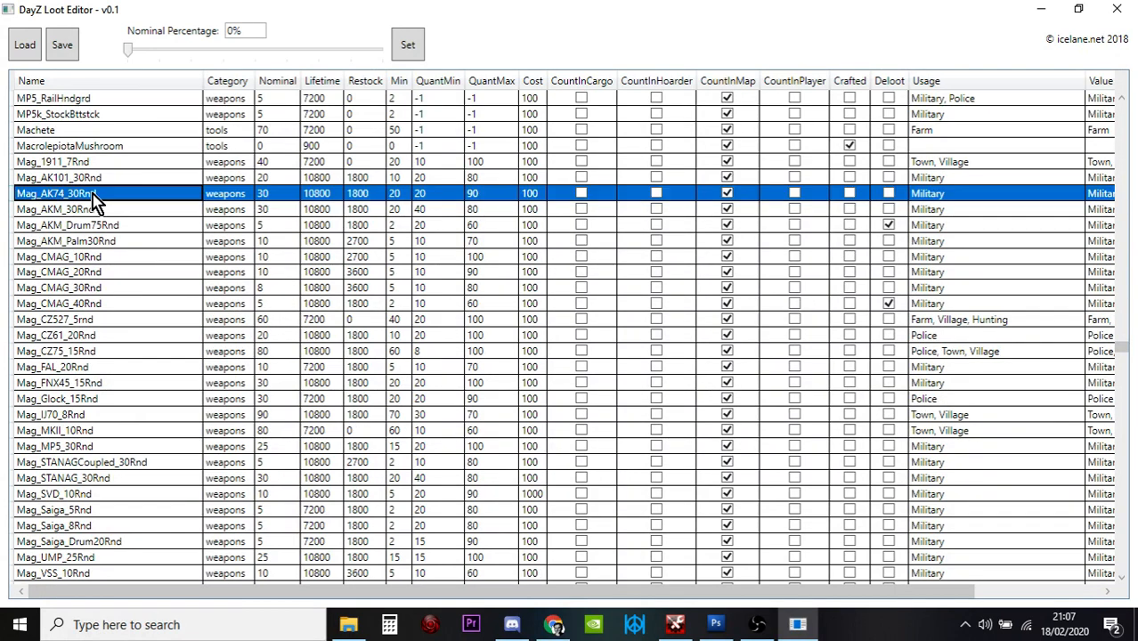
mouse_move(552, 212)
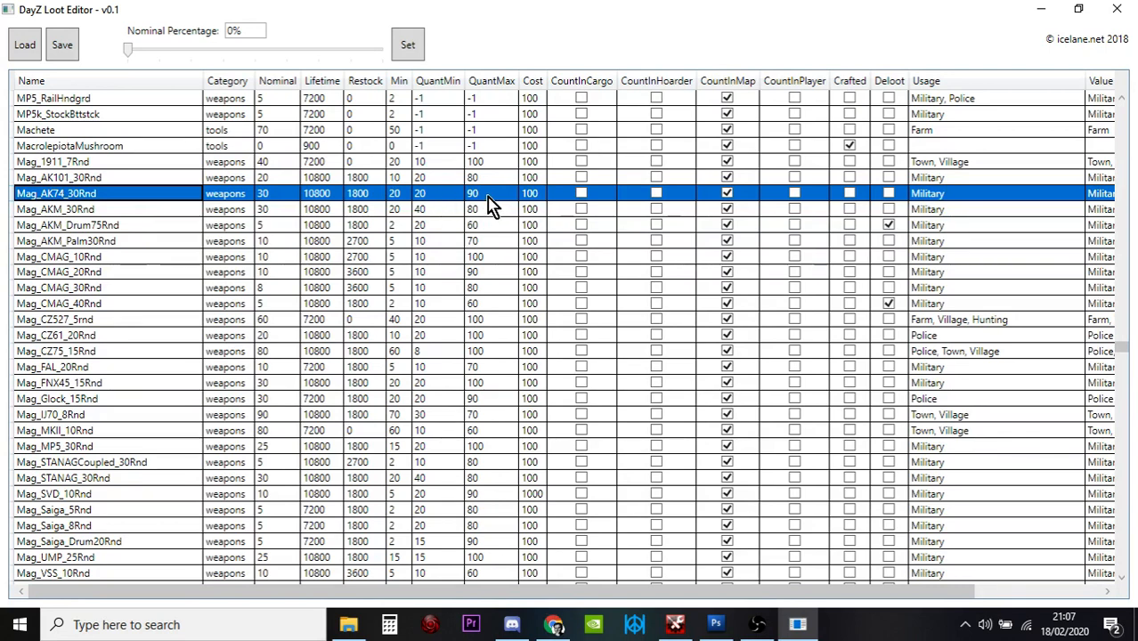
mouse_move(470, 209)
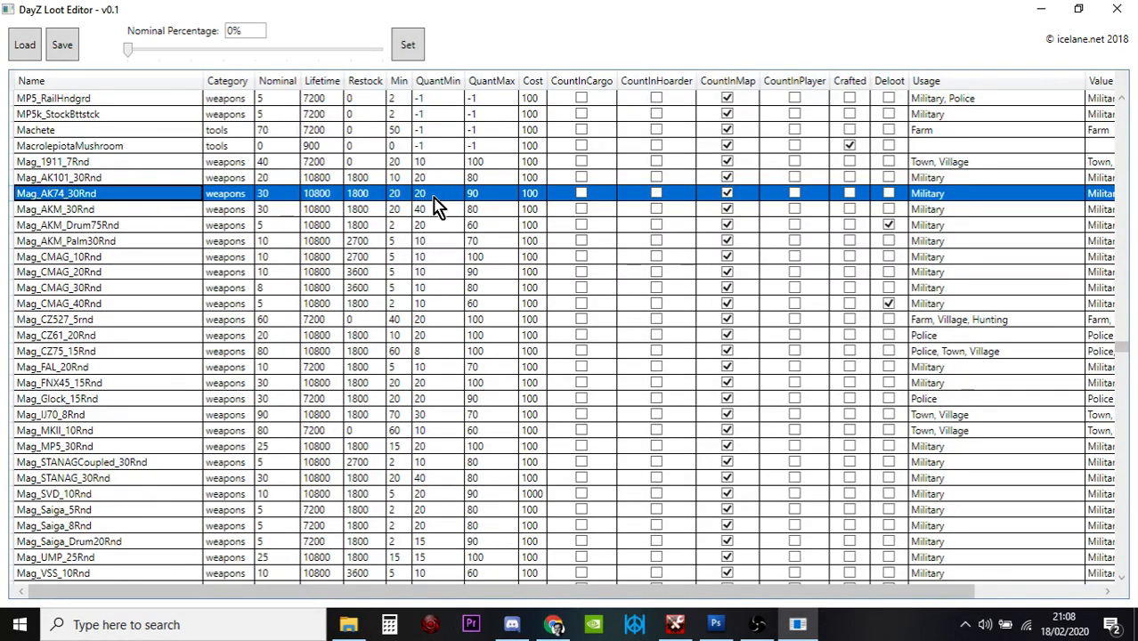
mouse_move(490, 205)
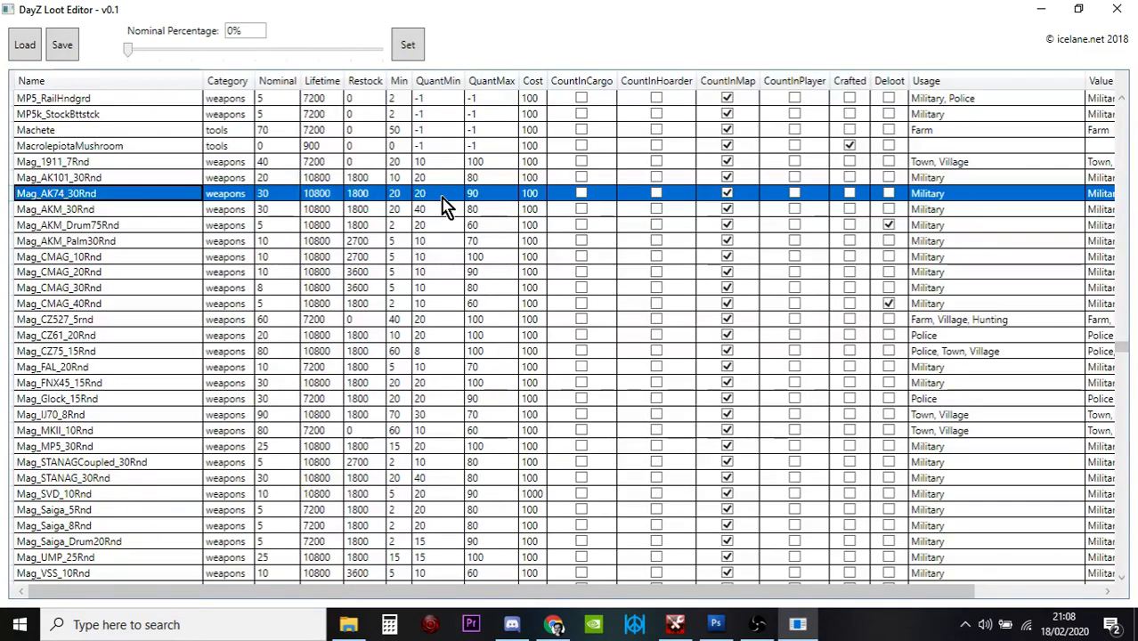
mouse_move(447, 228)
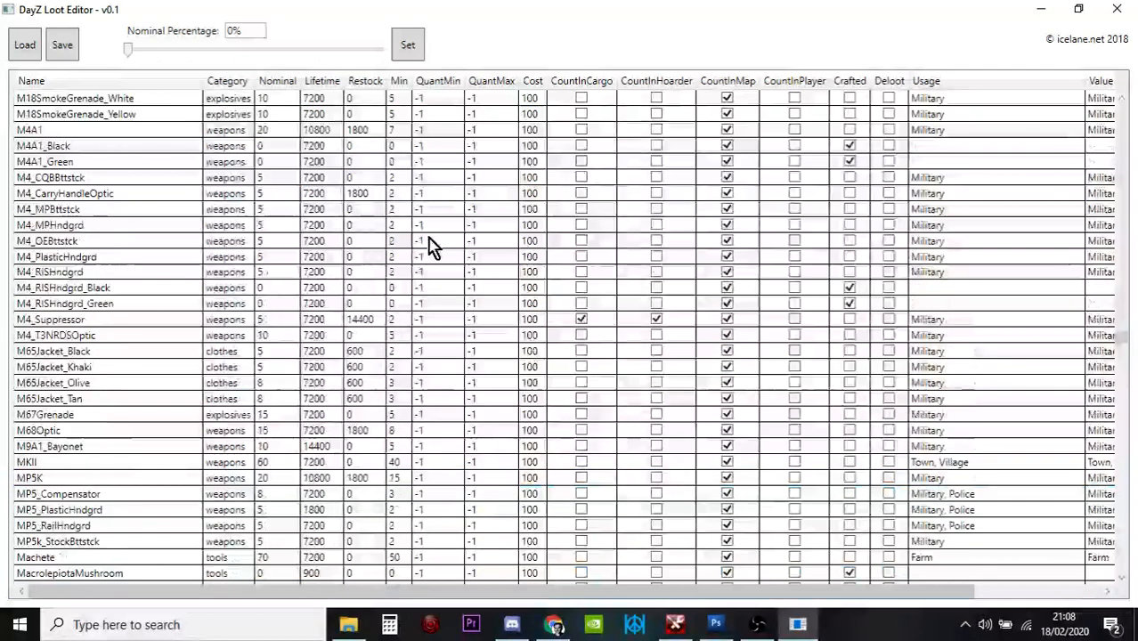
scroll(down, 3)
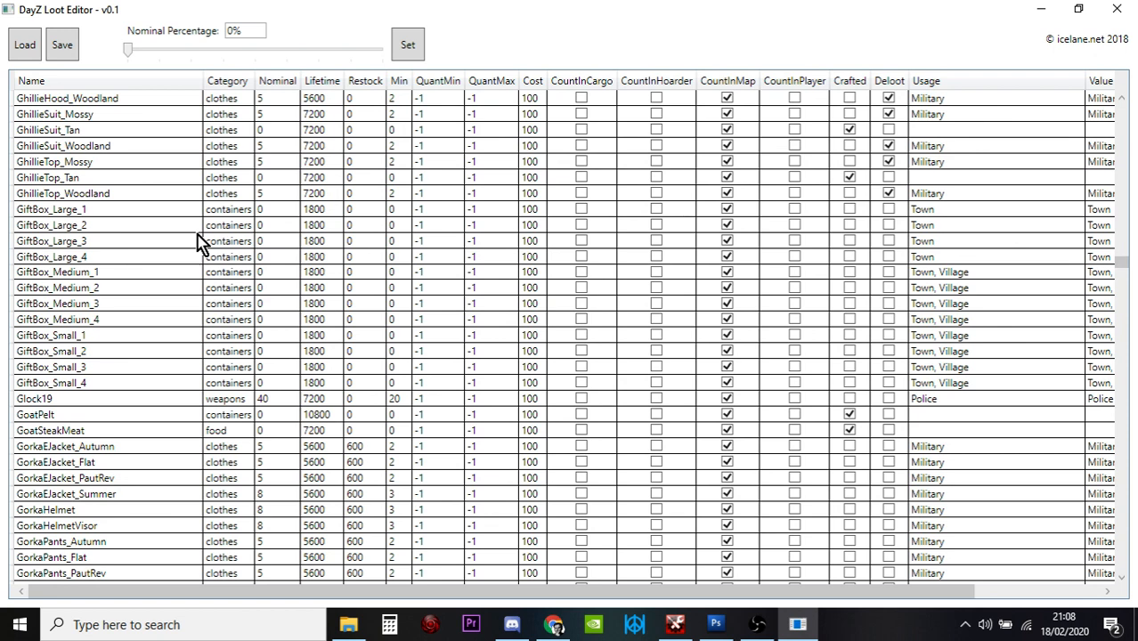
mouse_move(432, 194)
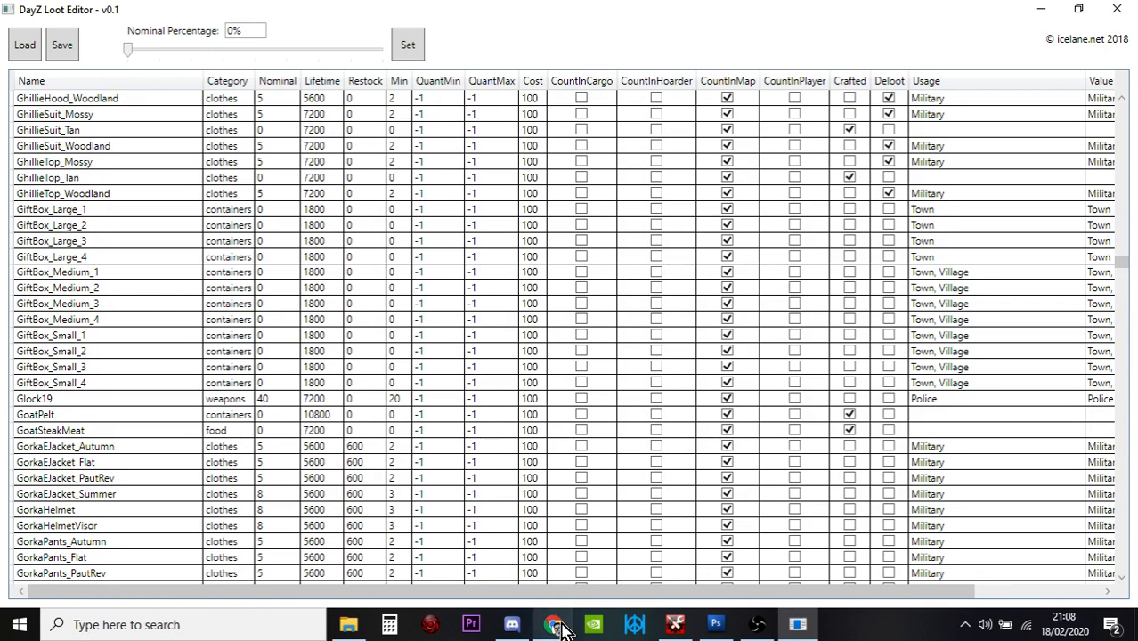
From the Nitrado File Browser, bring types.xml up in the Edit file page.
click(552, 622)
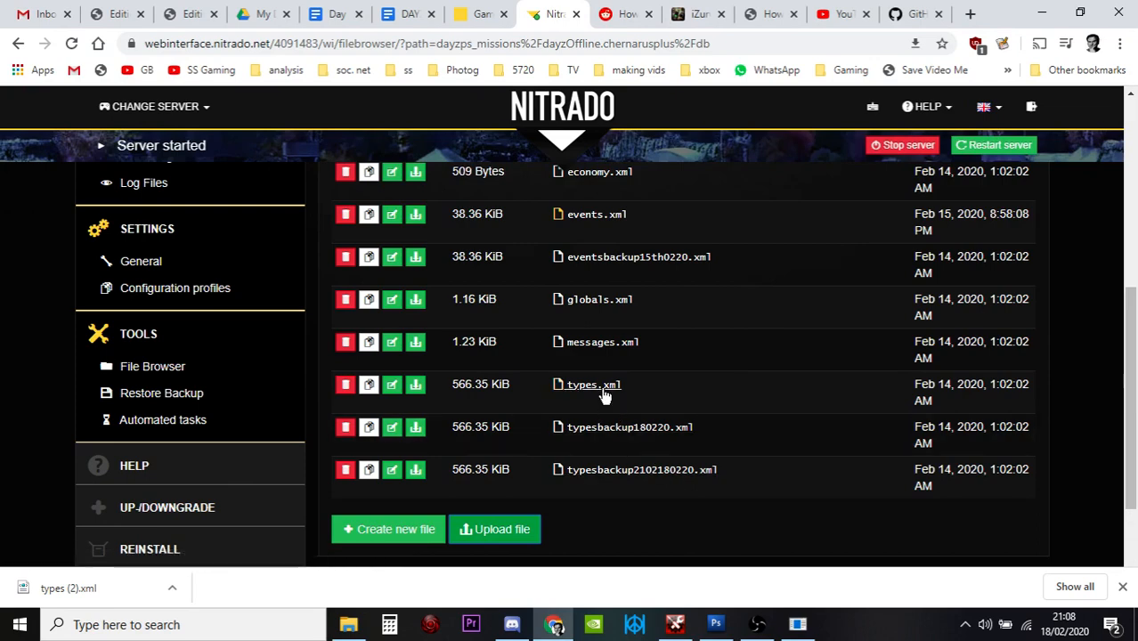
click(592, 385)
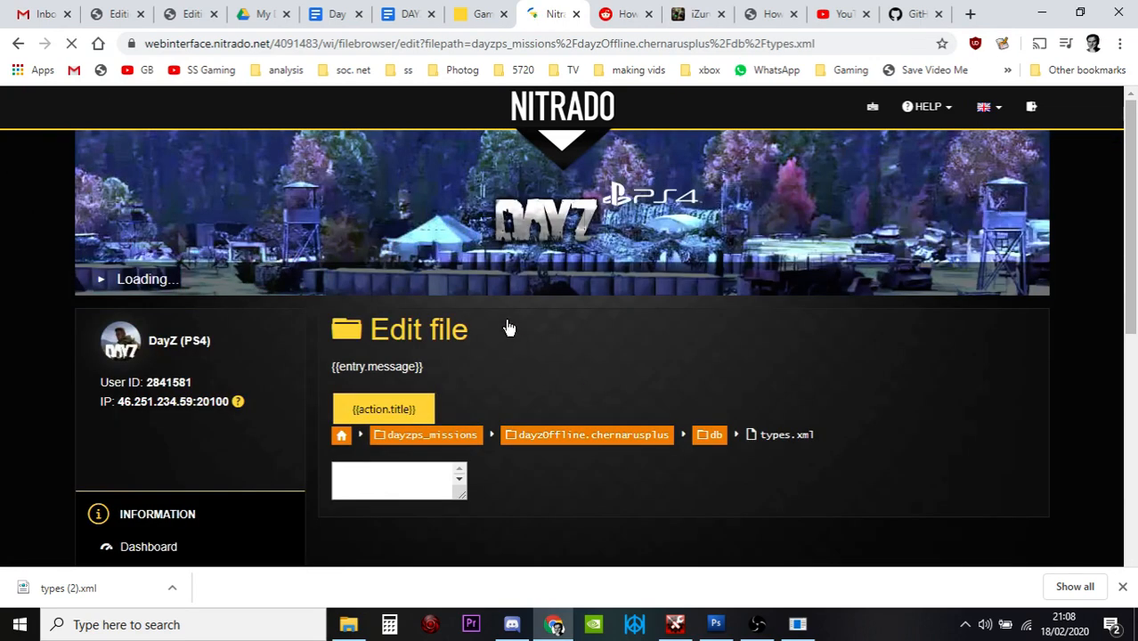
mouse_move(809, 267)
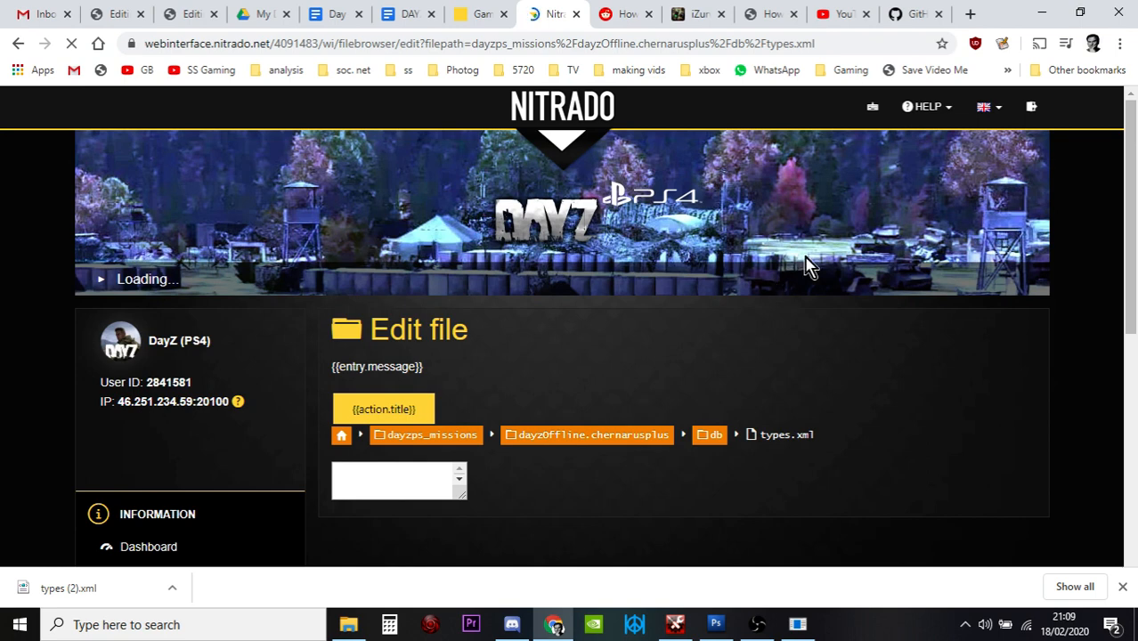
mouse_move(894, 275)
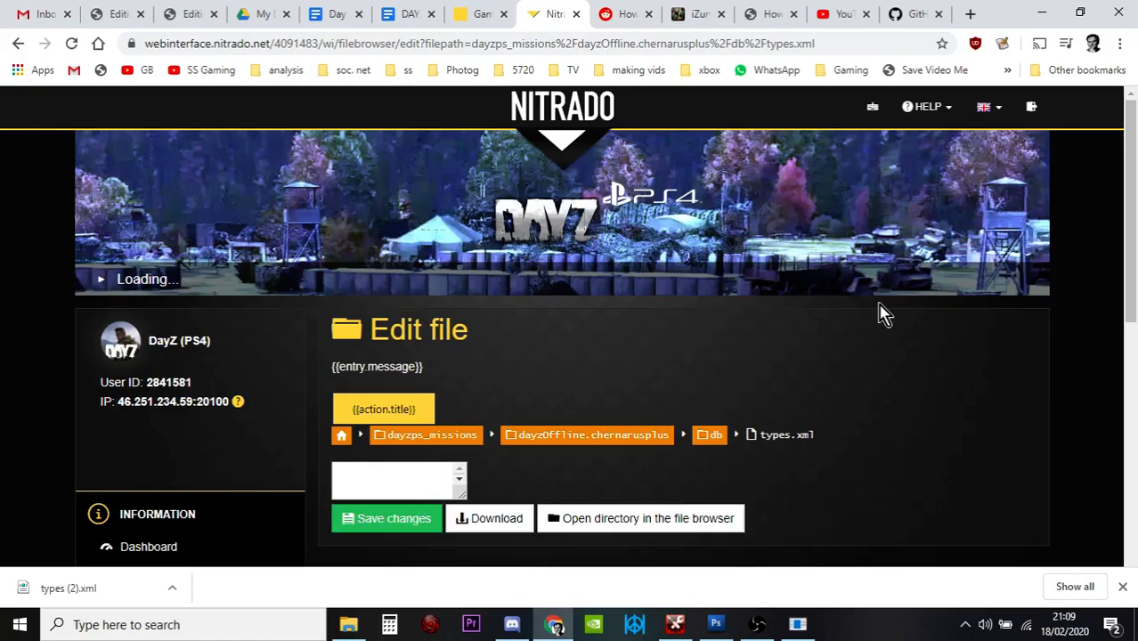
scroll(down, 3)
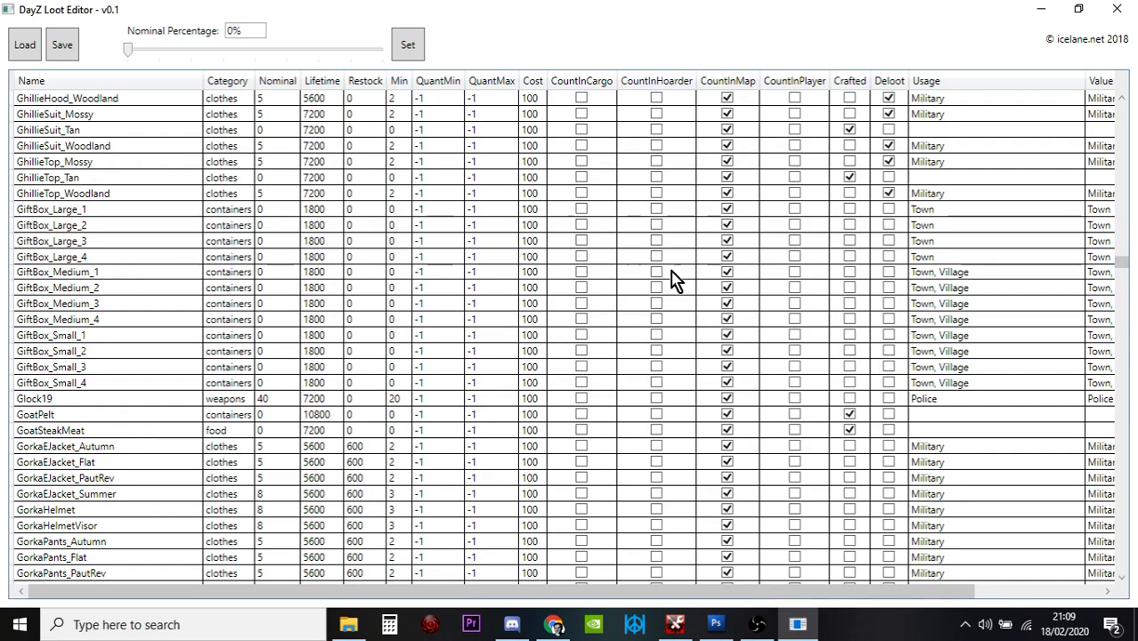
mouse_move(549, 627)
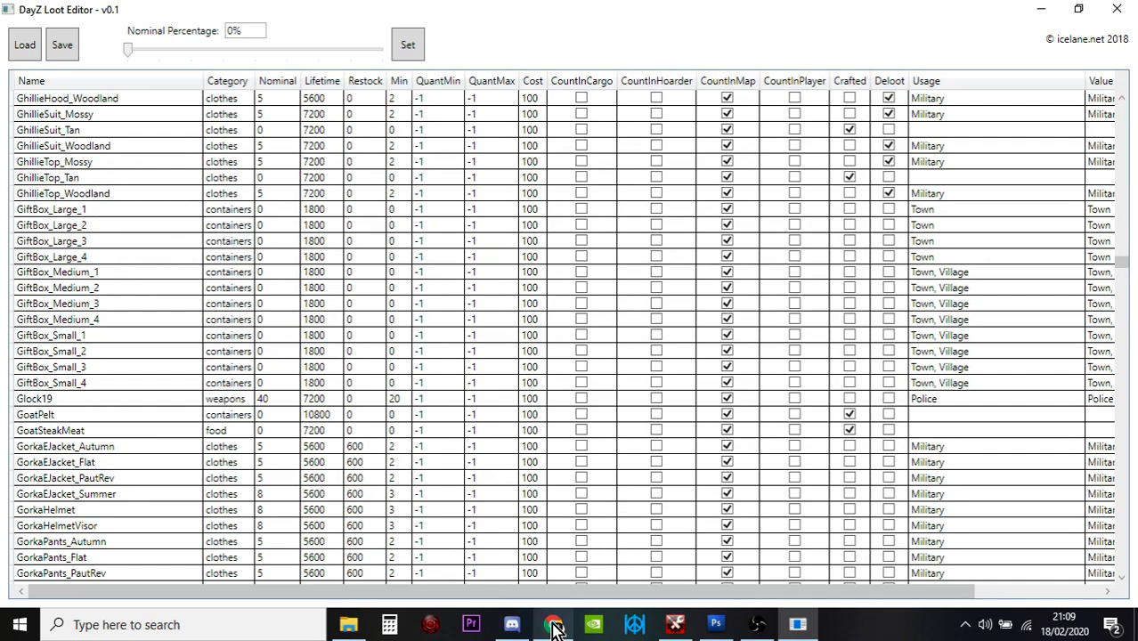
Return to Chrome where the types.xml XML loot entries have loaded in the online editor.
click(554, 624)
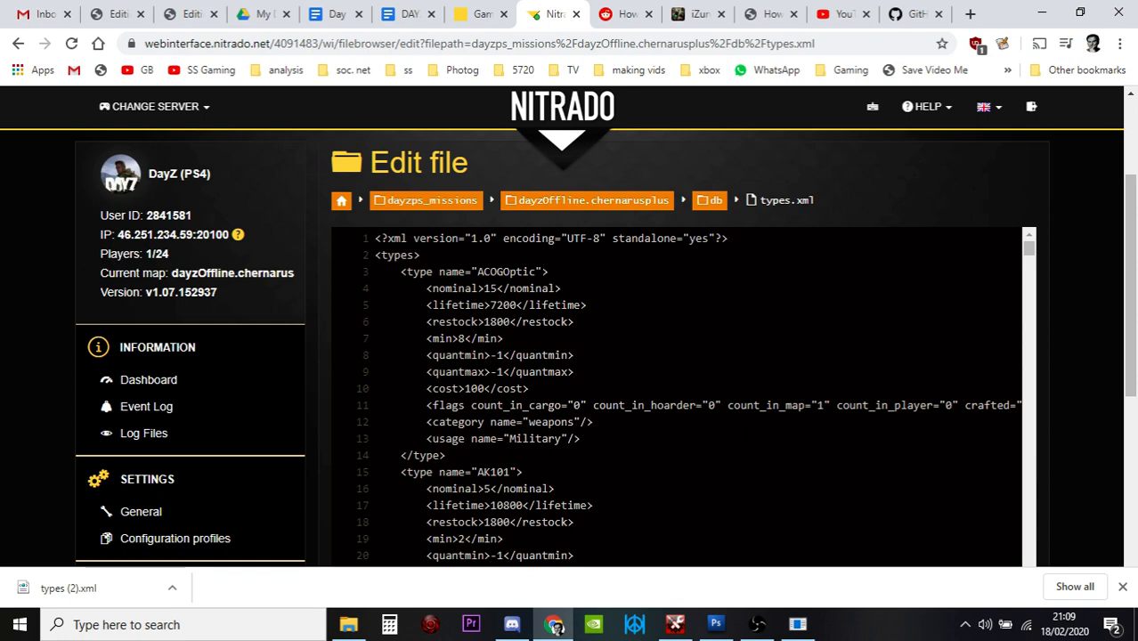
mouse_move(798, 624)
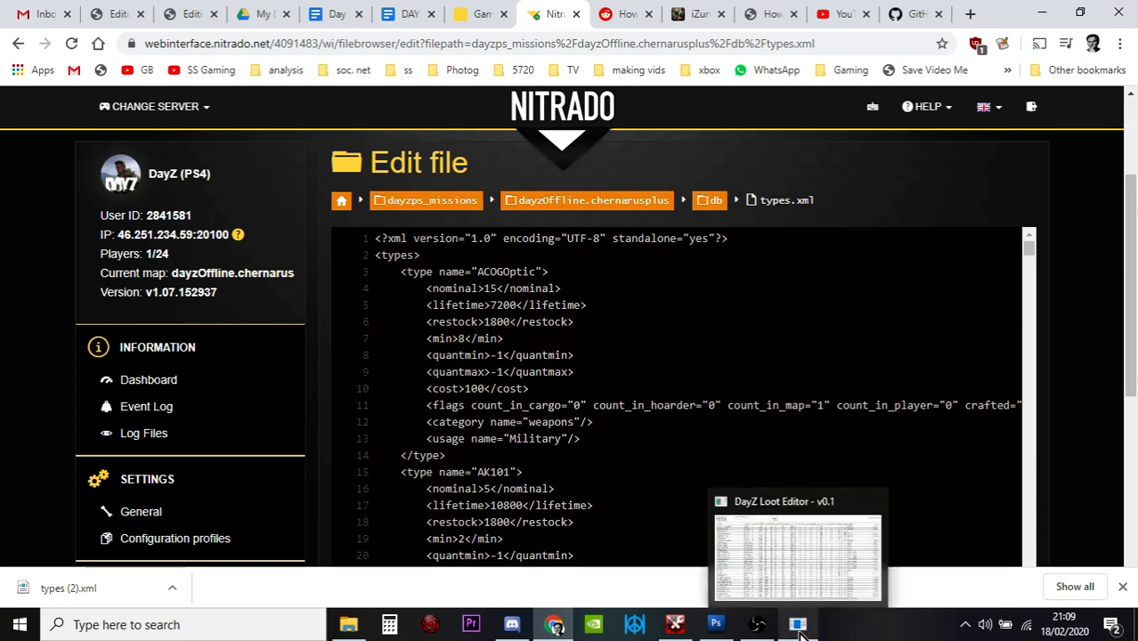